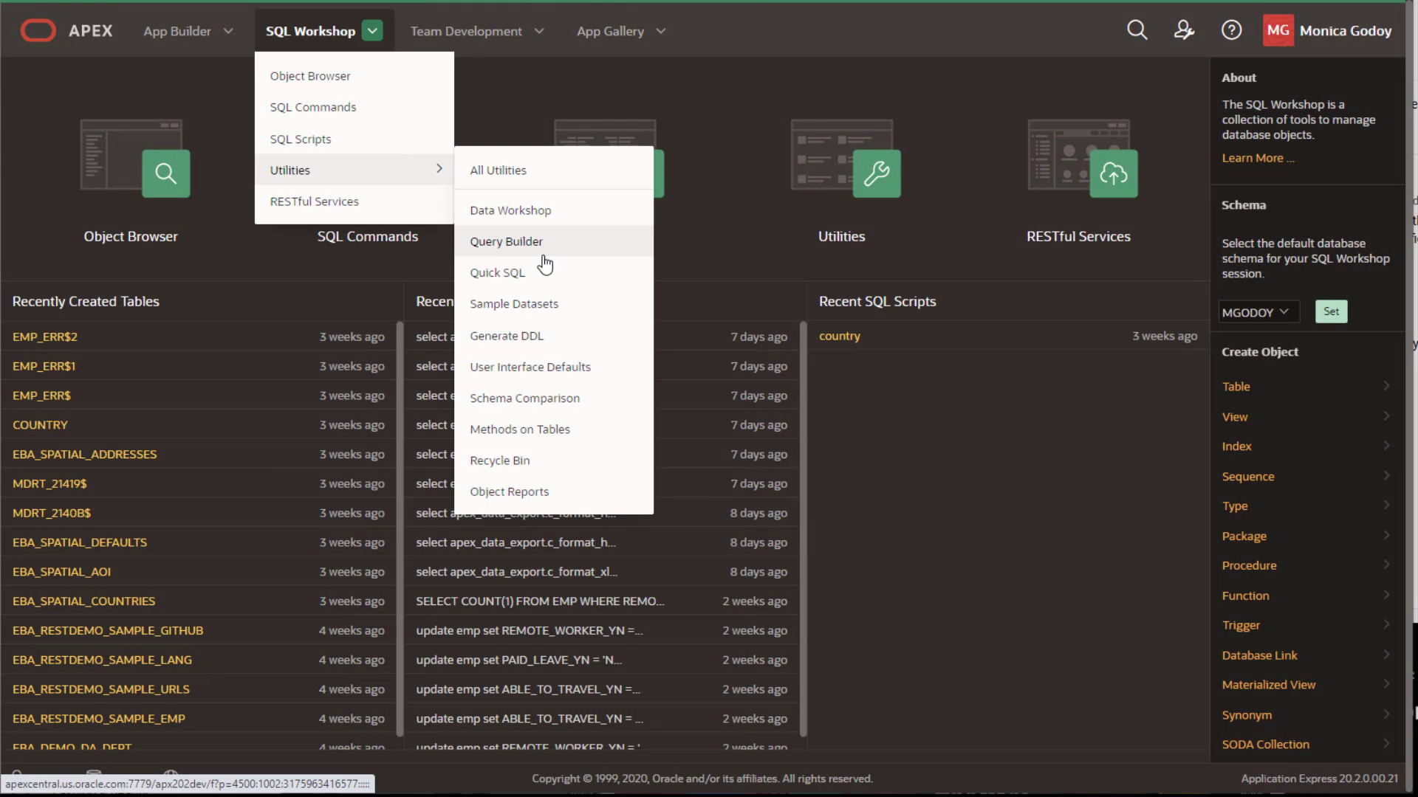
- Install the EMP / DEPT sample dataset with Japanese as the language
click(514, 303)
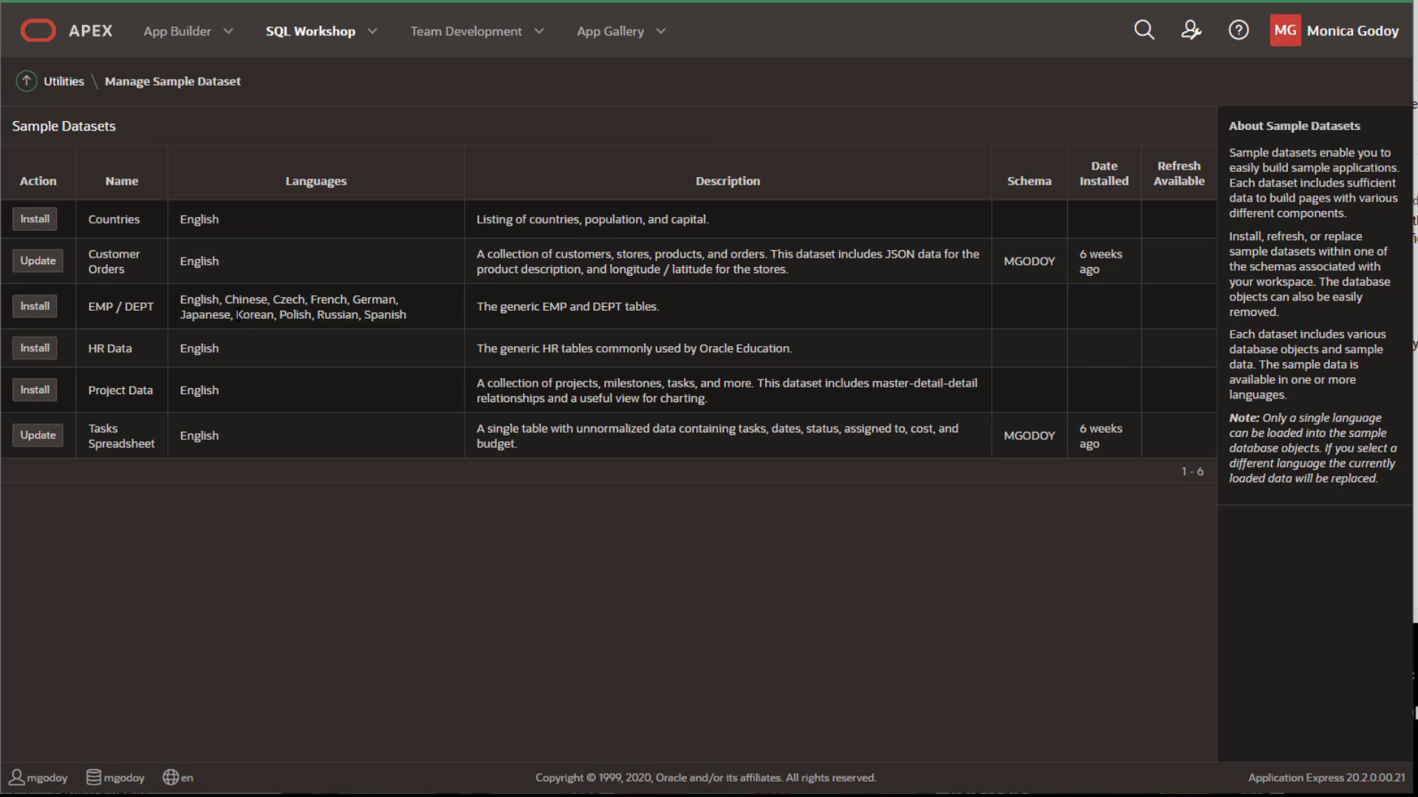
click(35, 309)
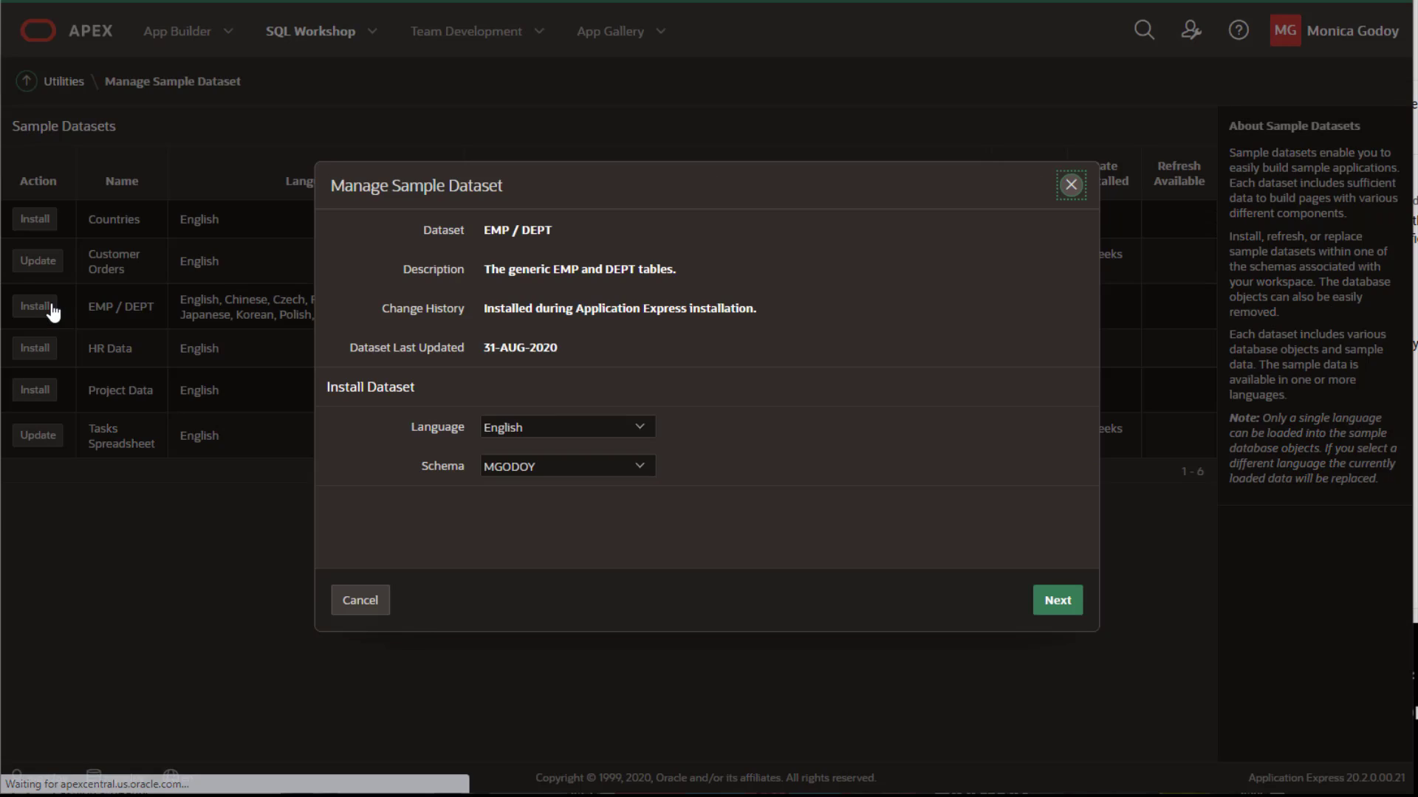
click(564, 427)
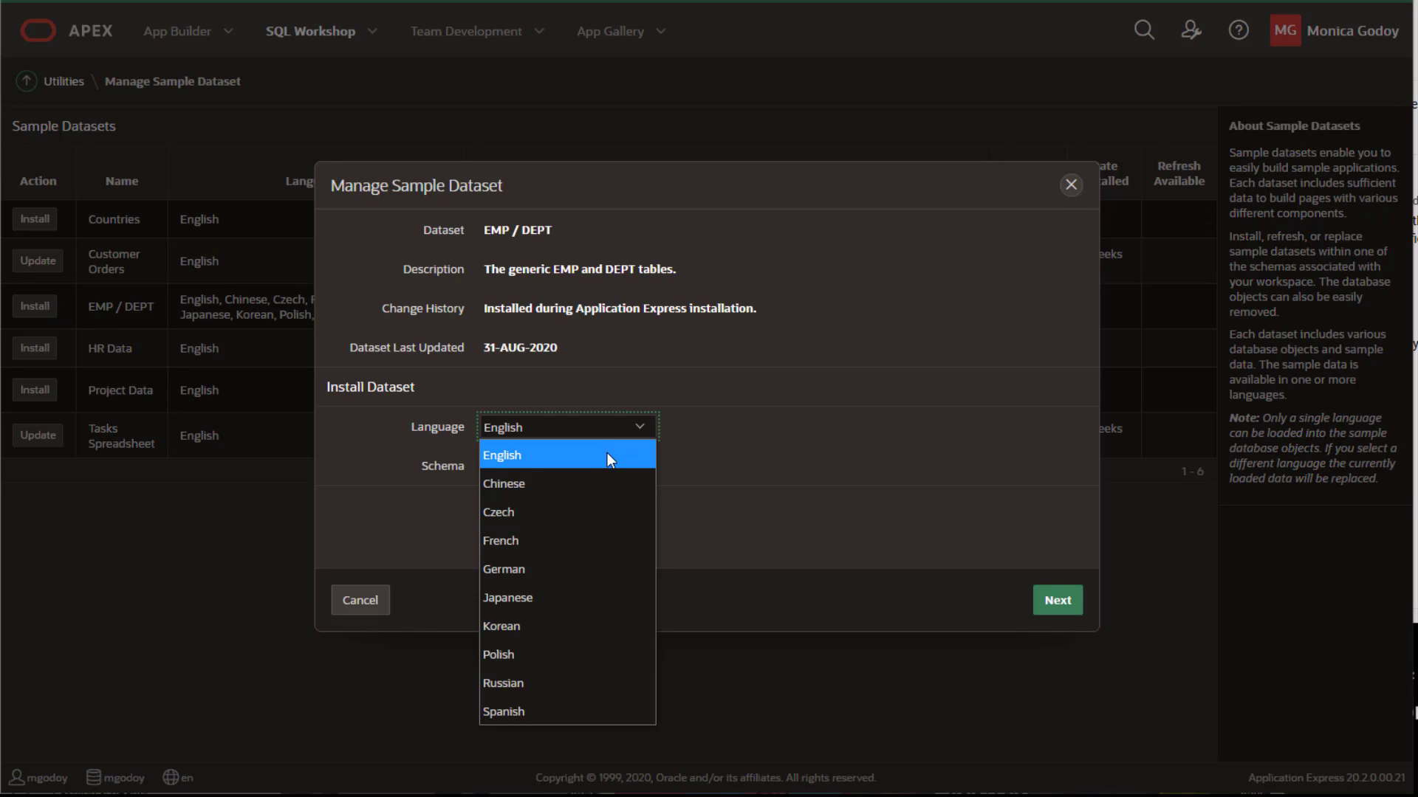
click(507, 598)
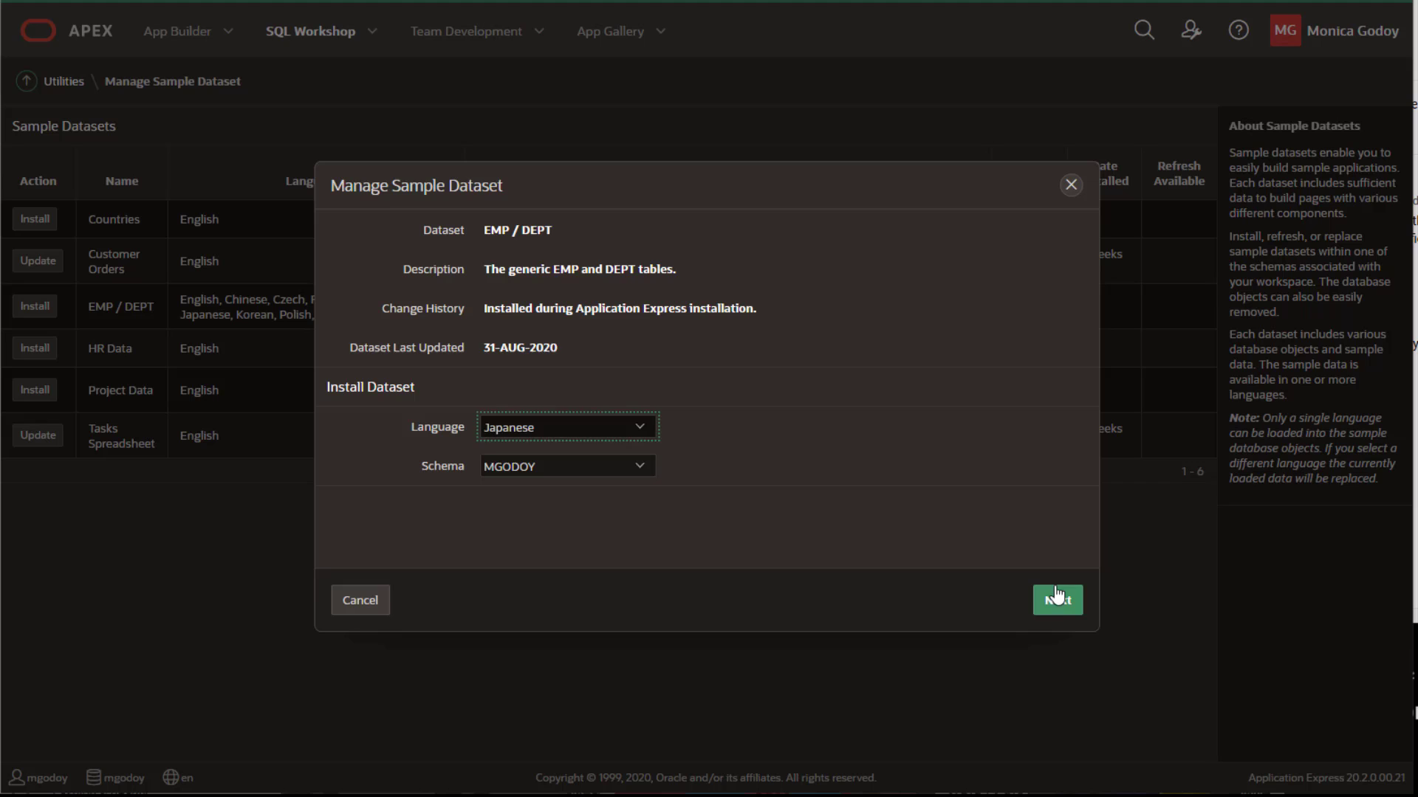
click(1056, 599)
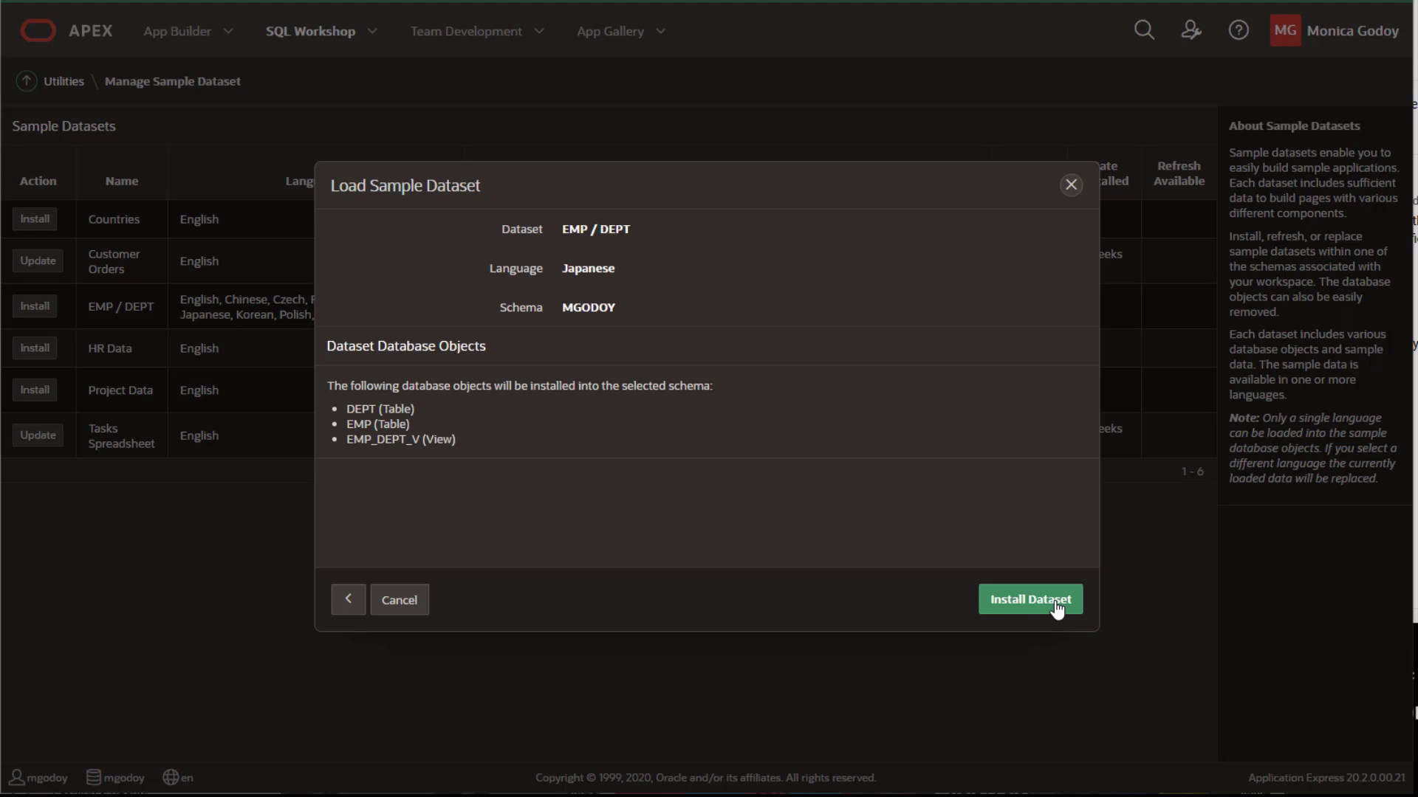
click(1028, 599)
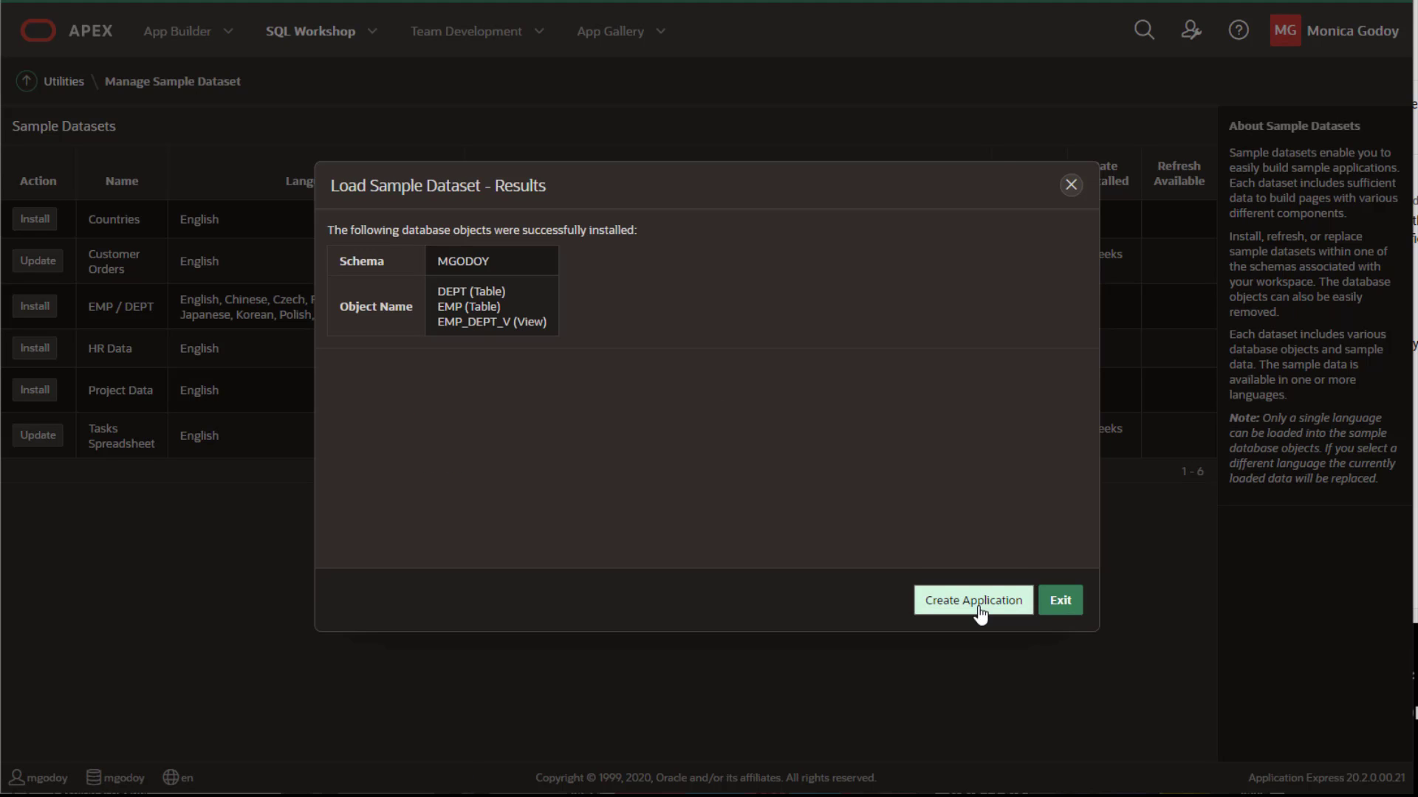
- Create an application from the dataset, appending '- Report Printing' to its name
click(973, 600)
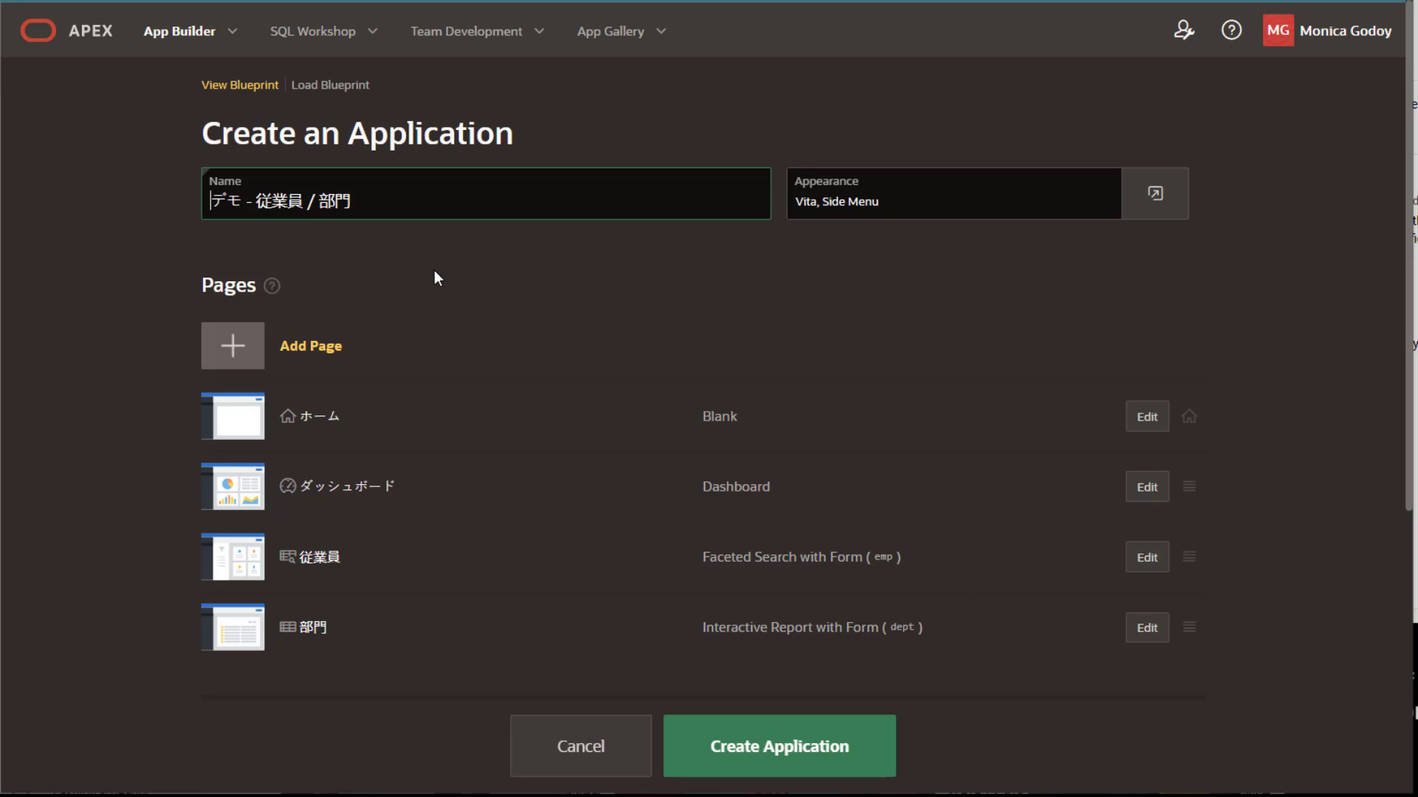
text(-)
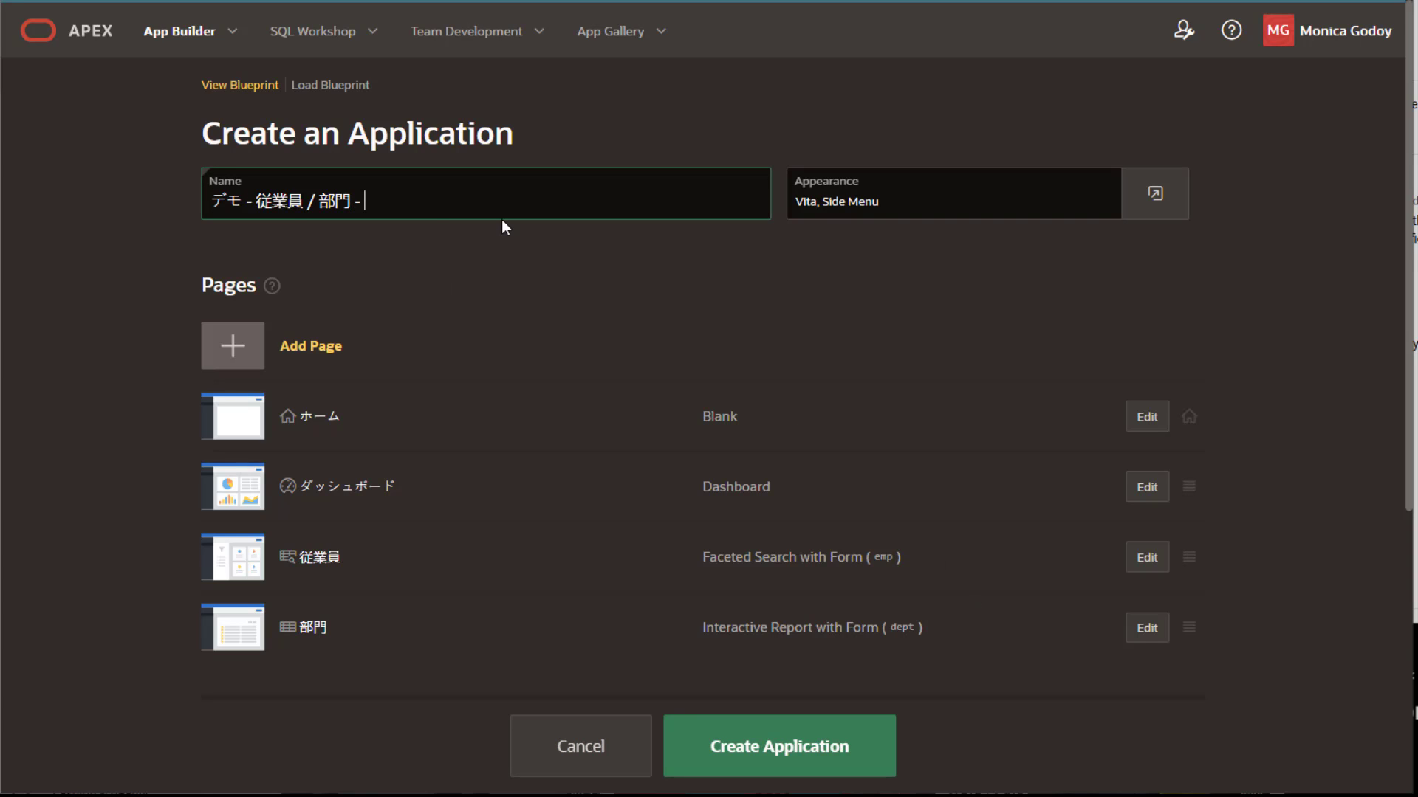
text(Report Printing)
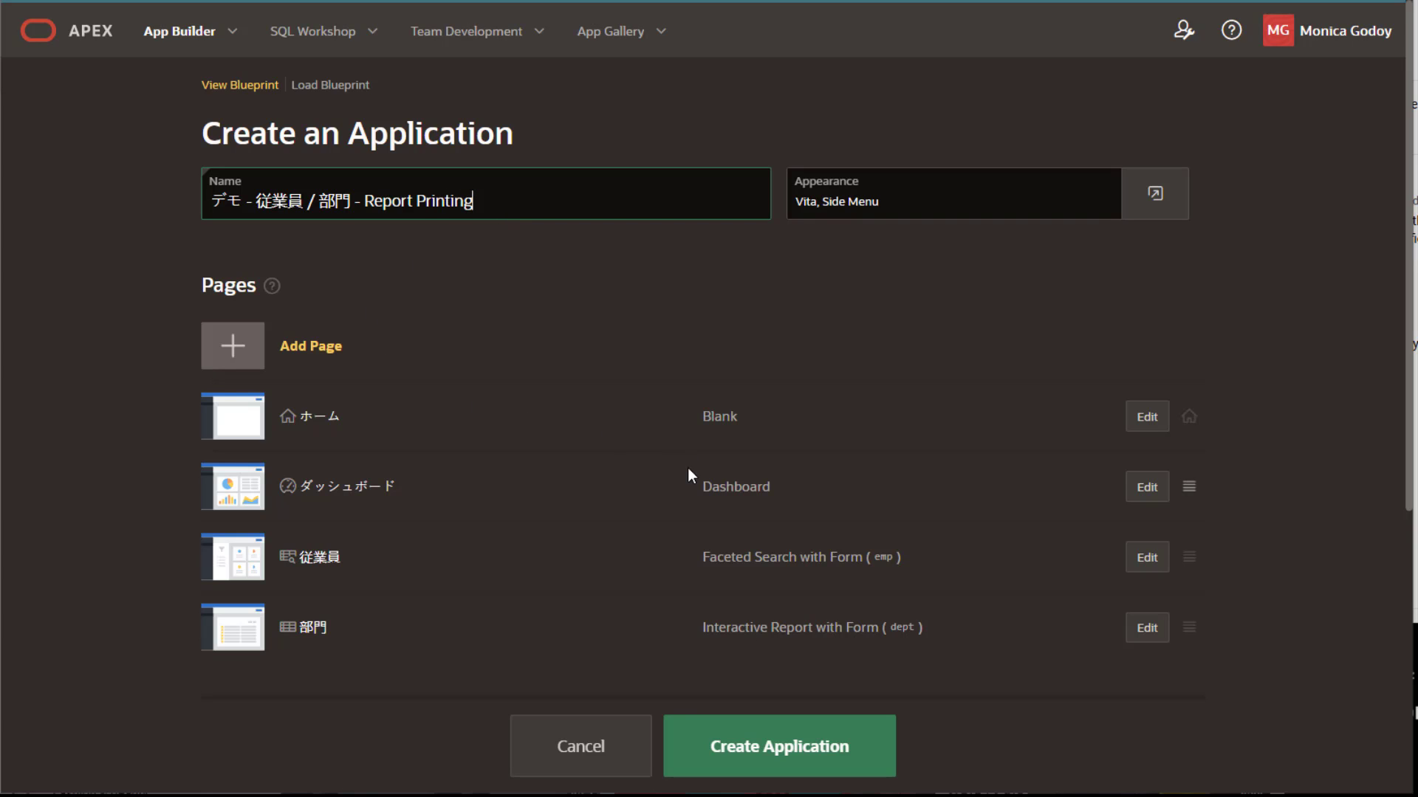
- Add a report page named 'Classic Report' sourced from the EMP table
click(231, 345)
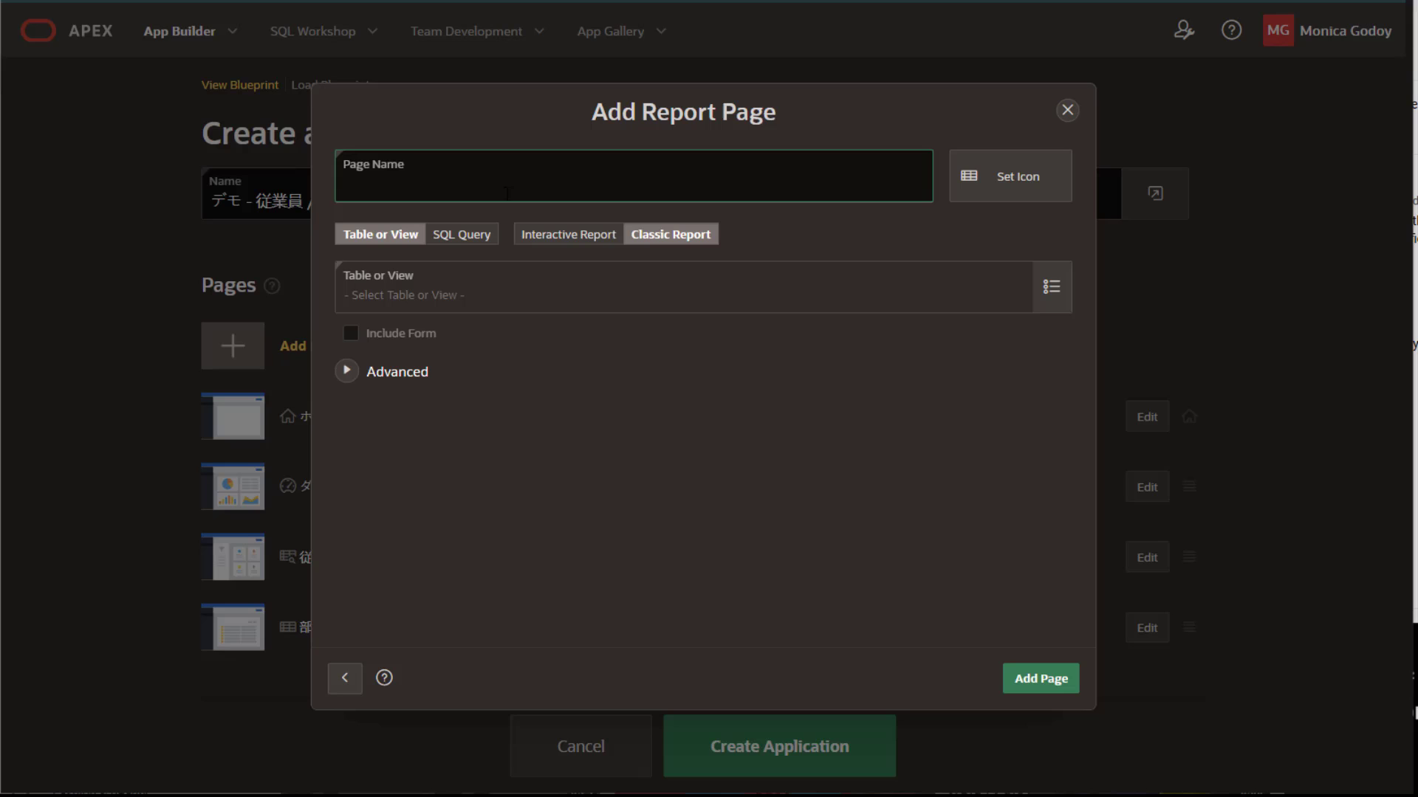
text(Classic Report)
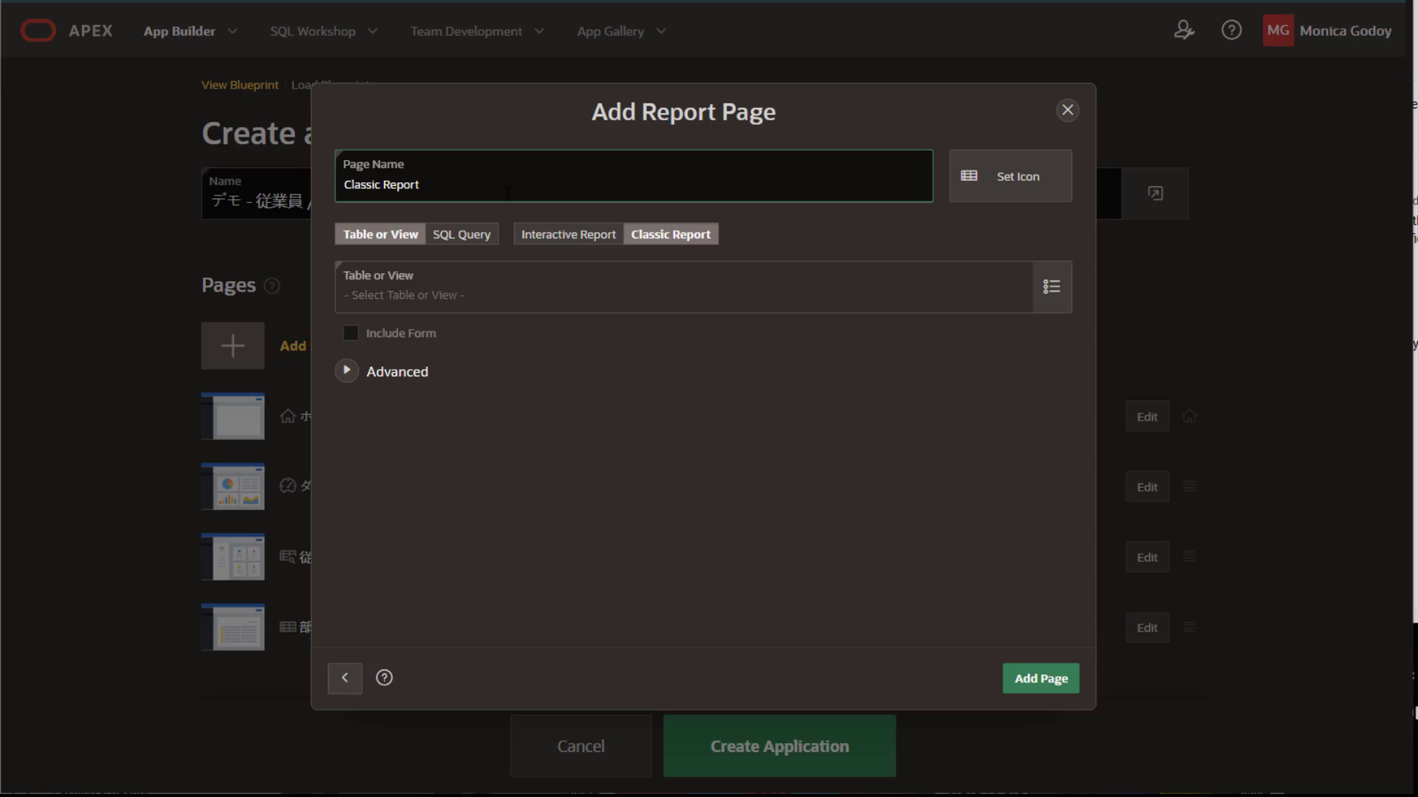
text(emp)
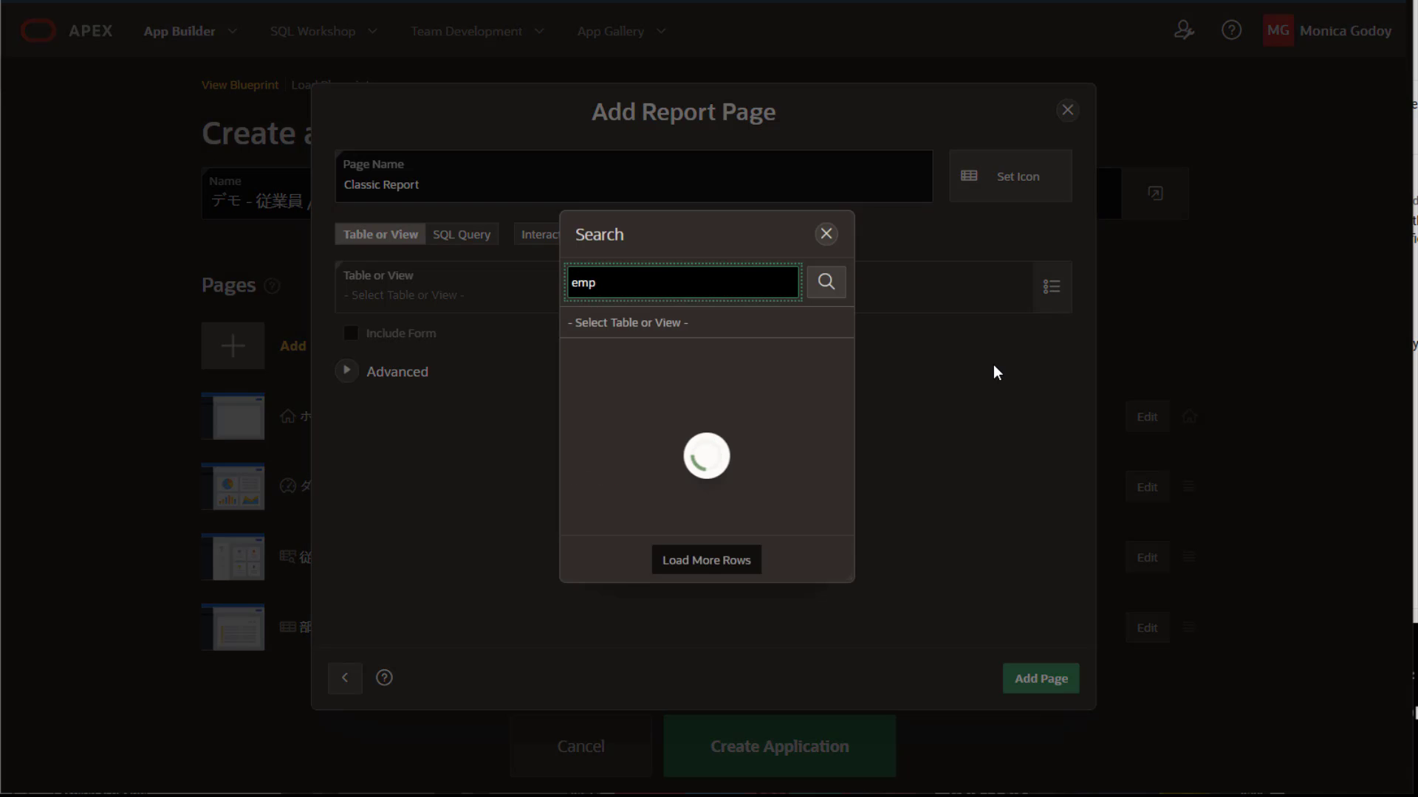
click(628, 322)
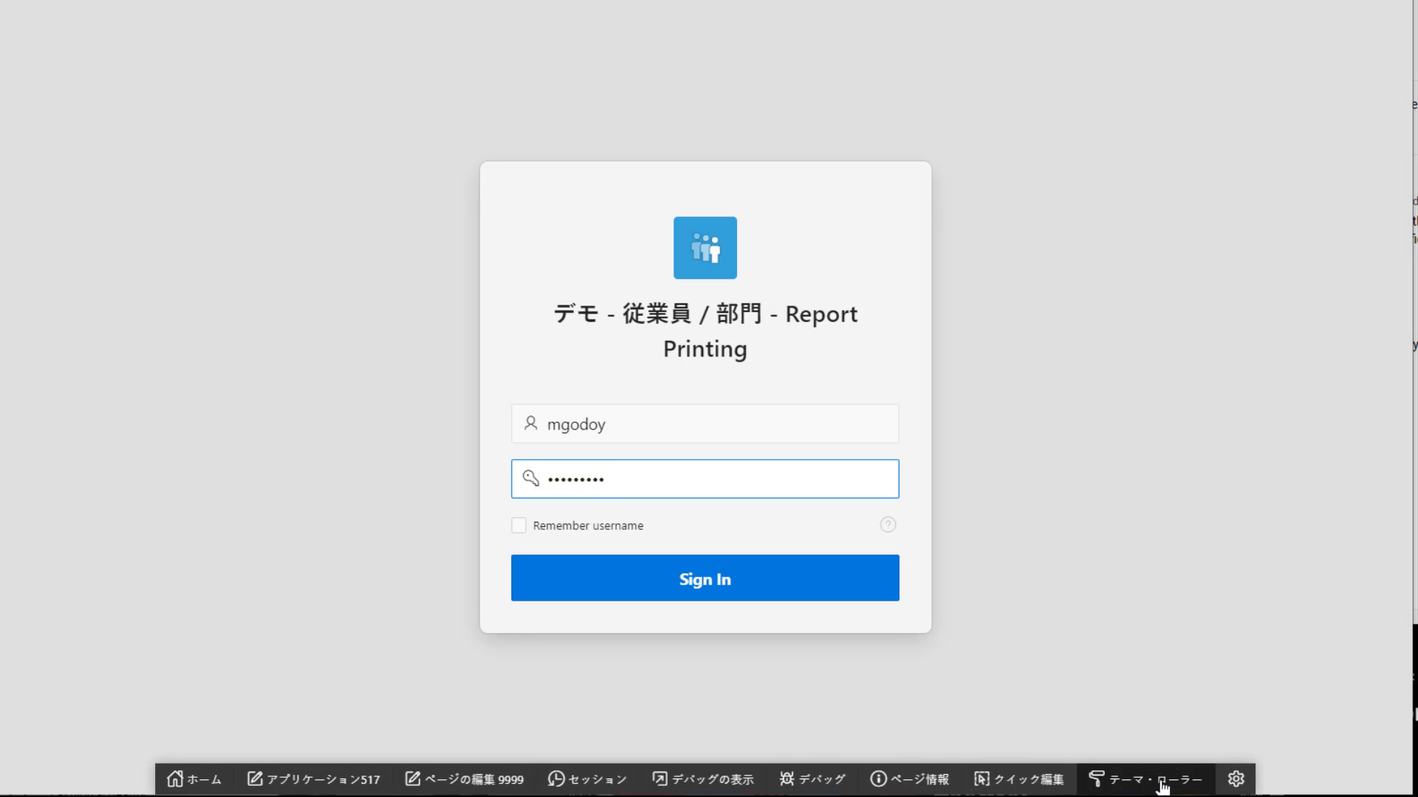
- Apply the Redwood Light theme style via Theme Roller, then sign in as mgodoy
click(1152, 778)
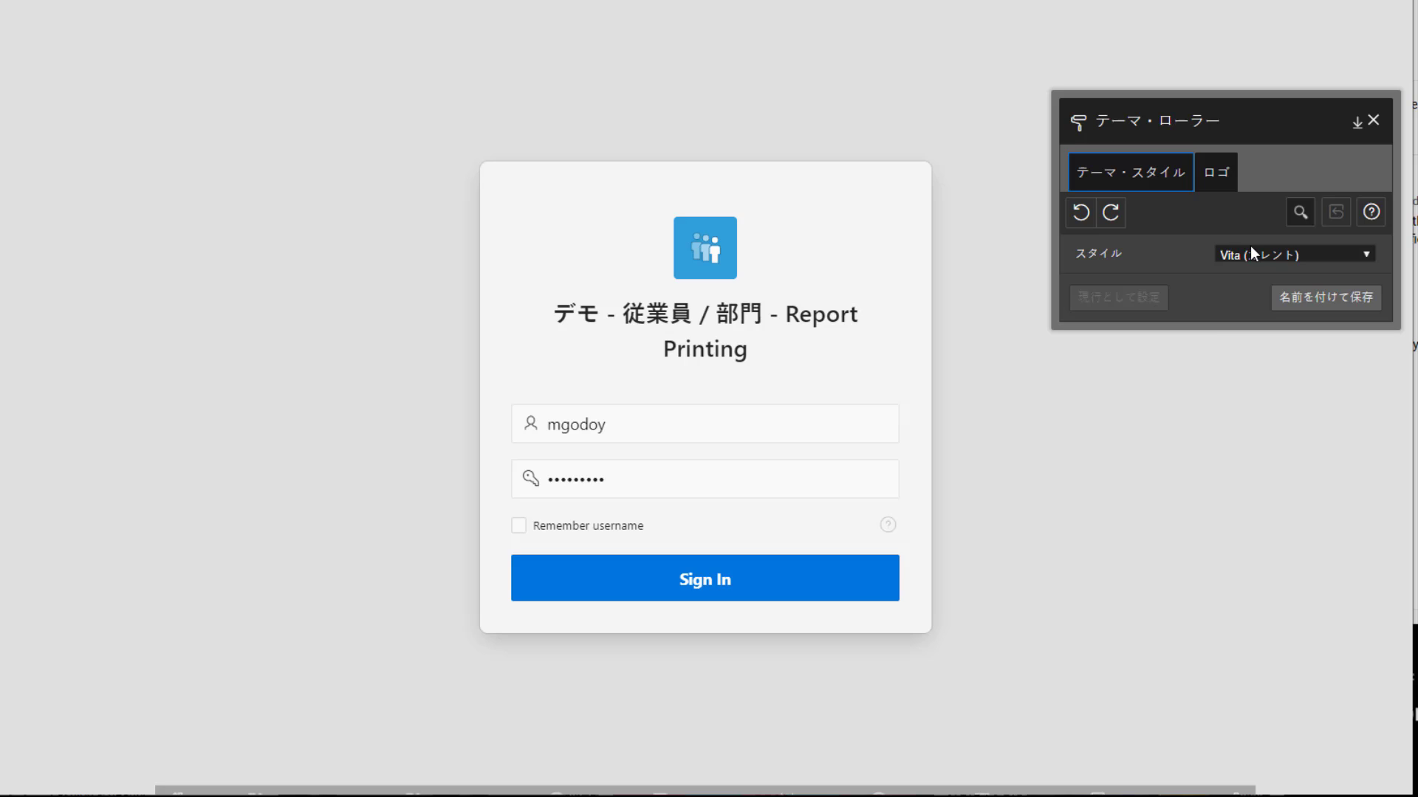
click(1292, 253)
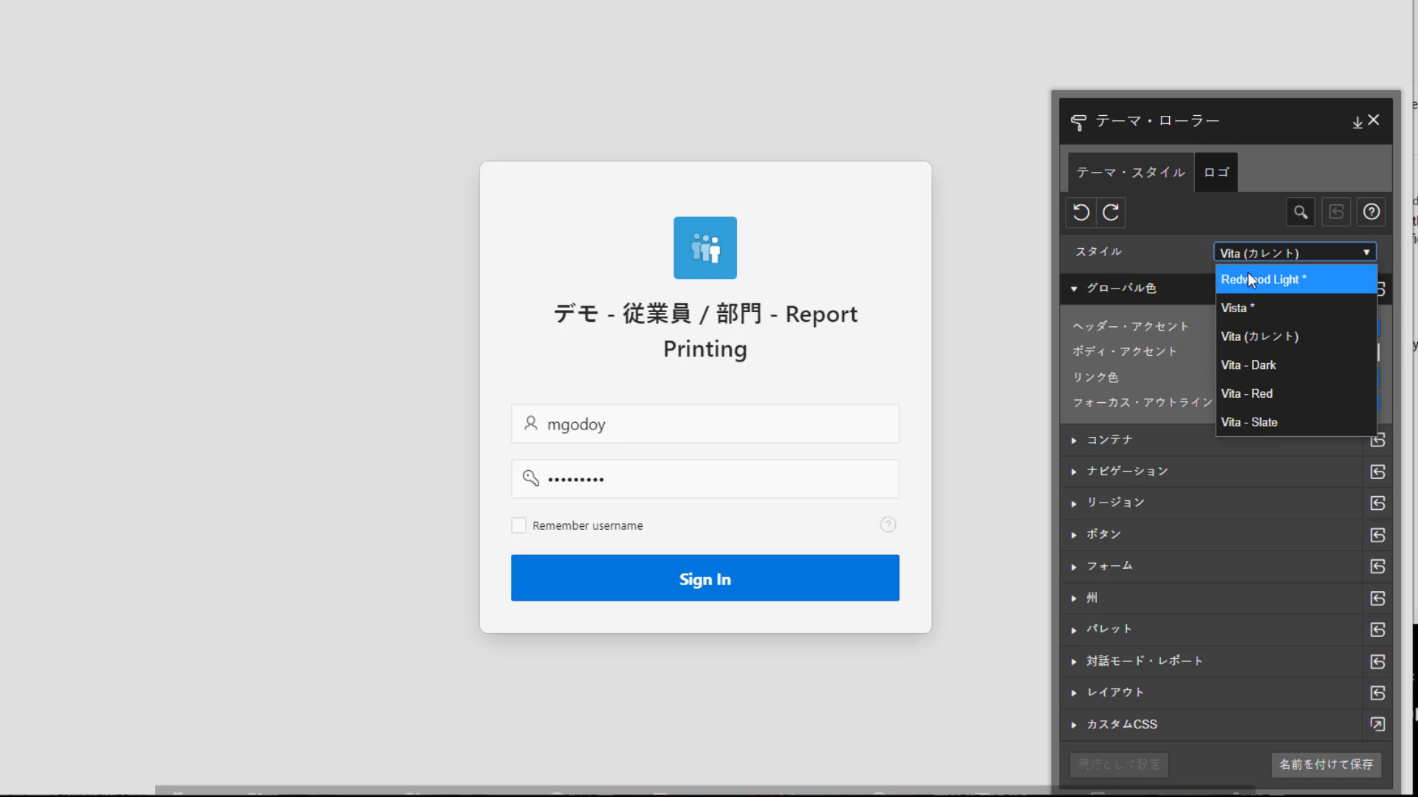
click(1260, 279)
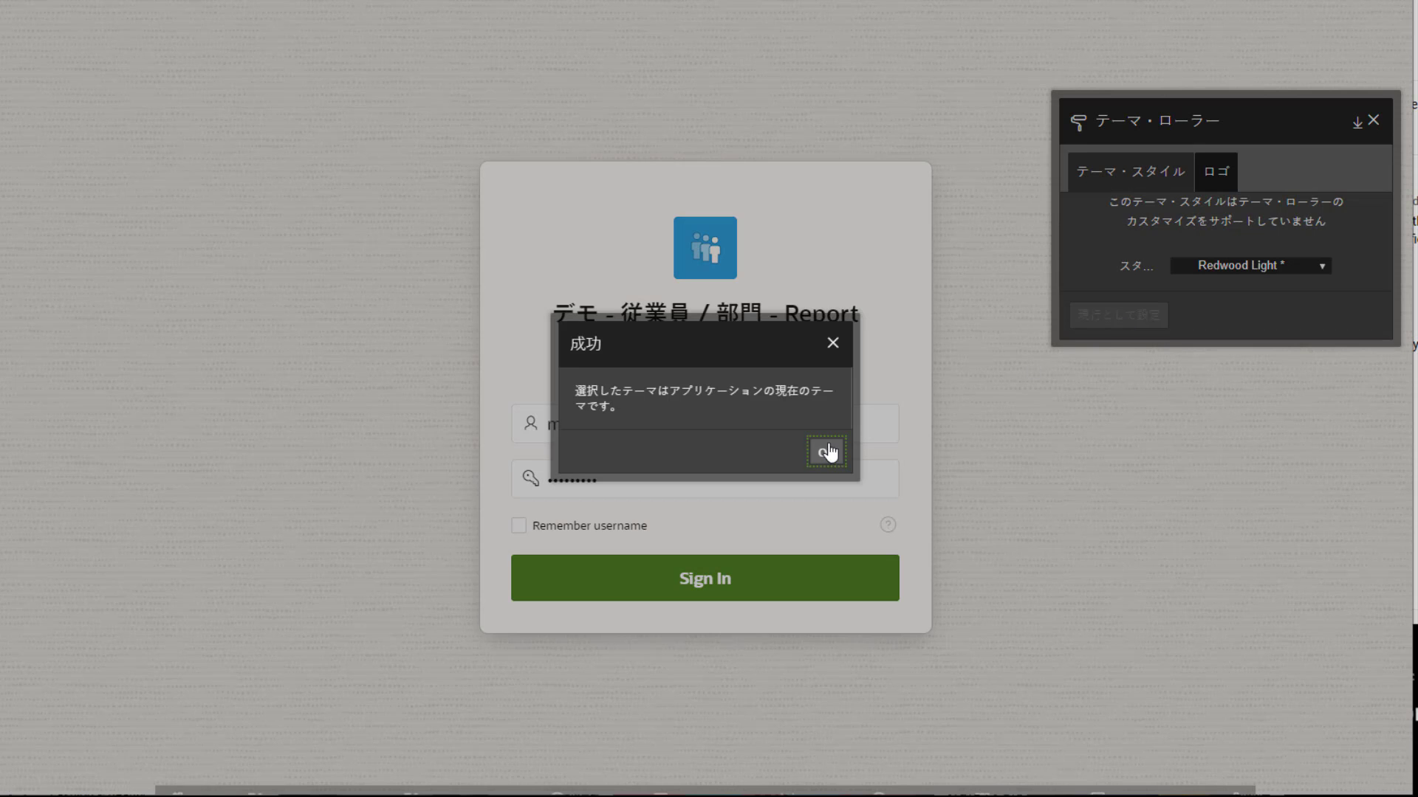
click(824, 452)
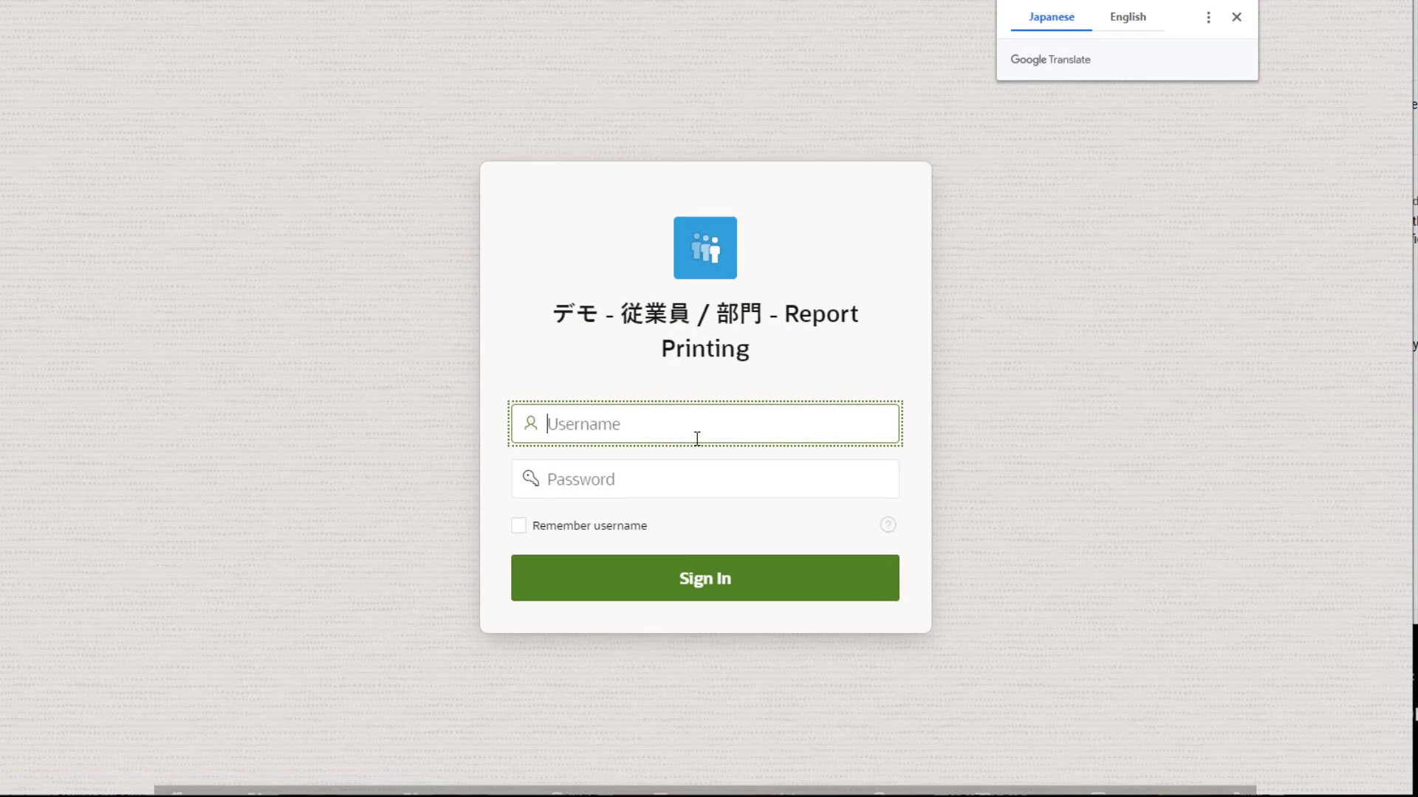
text(mgodoy)
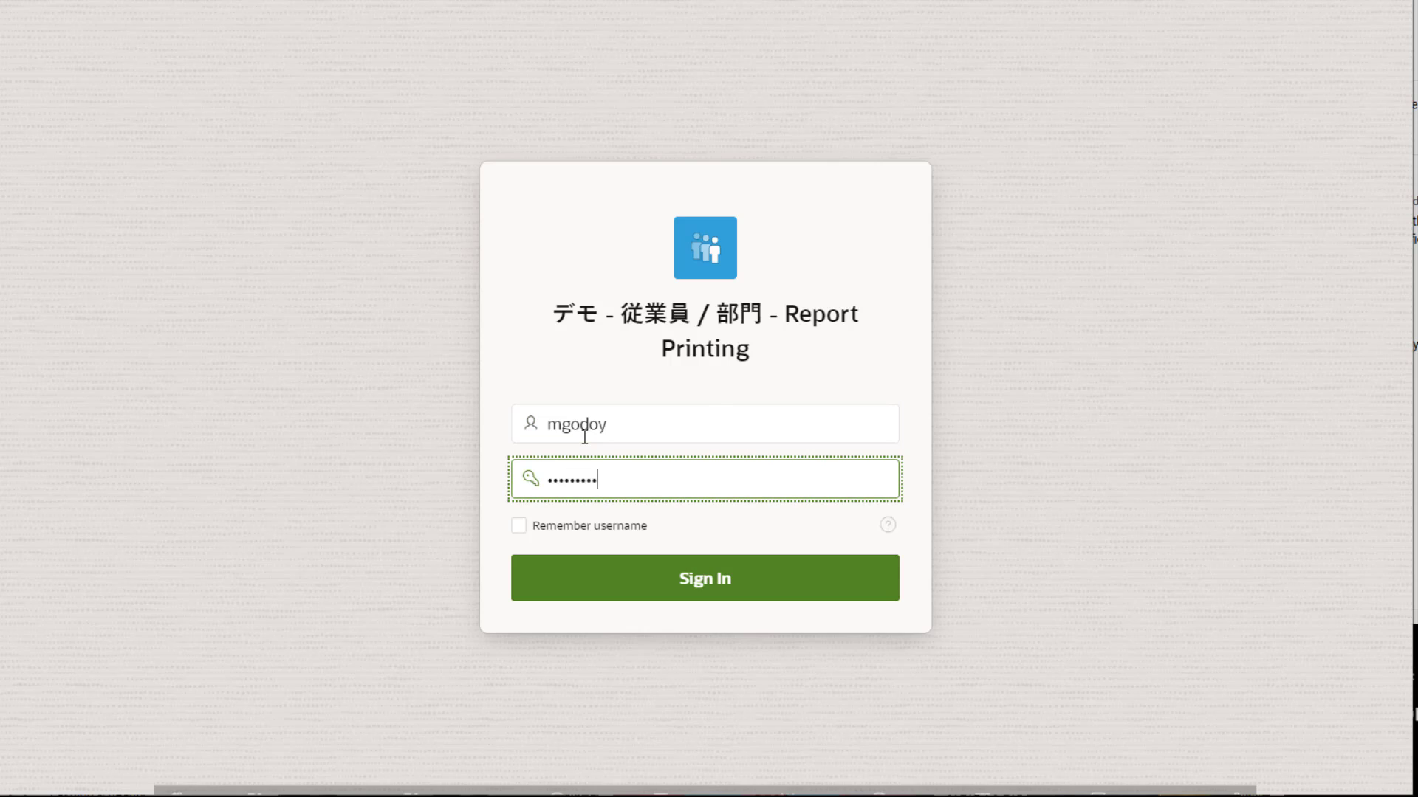
click(705, 577)
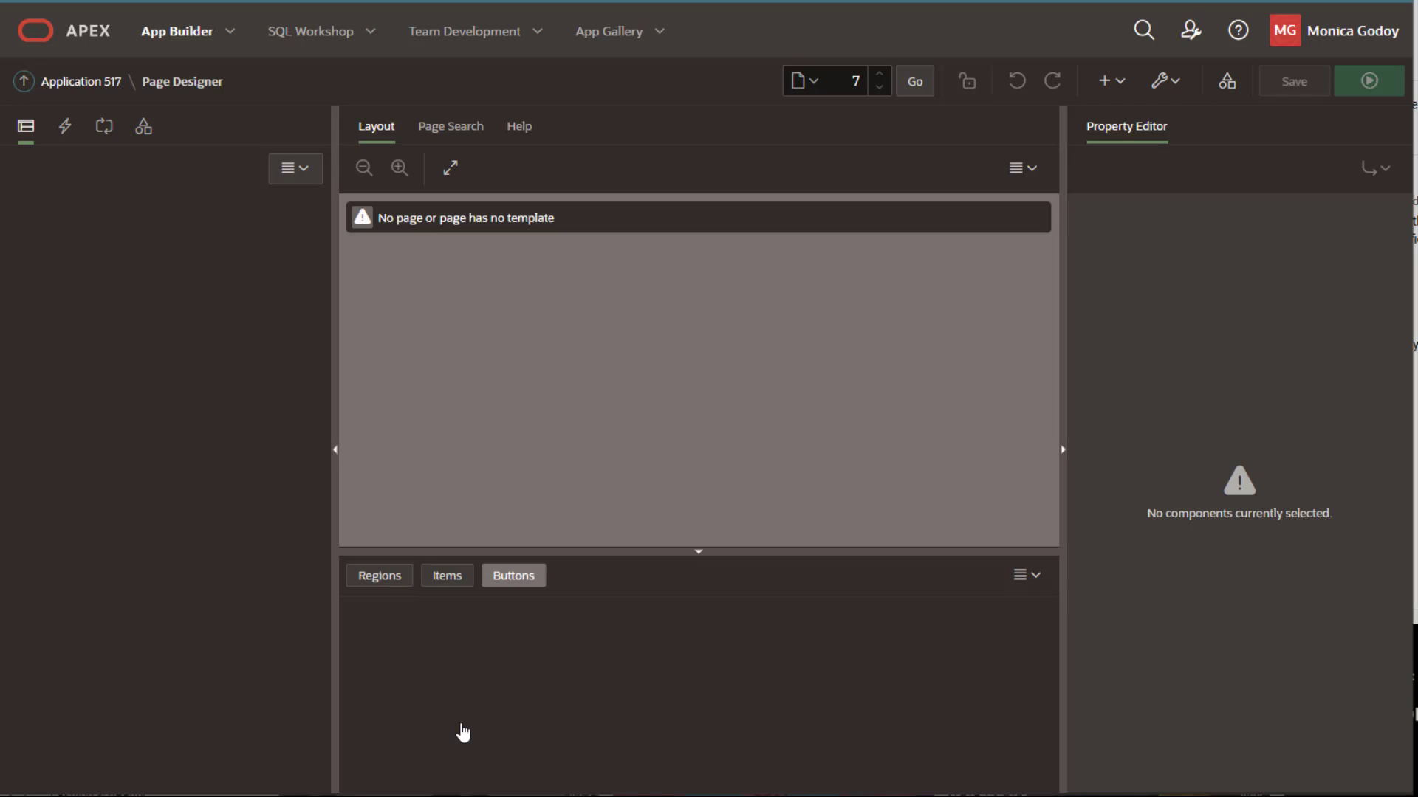
- Enable Printing on the Employees region of the Classic Report page and review print settings
click(913, 81)
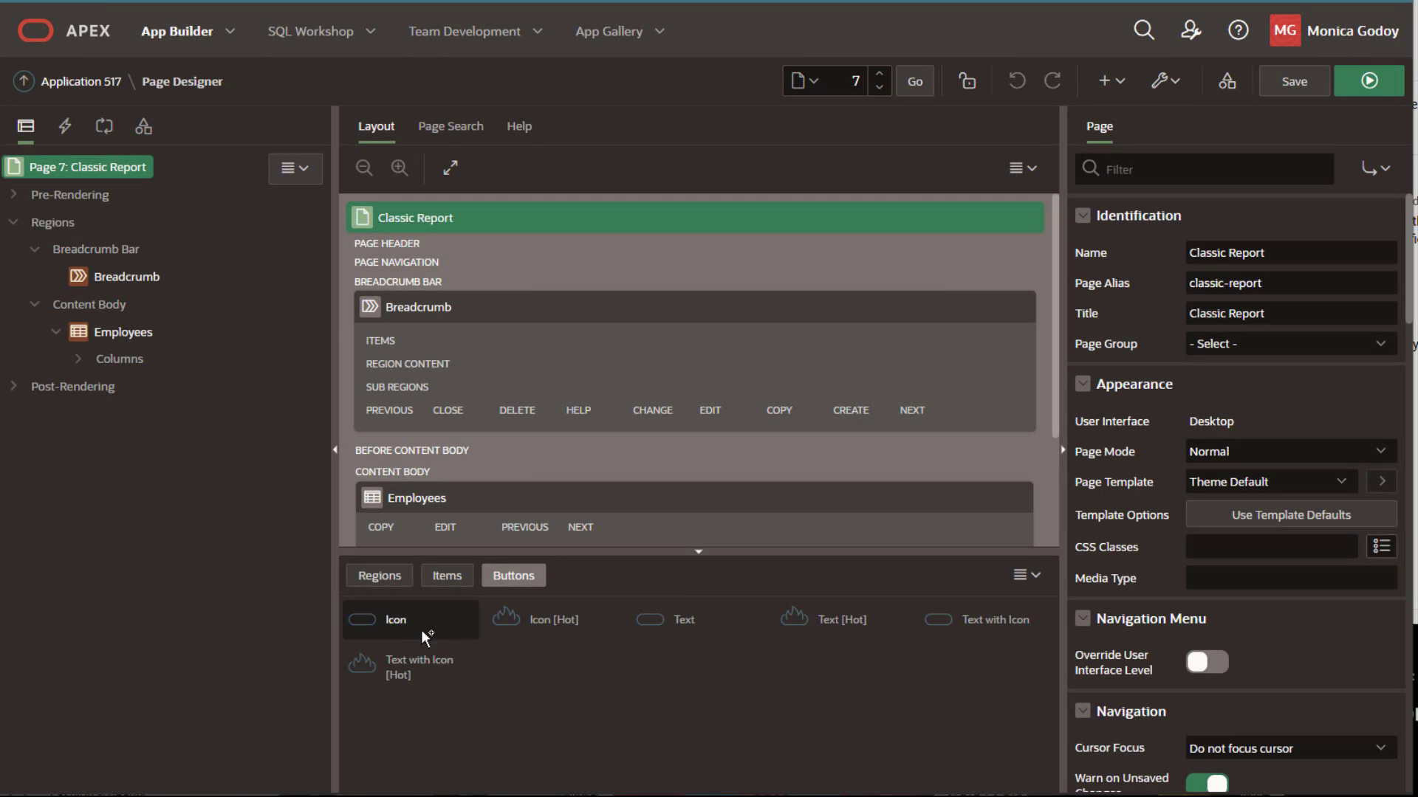
click(124, 331)
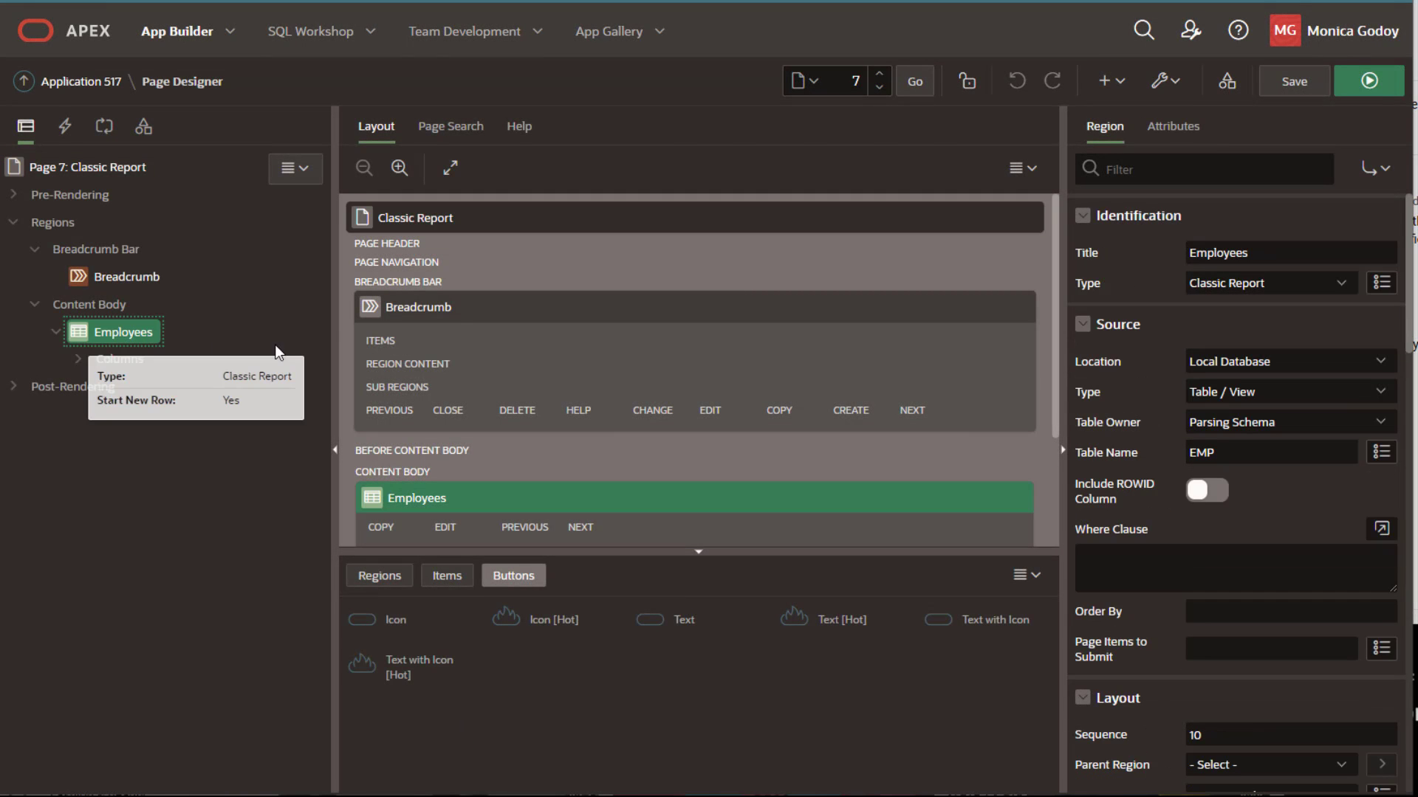
click(1172, 126)
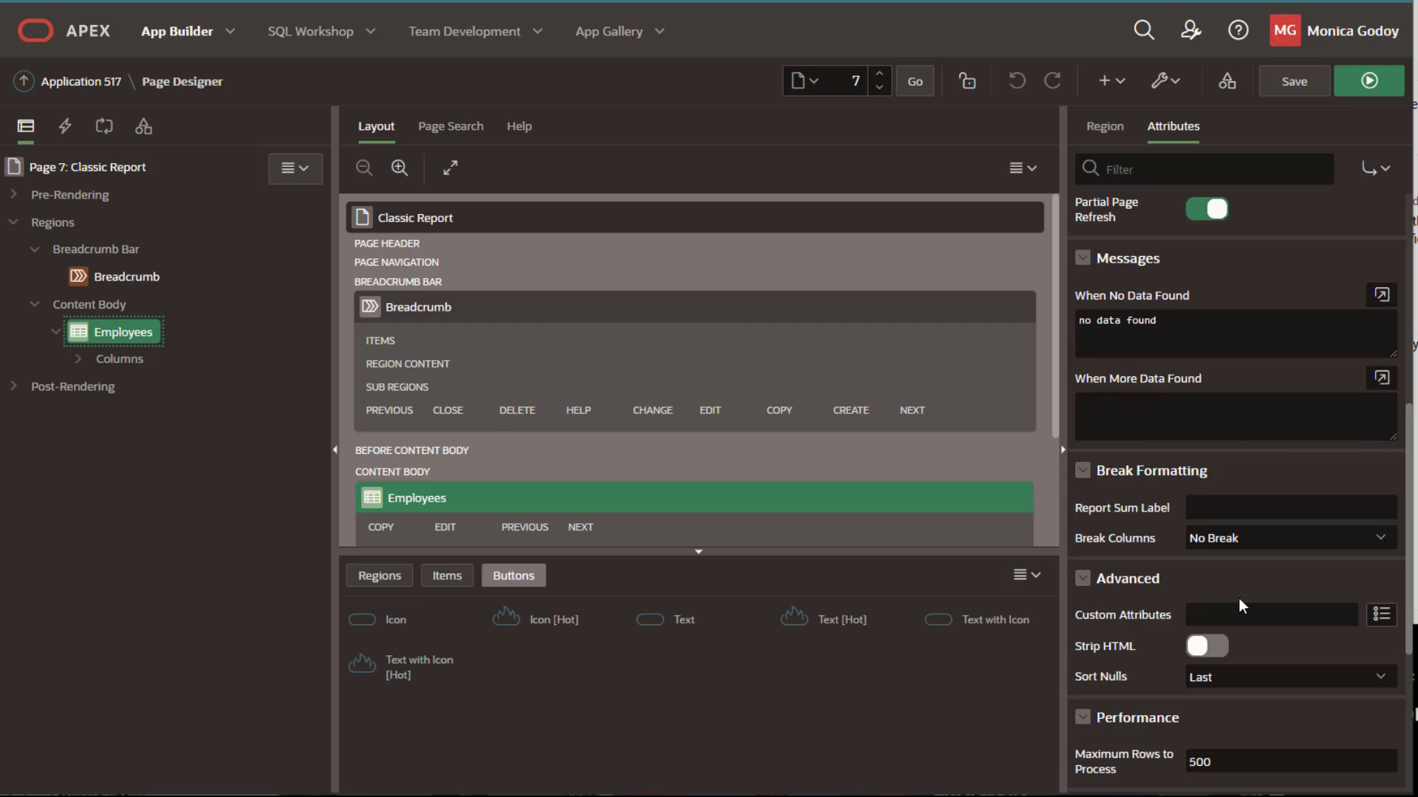
scroll(down, 3)
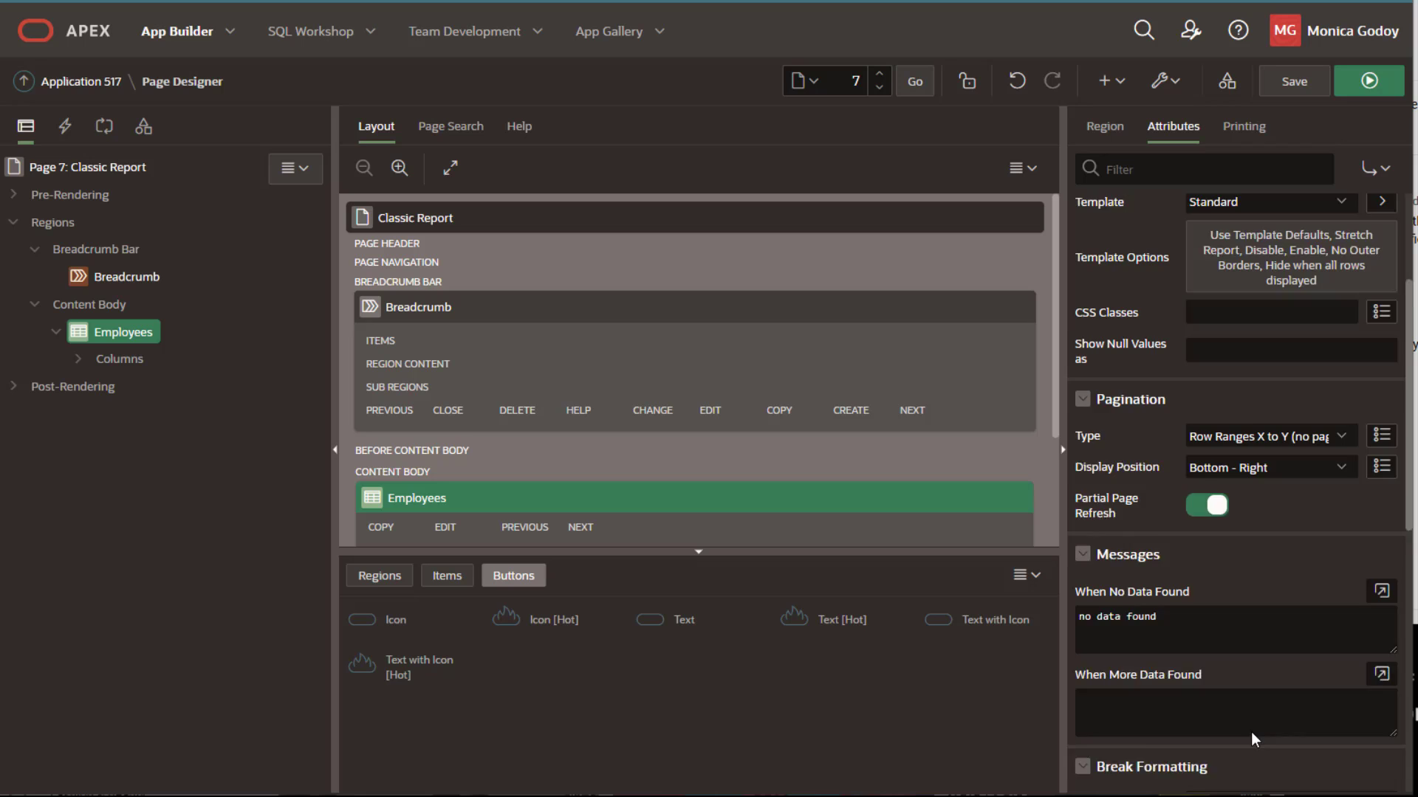
click(1243, 126)
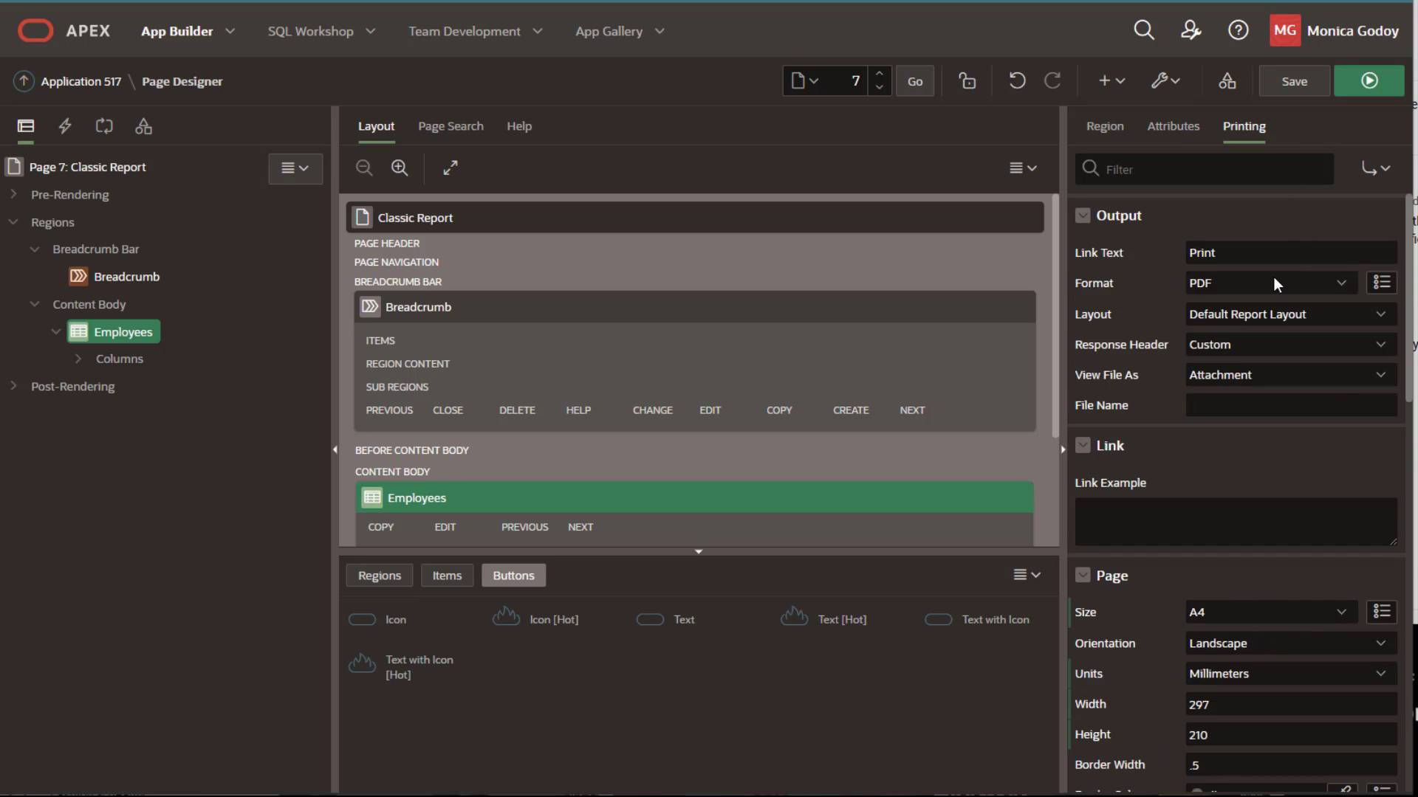
click(1289, 253)
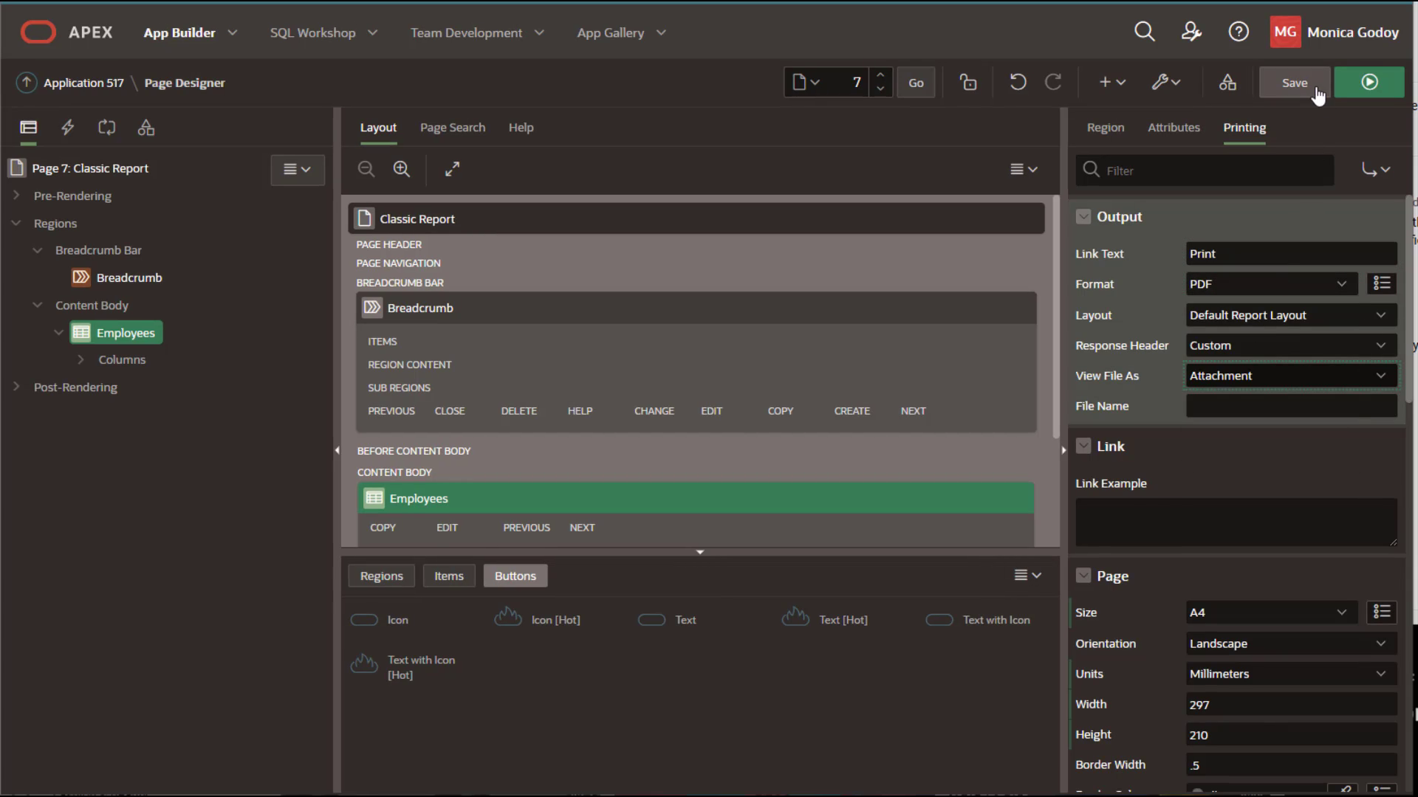
- Save the Excel print format, run the page, and download employees.xlsx
click(1368, 82)
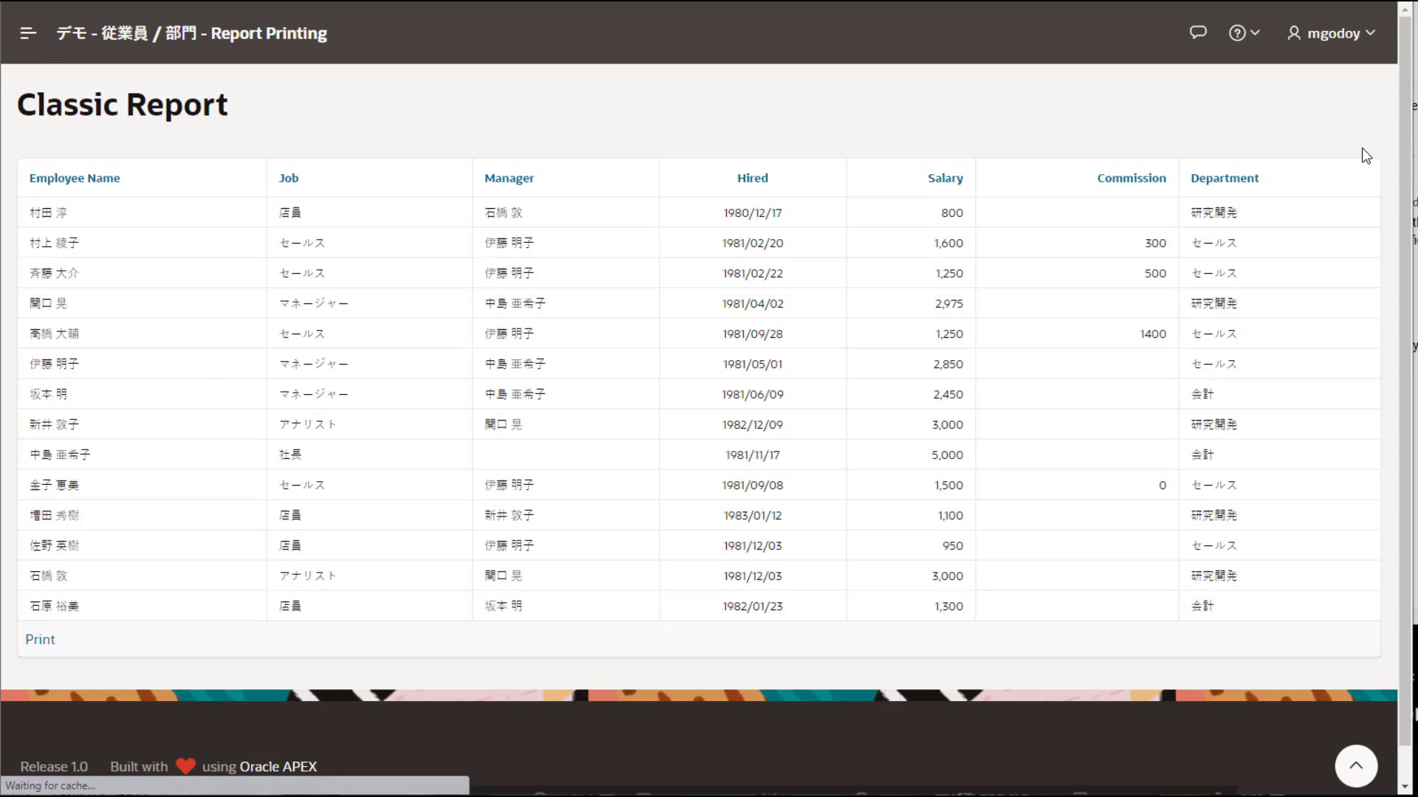
click(28, 33)
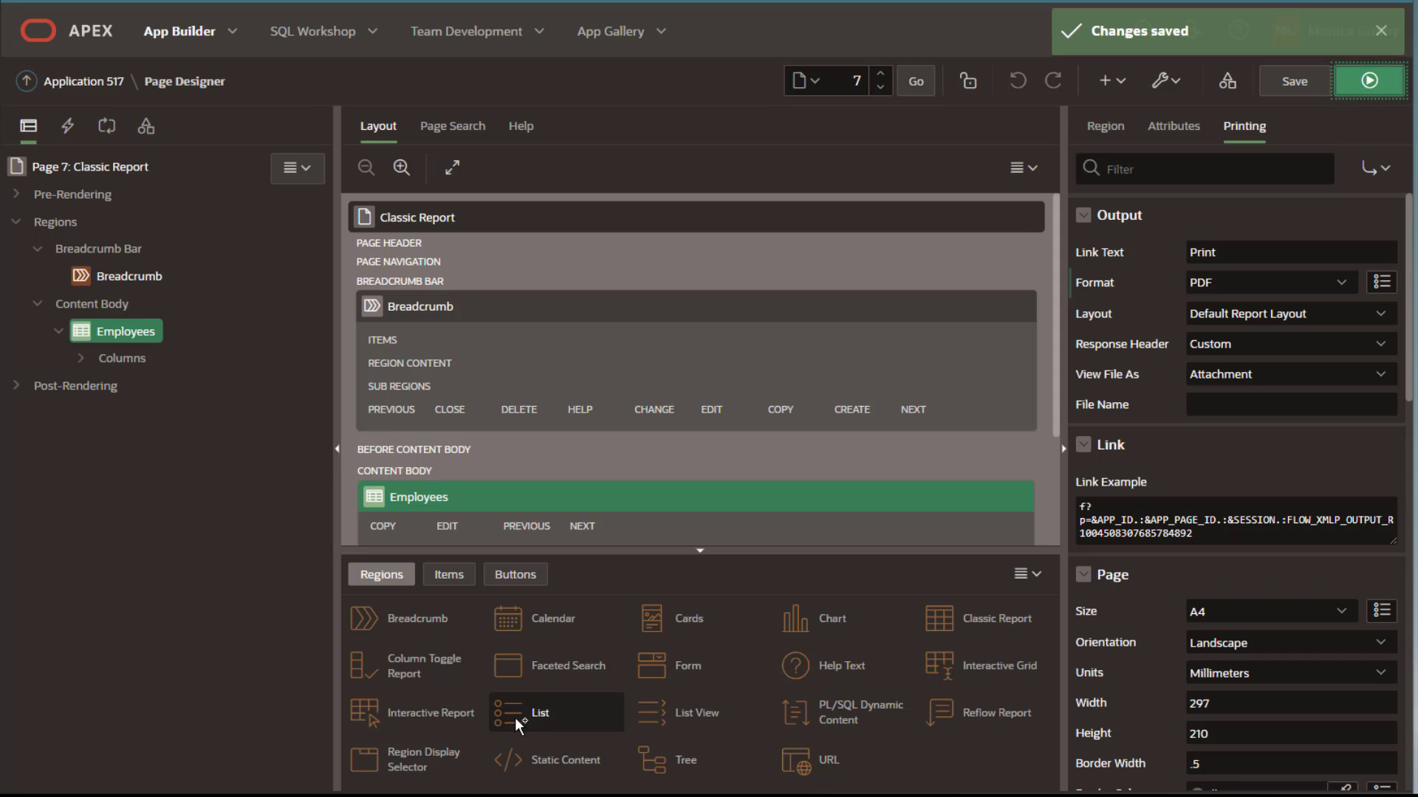
click(1265, 282)
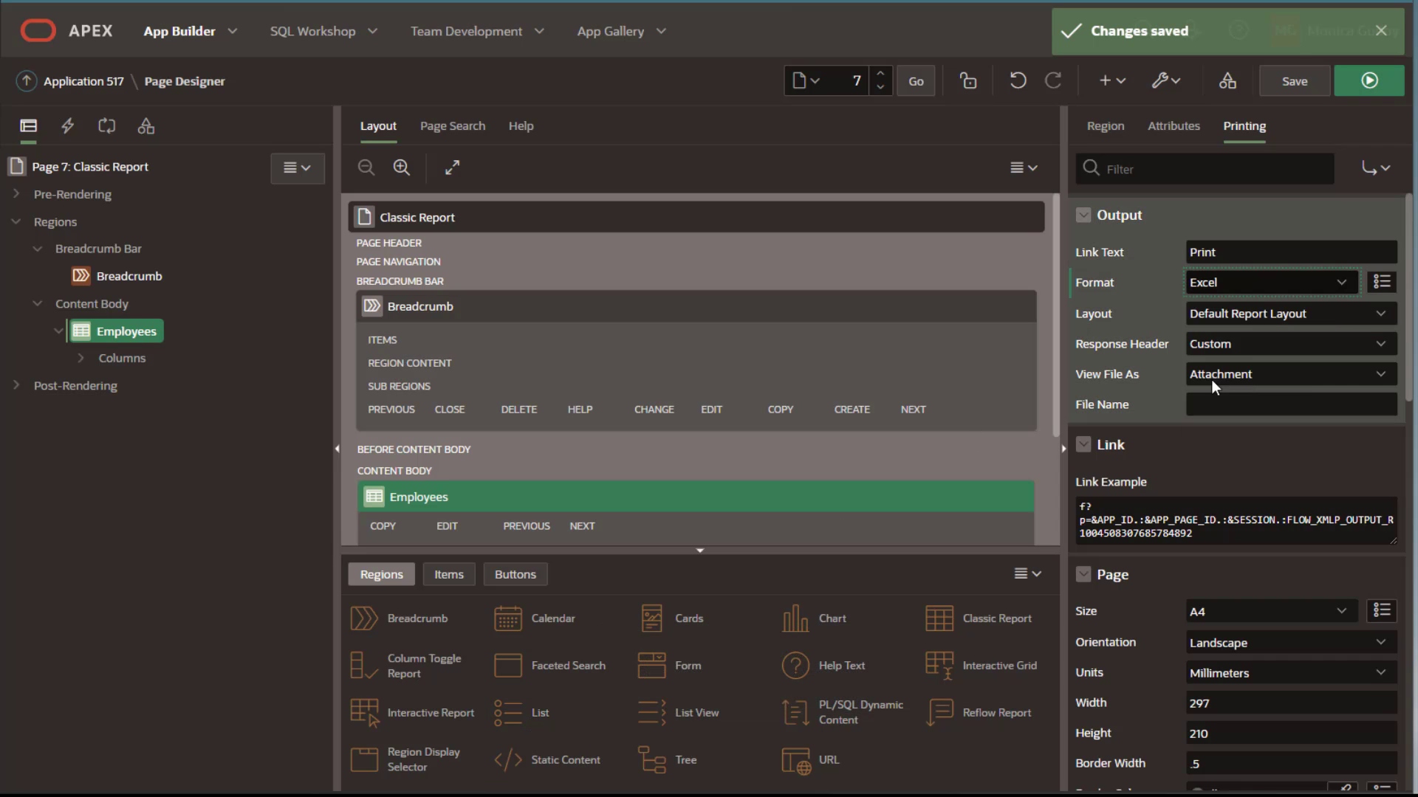
click(1366, 80)
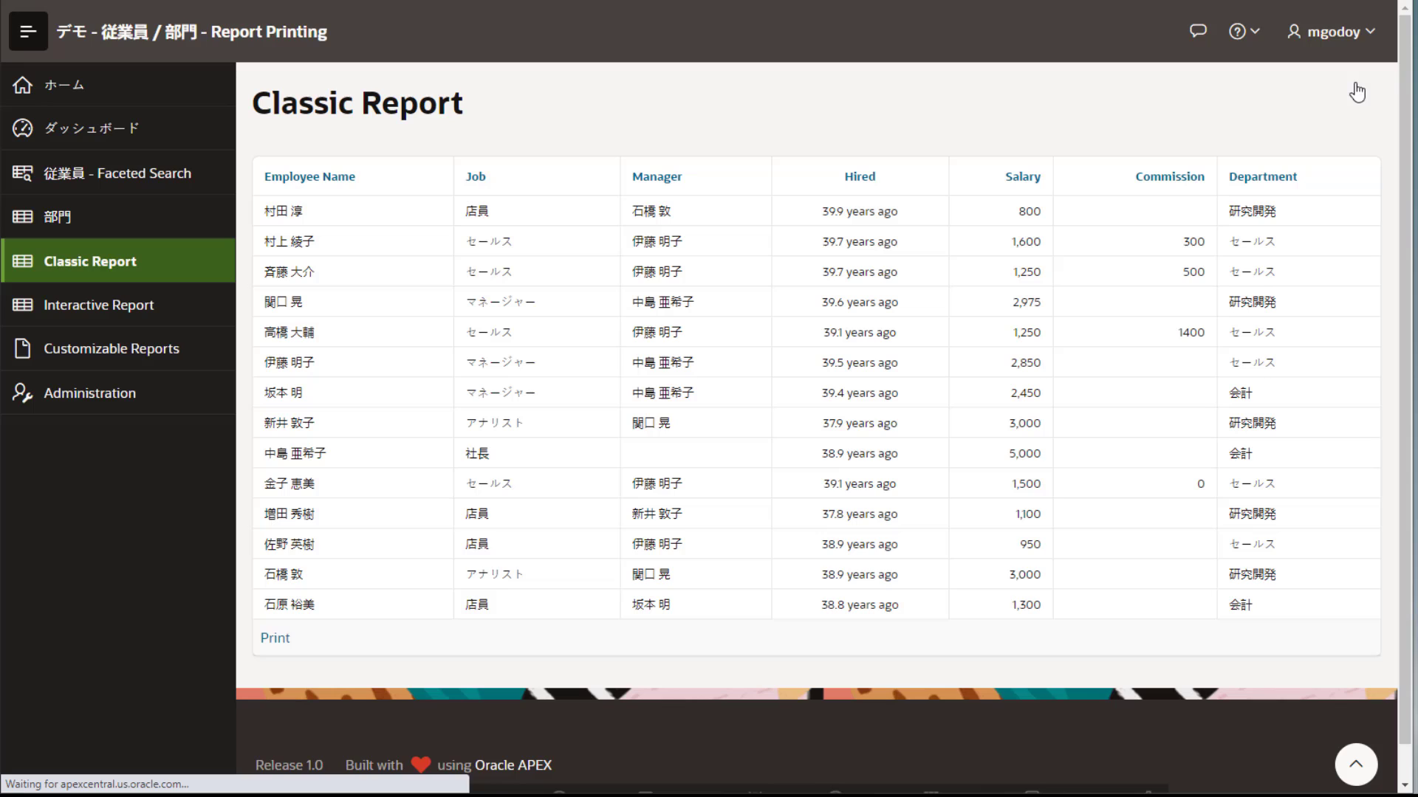
click(274, 637)
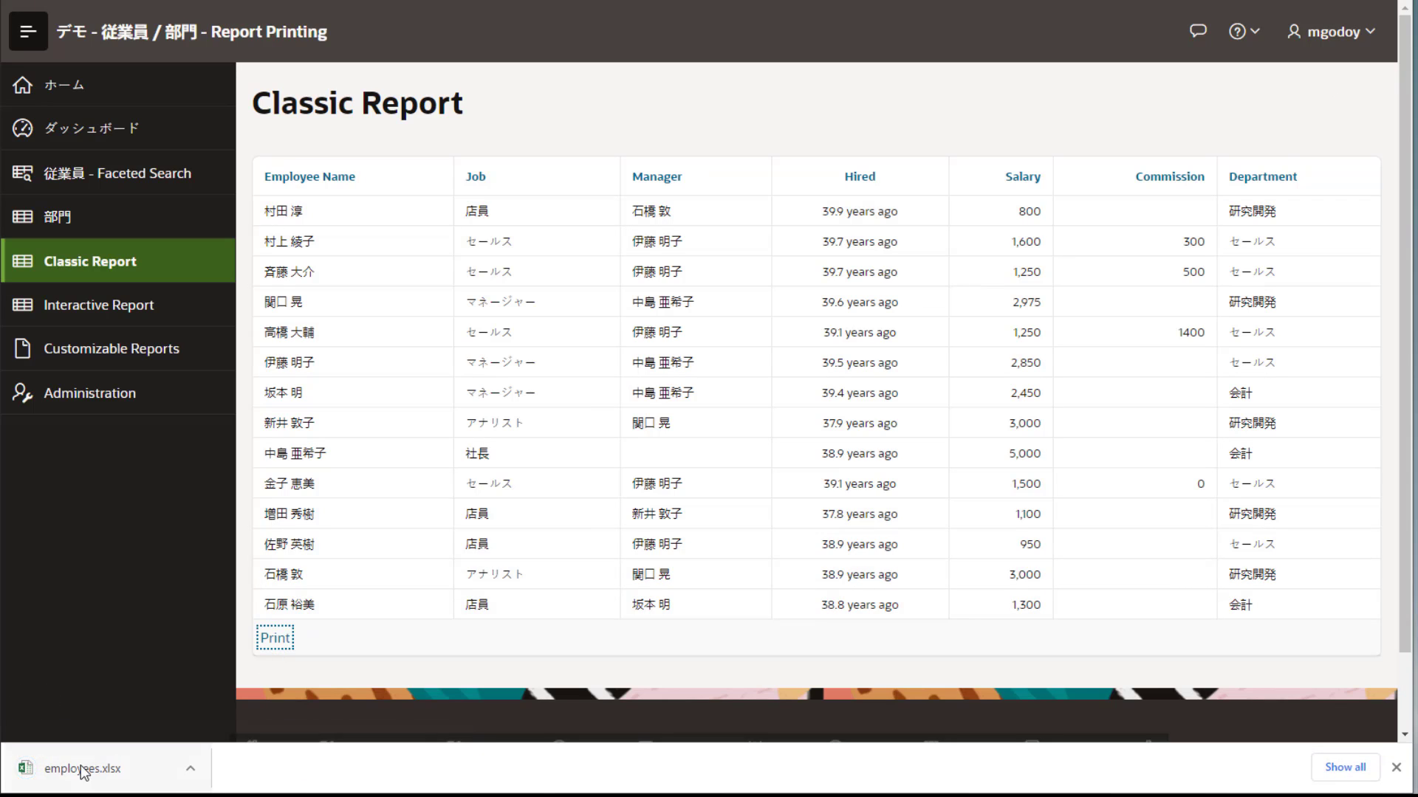
click(83, 769)
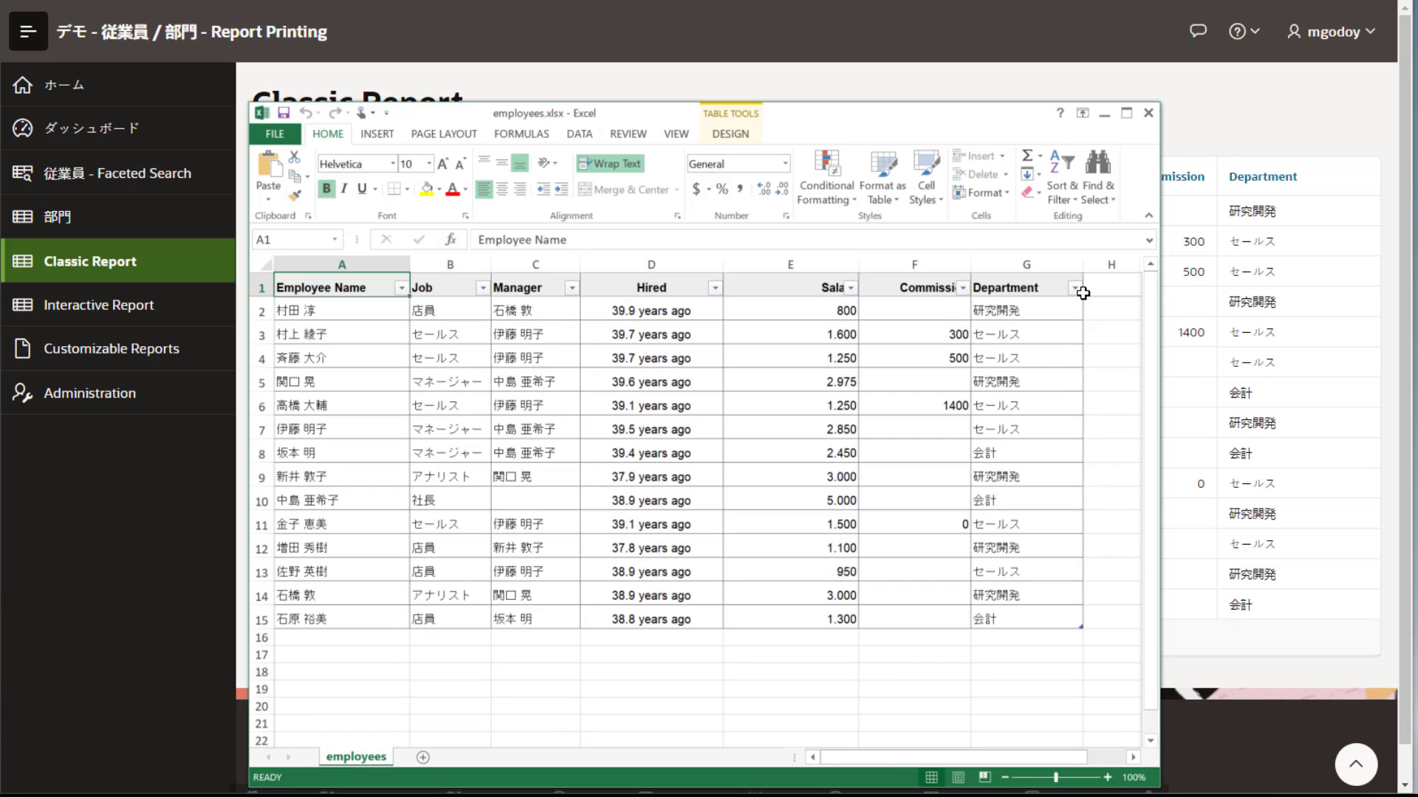
click(1073, 286)
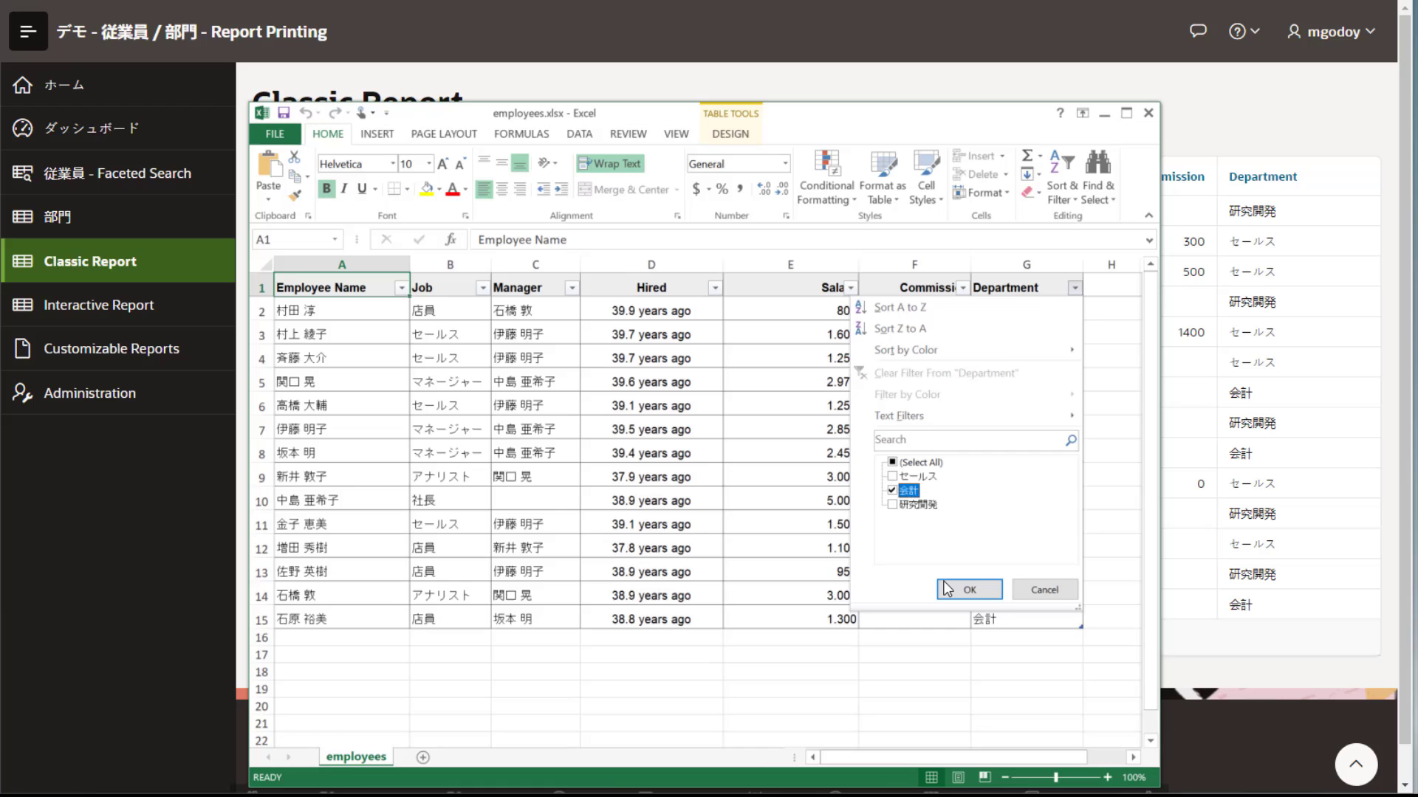
click(967, 588)
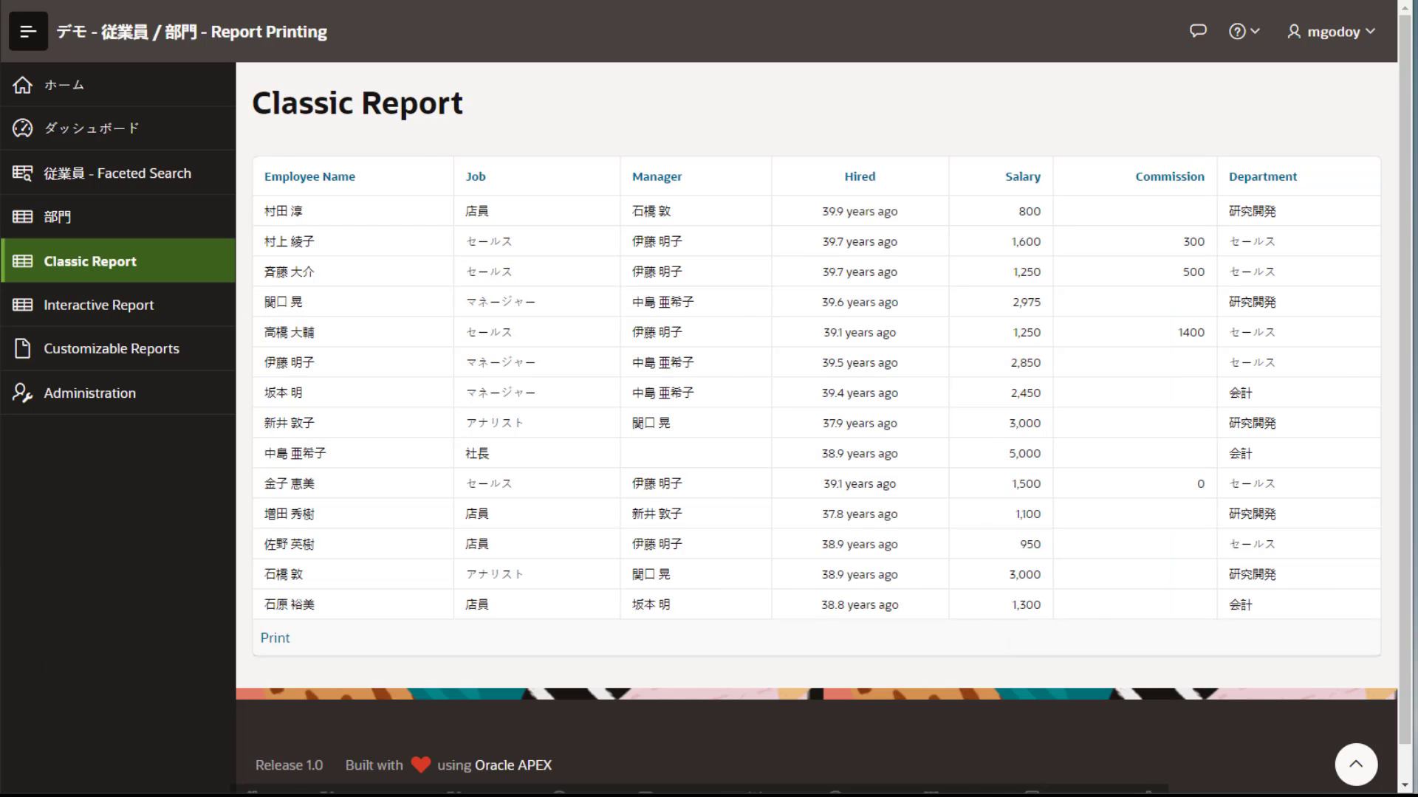
mouse_move(100, 305)
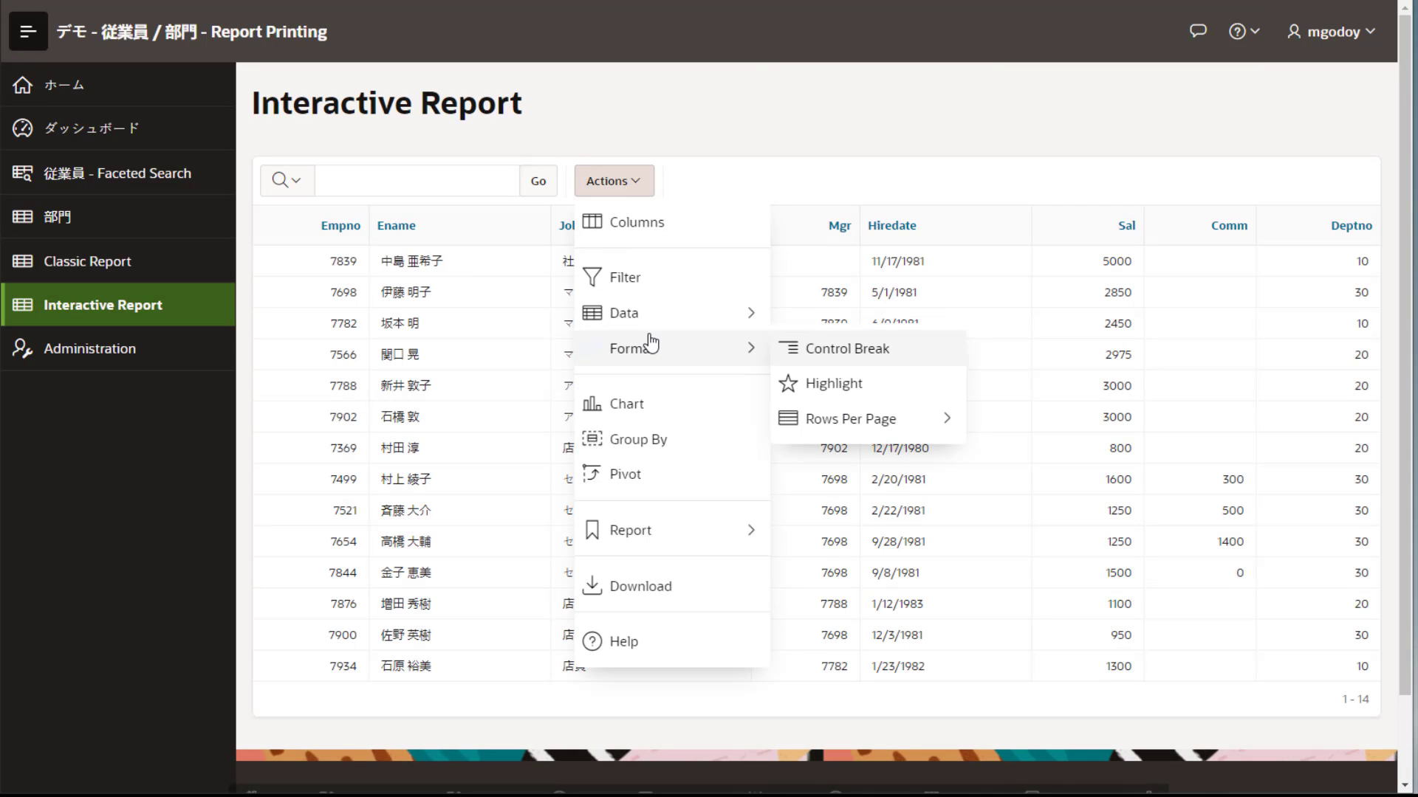
- Highlight Interactive Report rows where Sal is greater than 2000
click(832, 383)
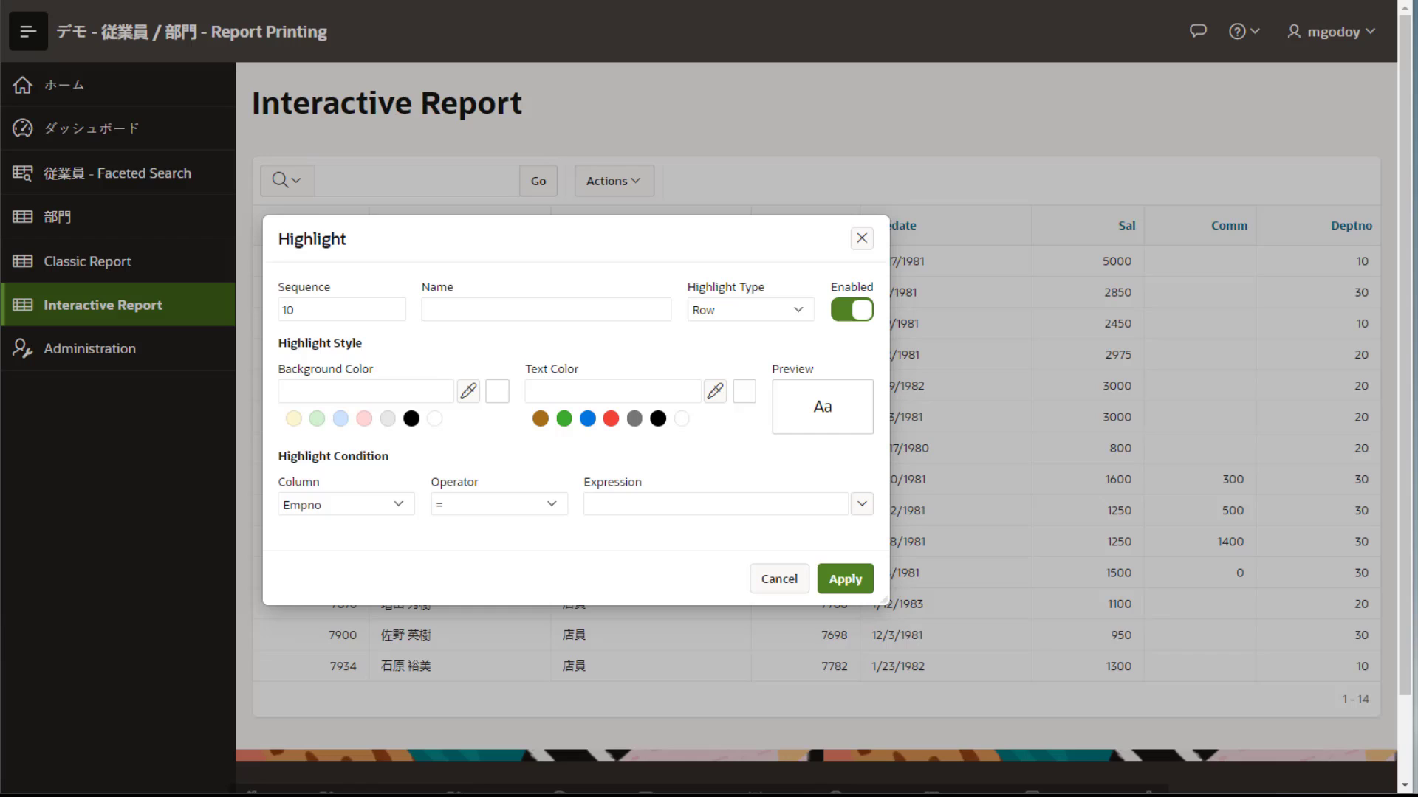
text(Salary > 1000)
text(#FFFFF)
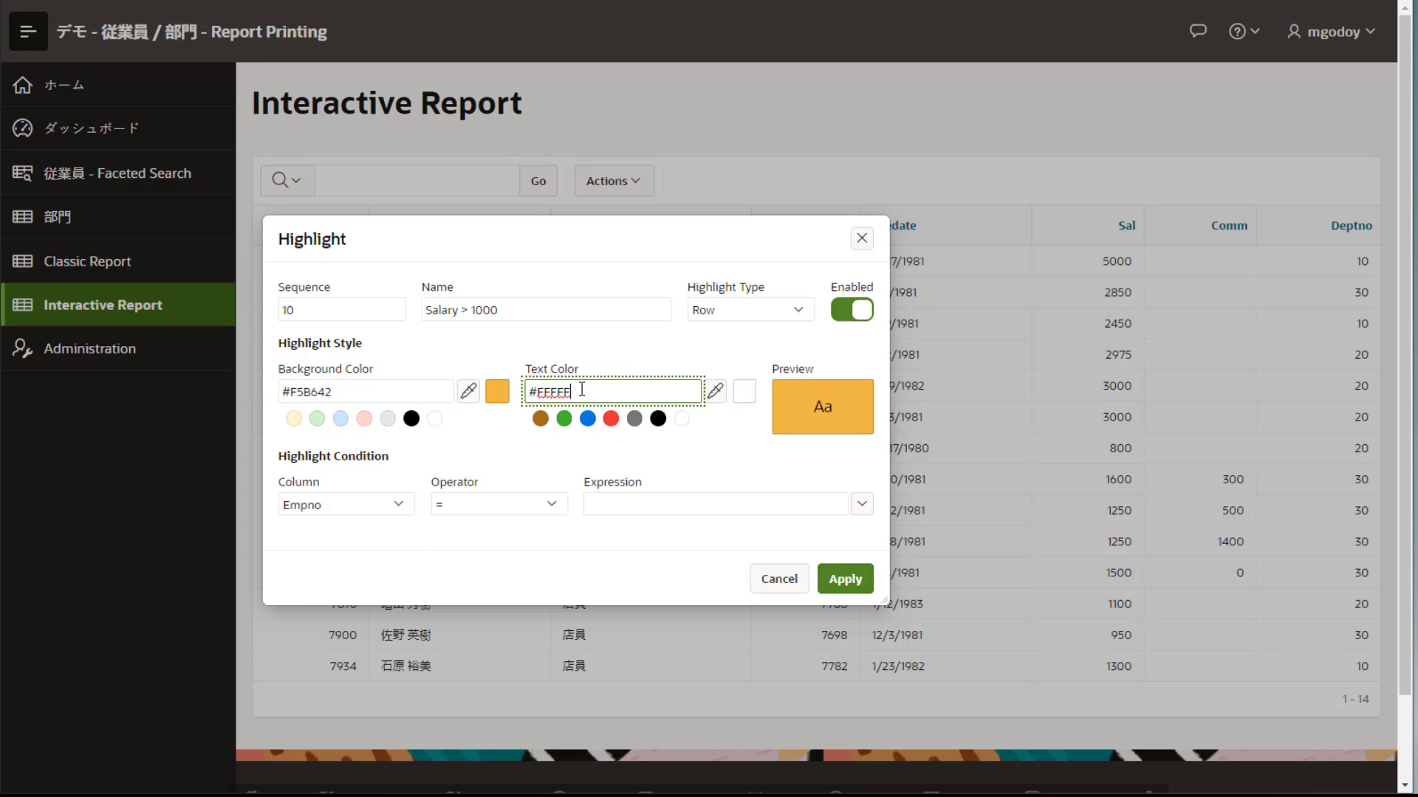
click(497, 504)
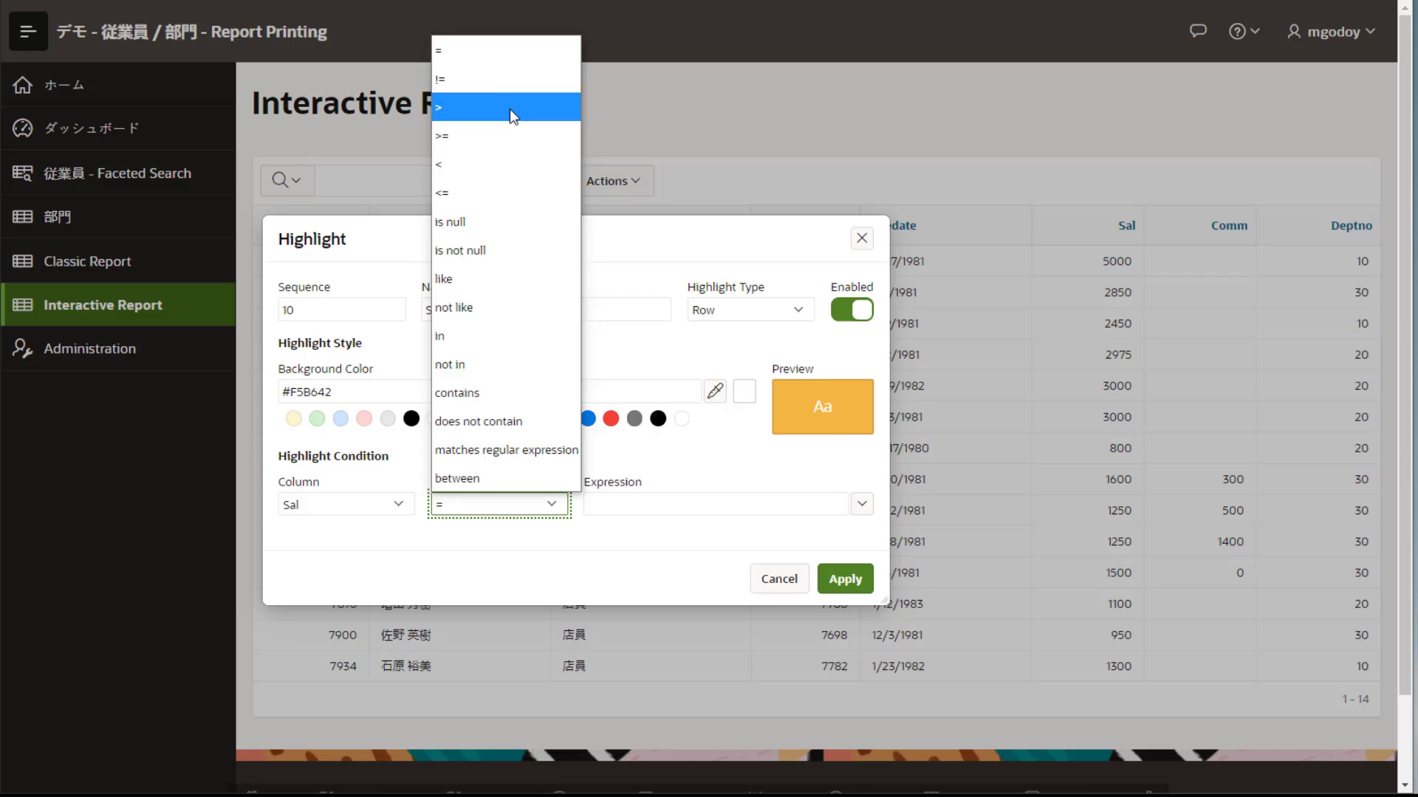
click(842, 578)
text(2000)
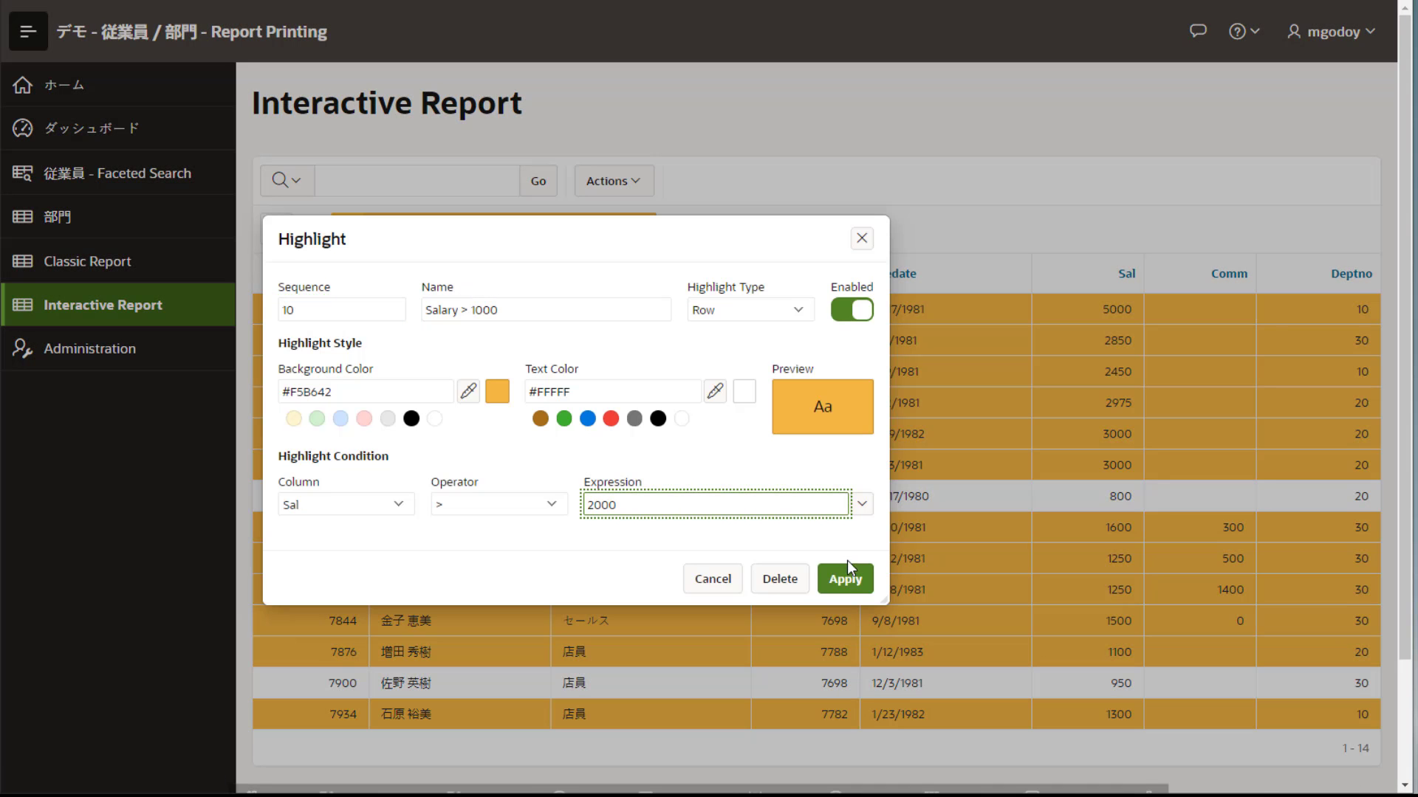
click(843, 579)
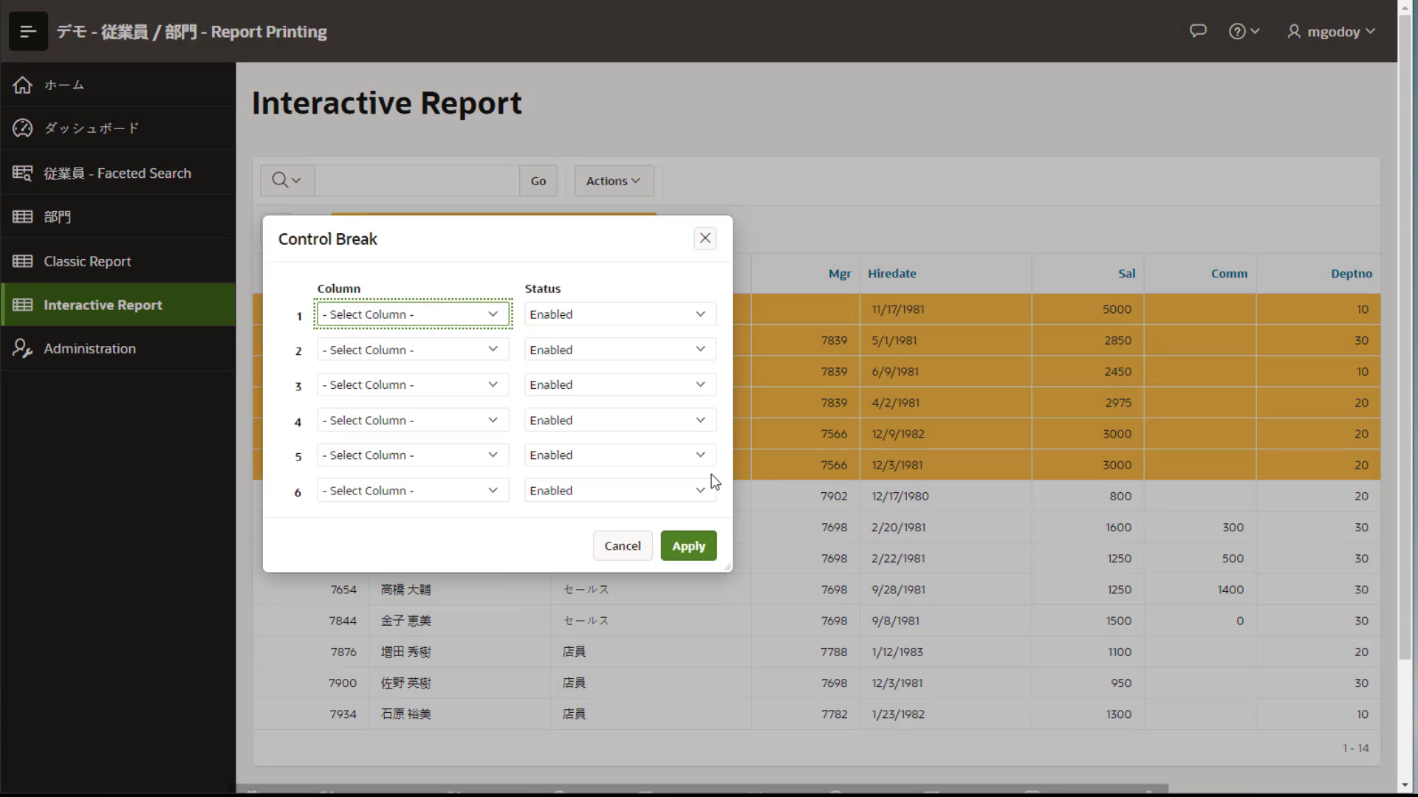
- Add a control break on Deptno and save the customized report
click(687, 545)
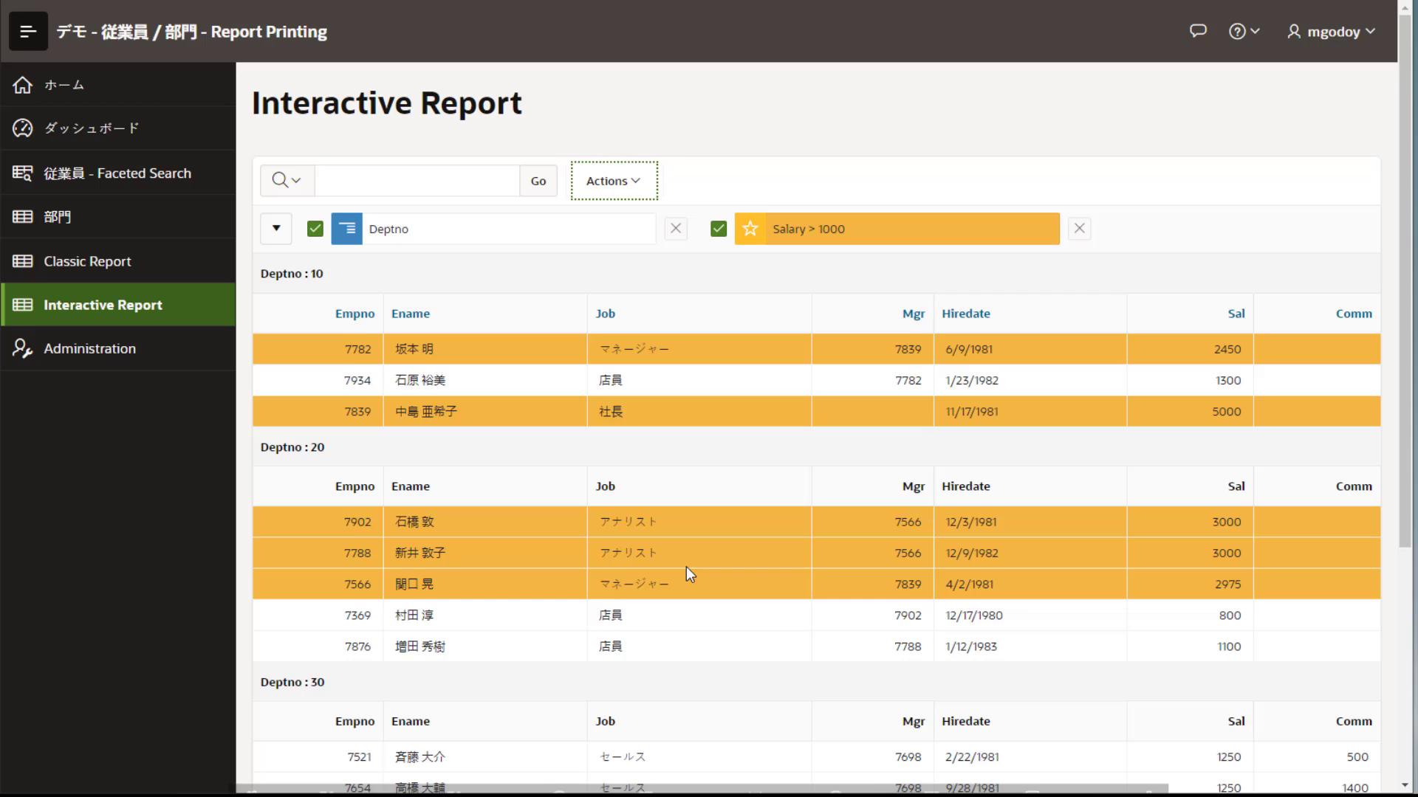
click(612, 180)
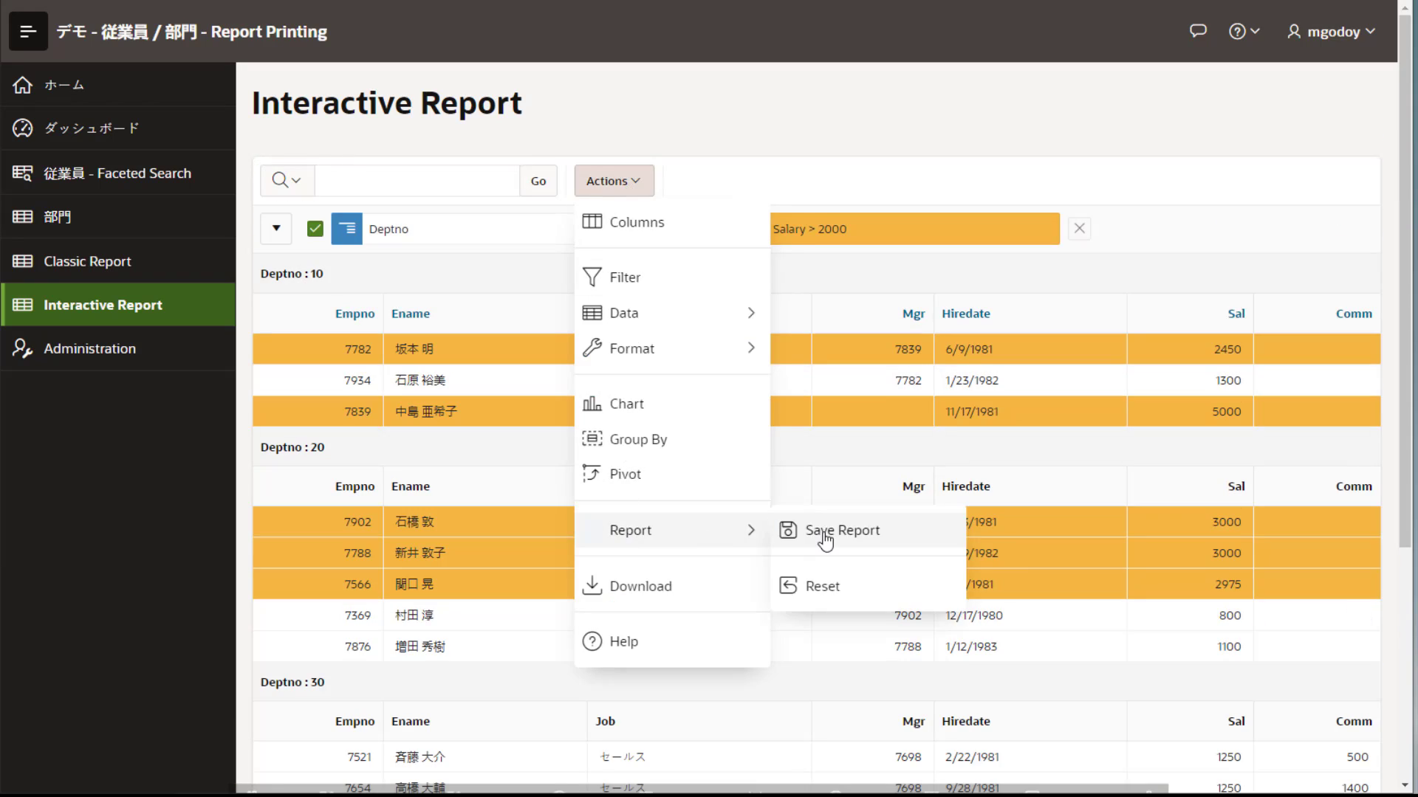
click(841, 530)
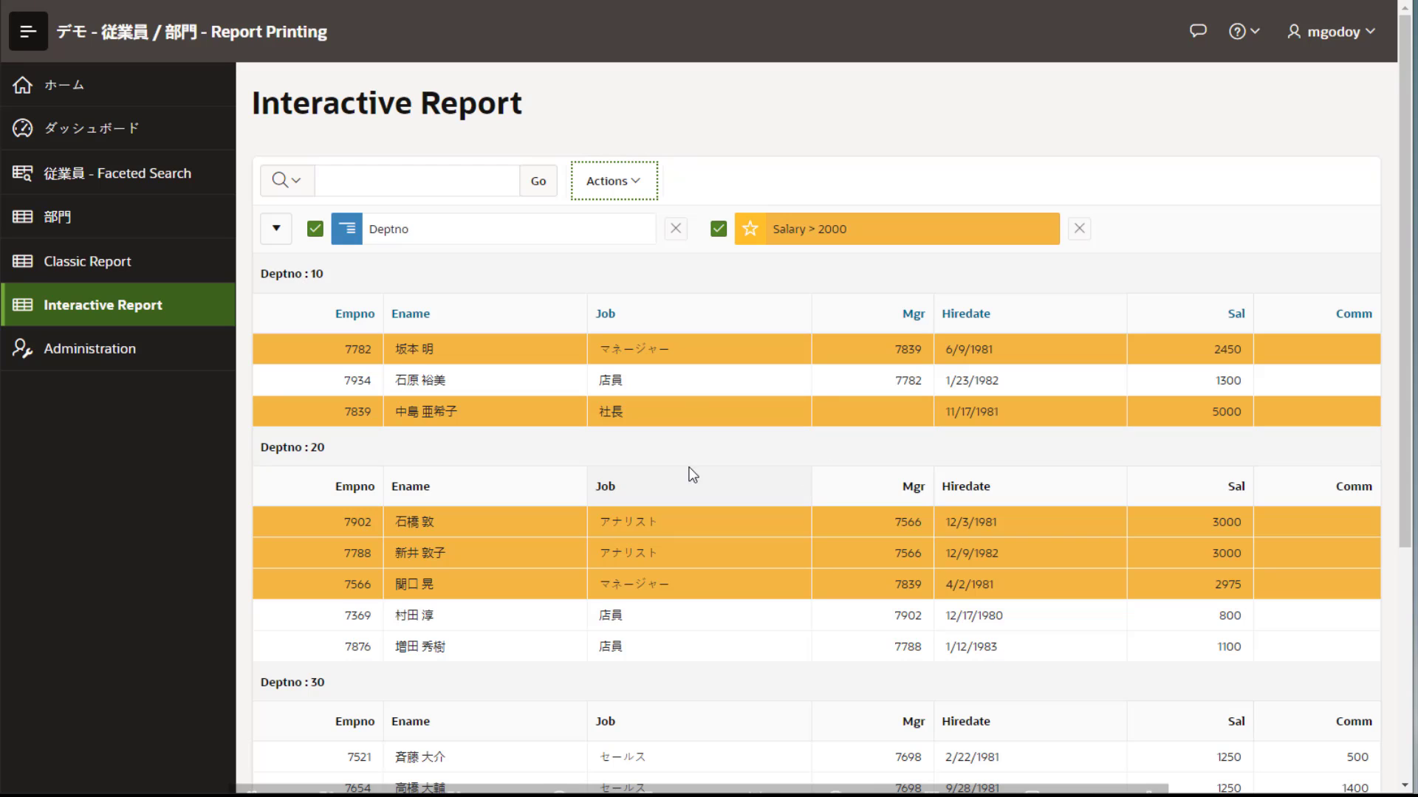
- Download the Interactive Report as a data-only PDF
click(612, 180)
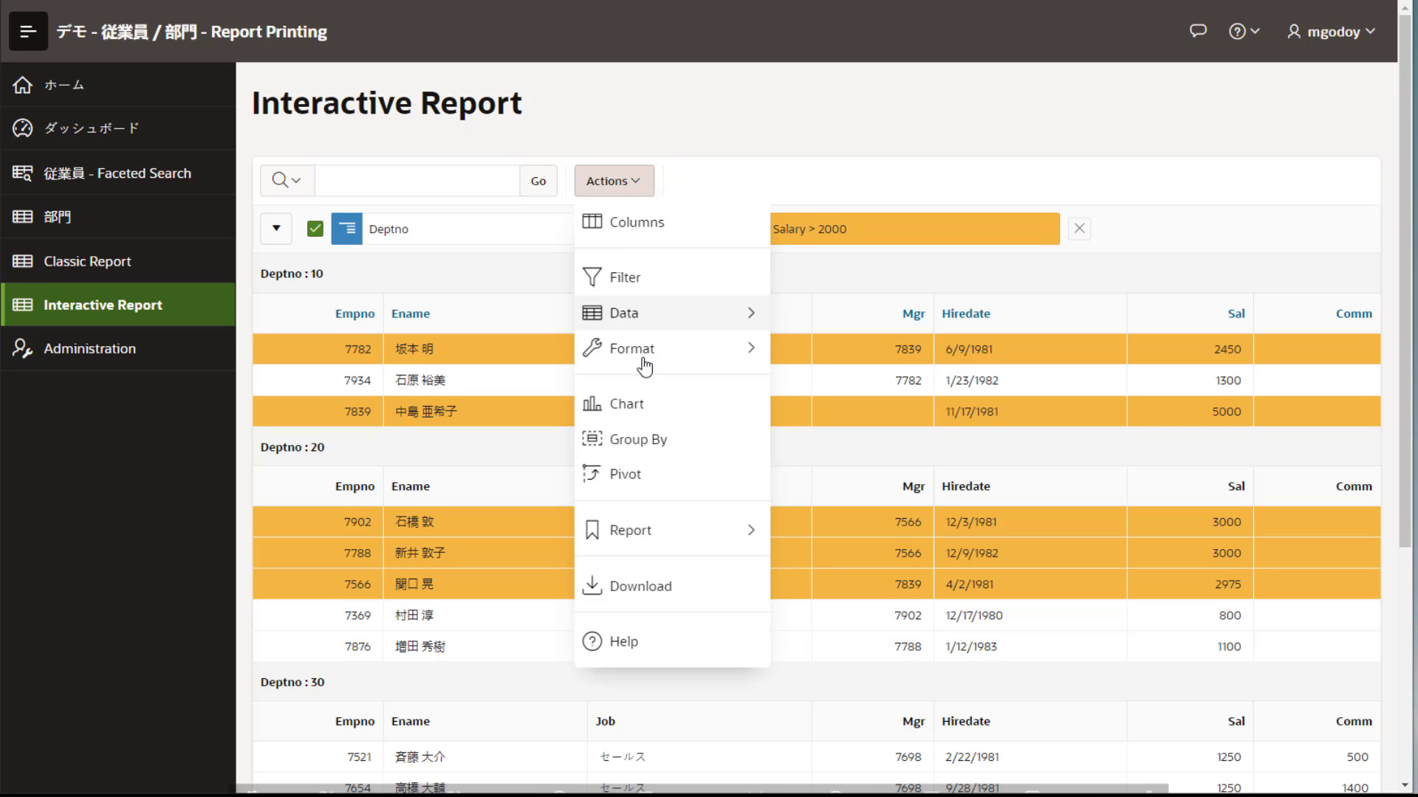
click(641, 586)
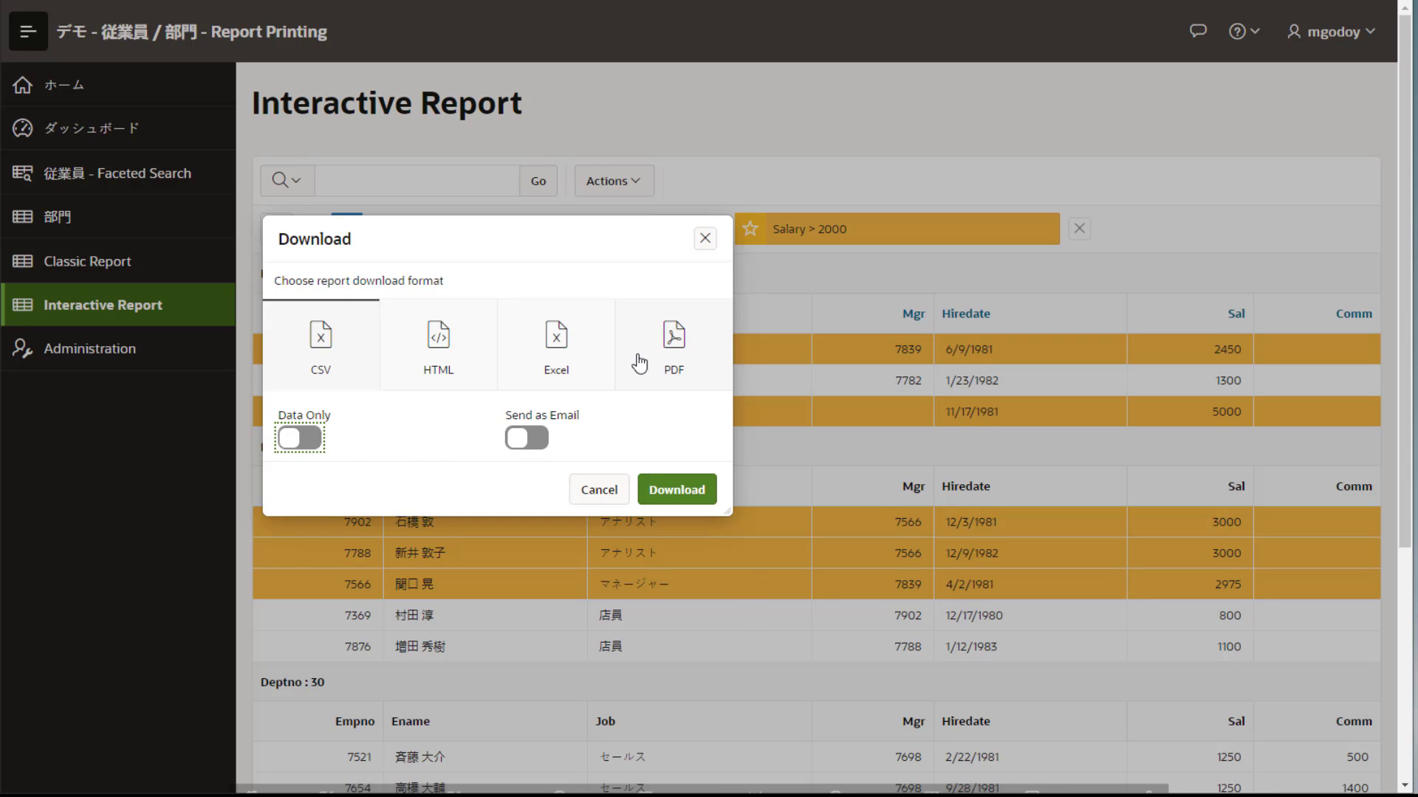
click(673, 344)
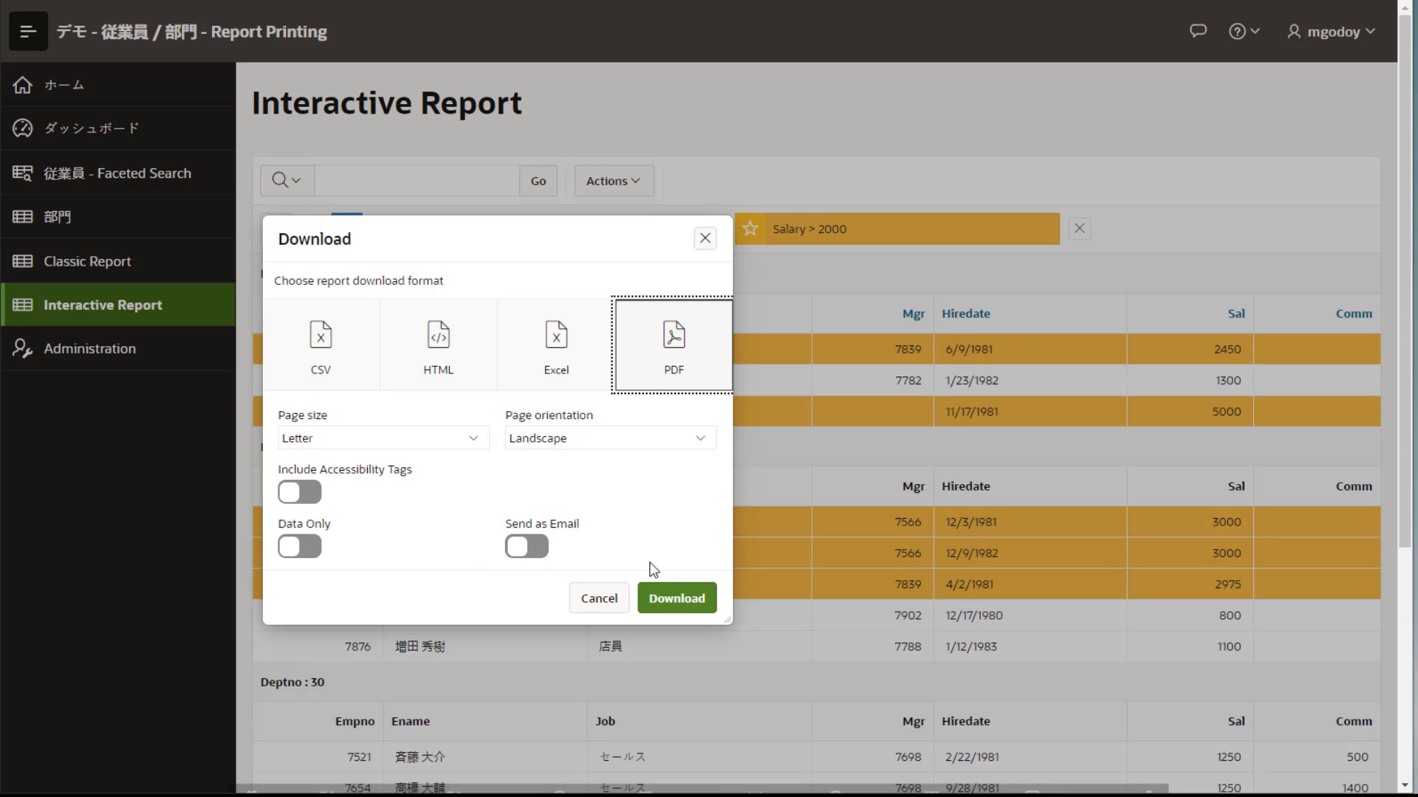
click(675, 597)
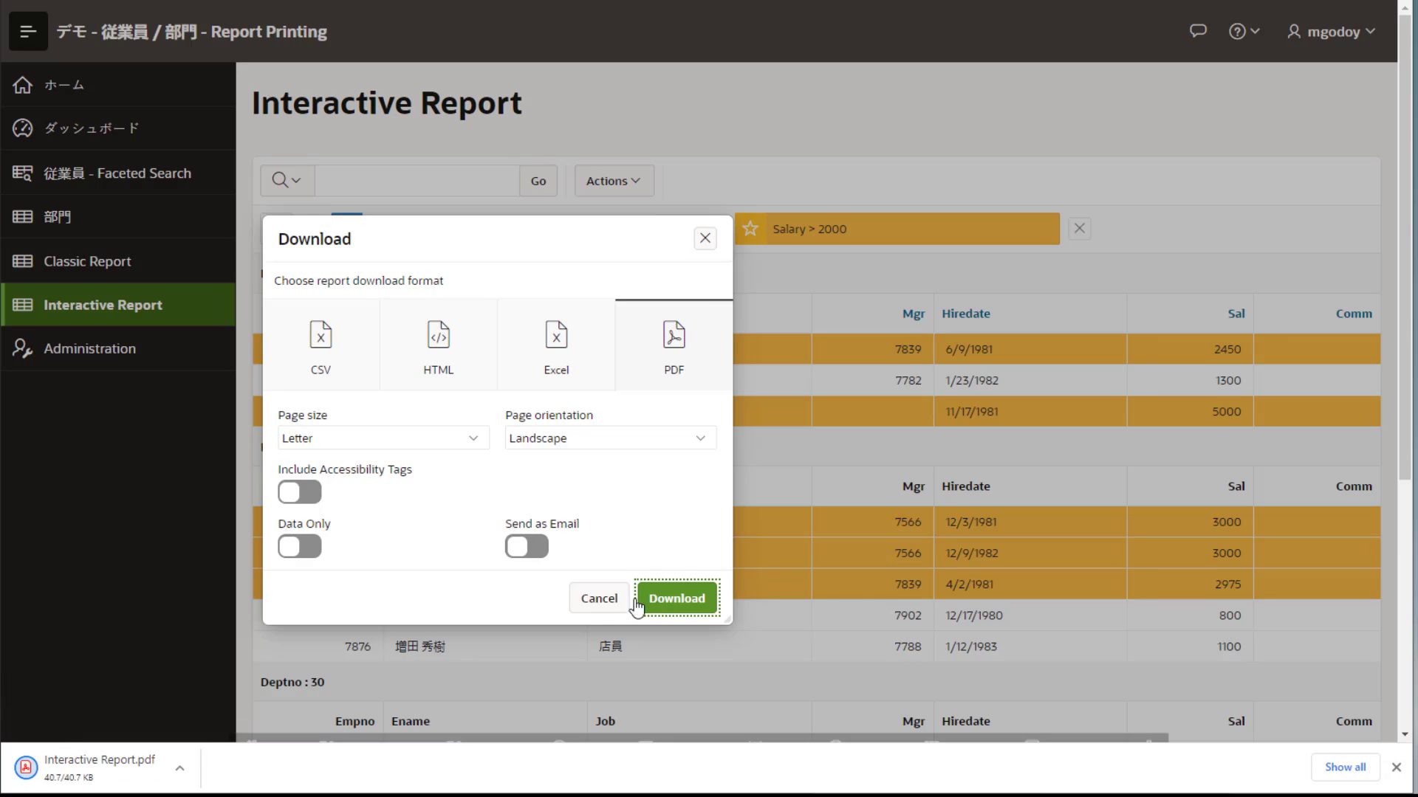
click(676, 597)
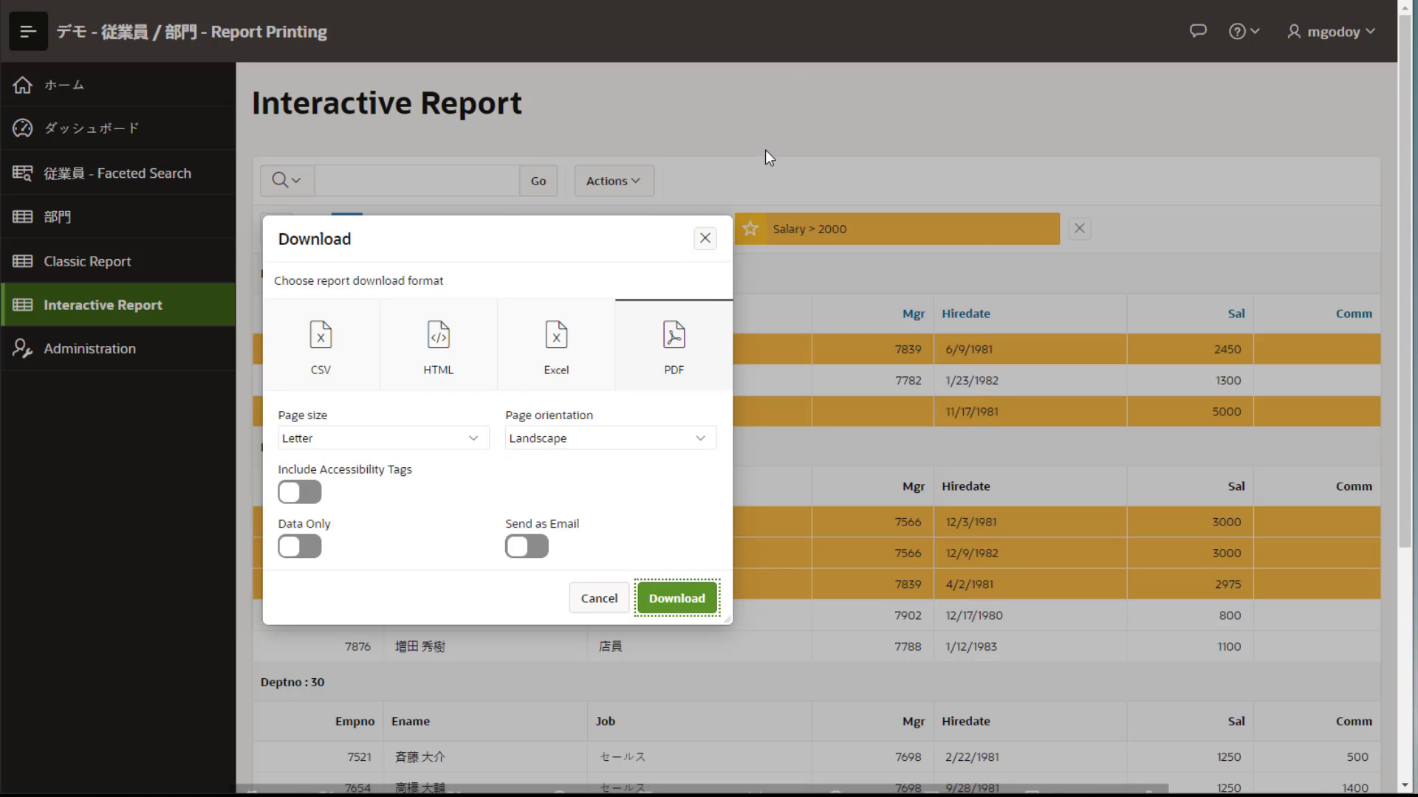
click(300, 546)
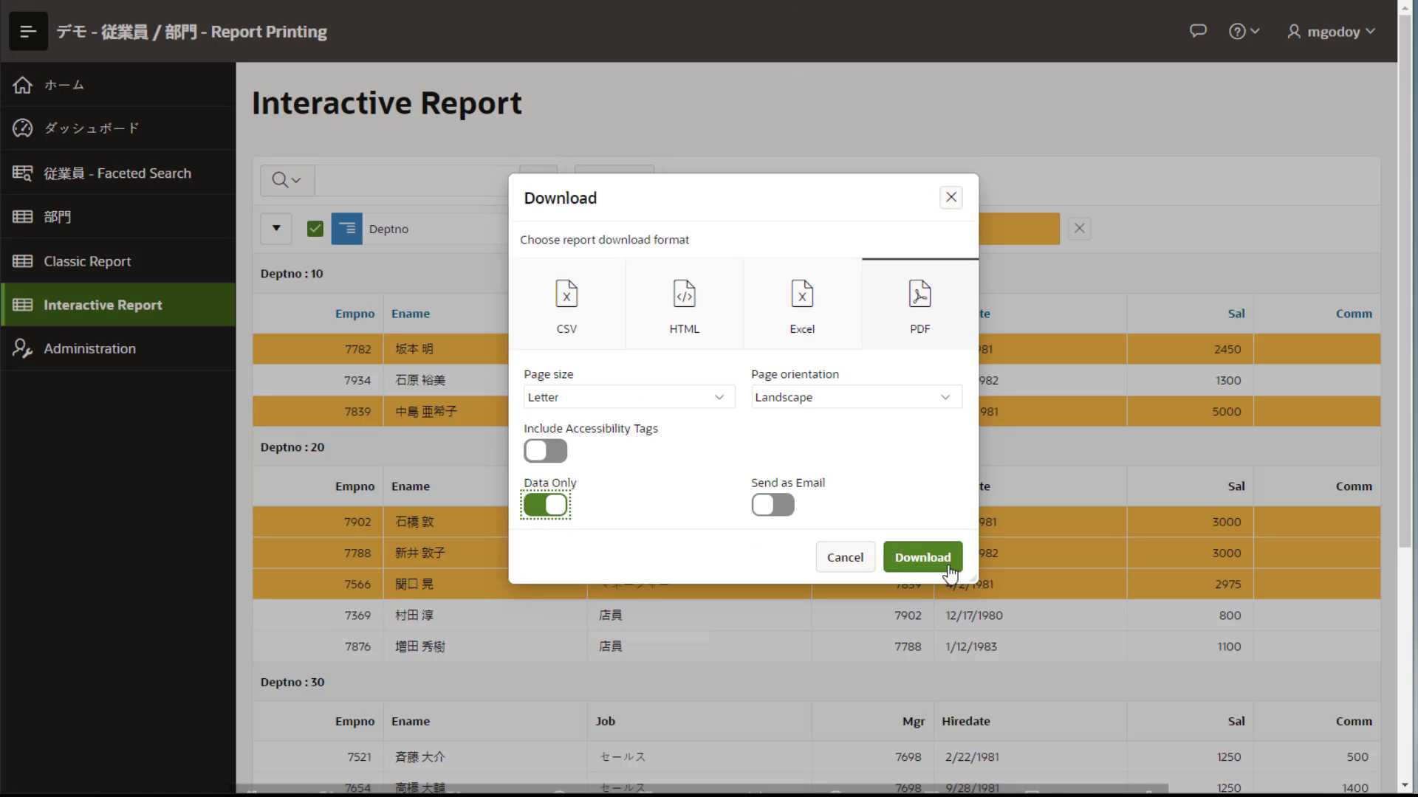
click(921, 556)
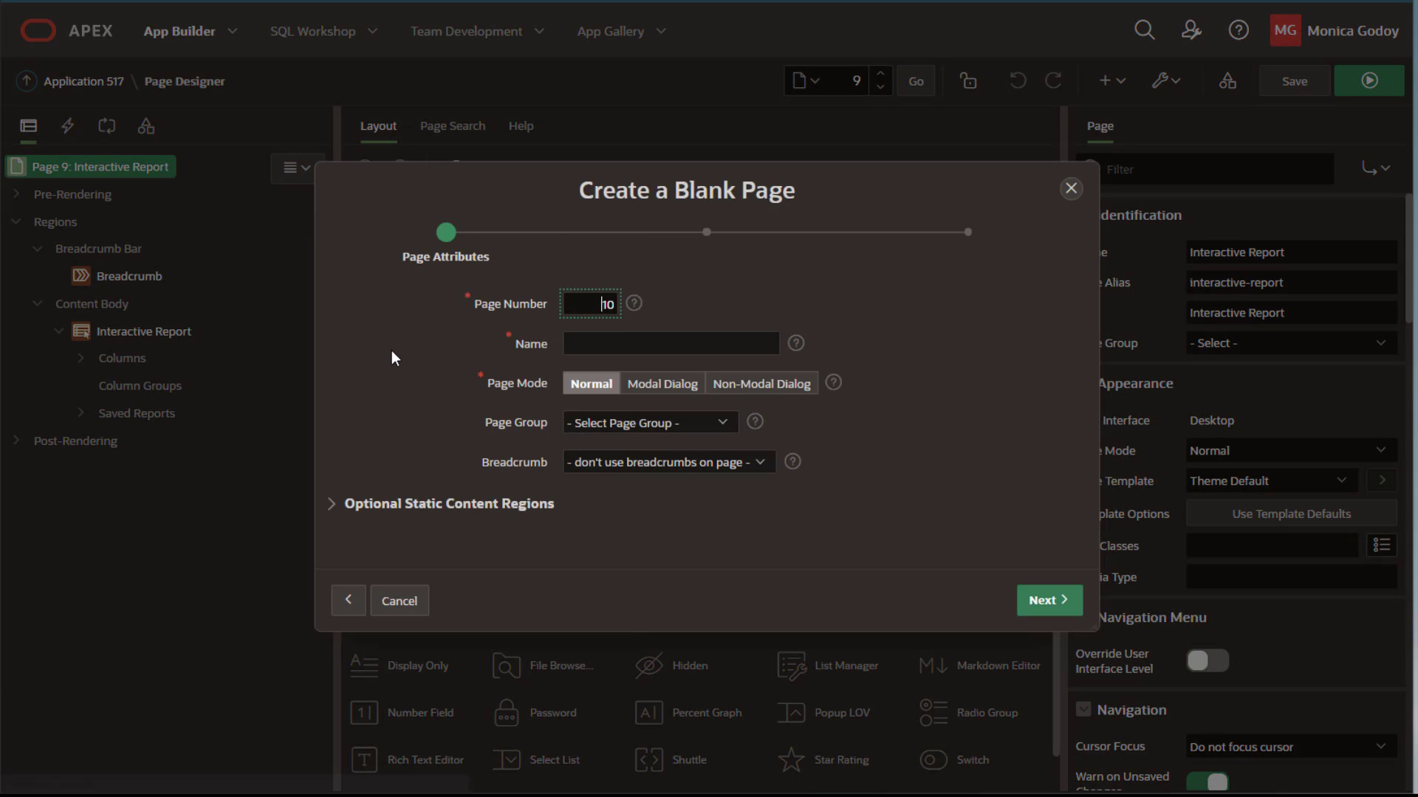
- Create blank page 'Customizable Reports' with a breadcrumb and a new navigation menu entry
text(Customizable)
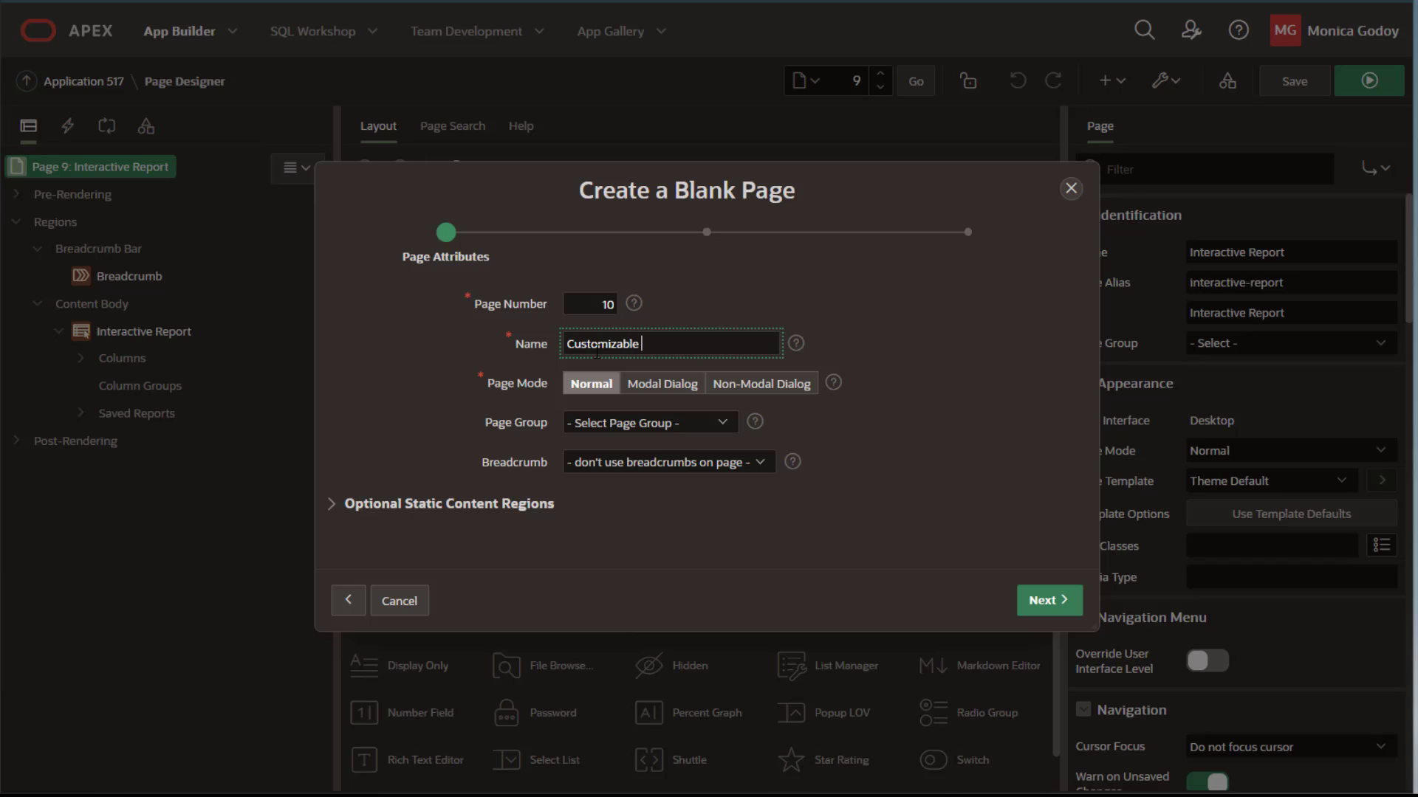
text(Reports)
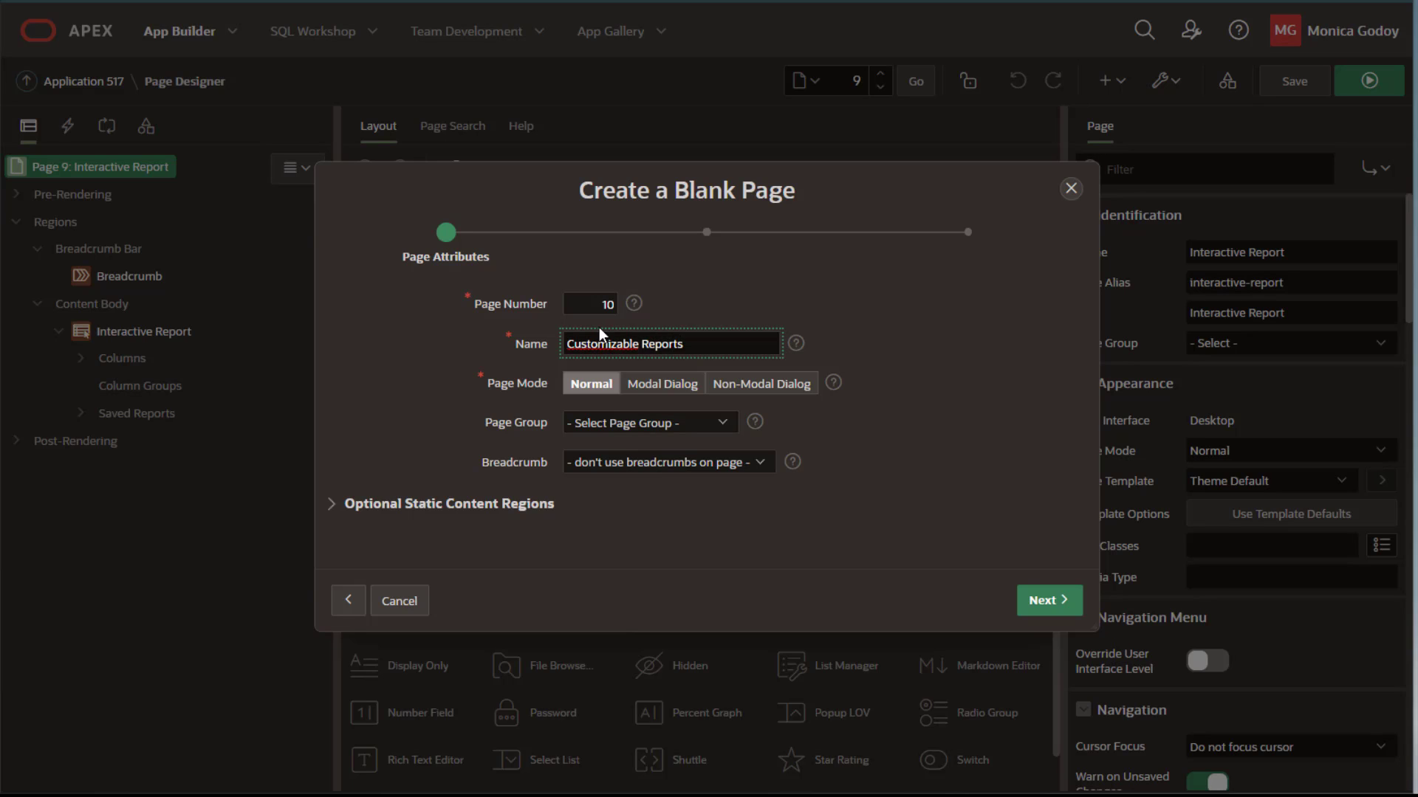
click(664, 460)
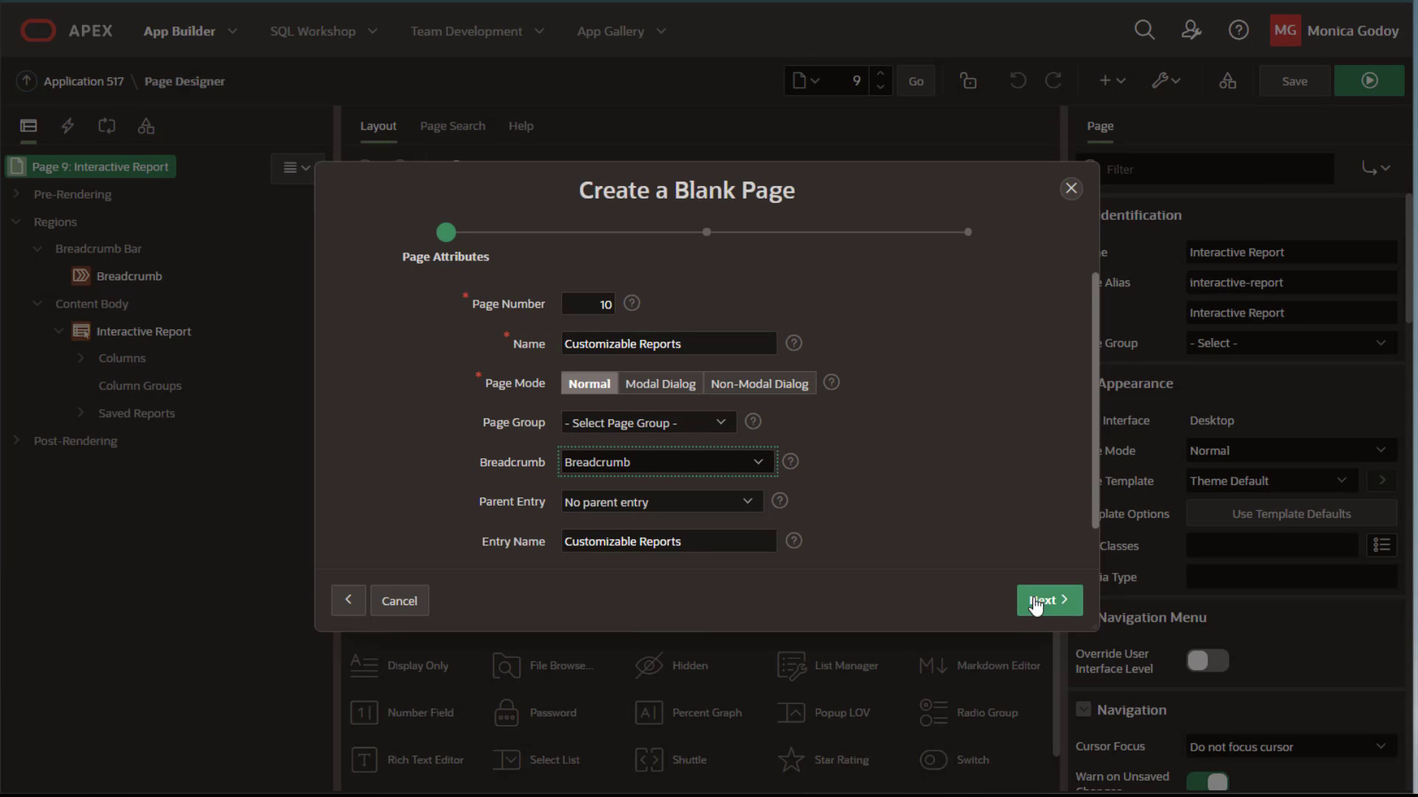
click(1047, 601)
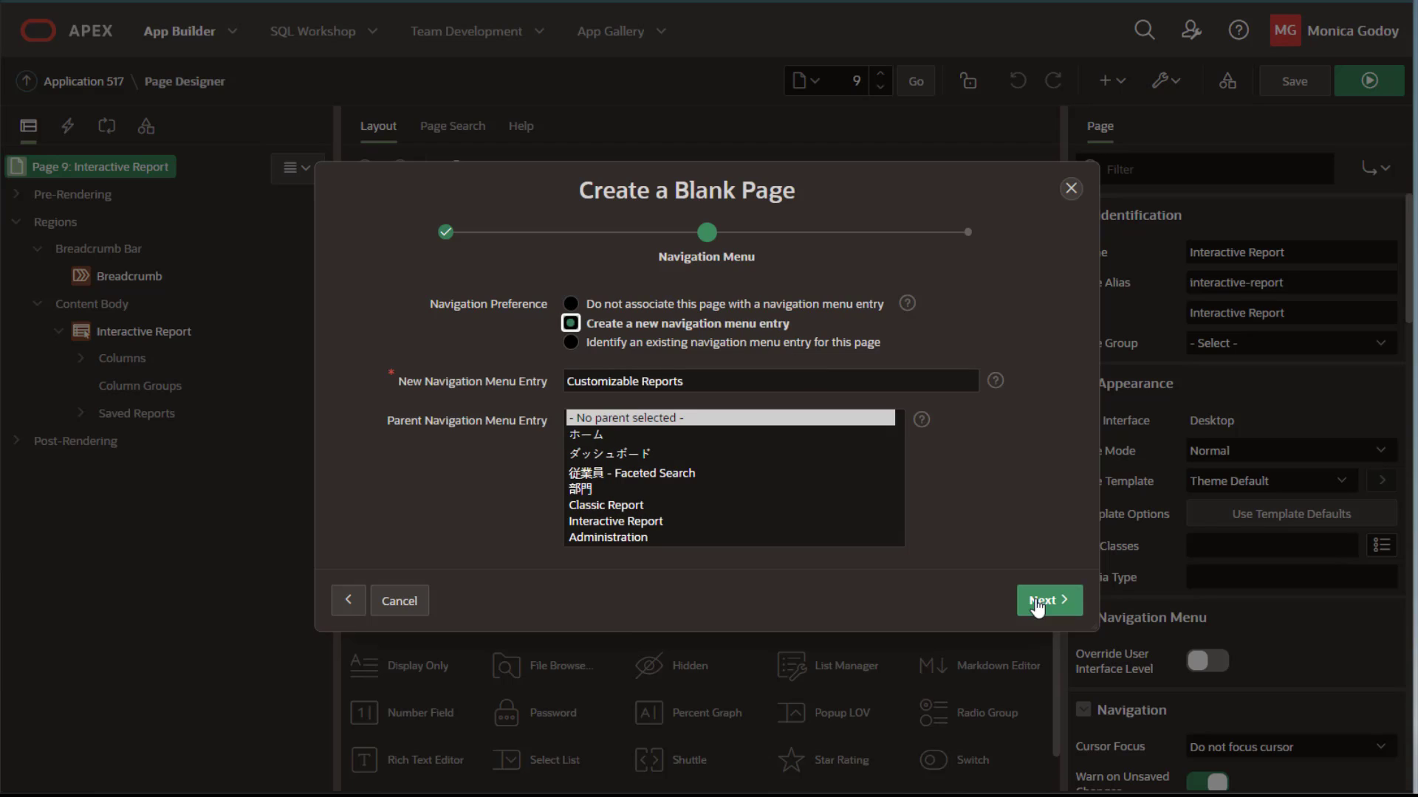
click(1048, 600)
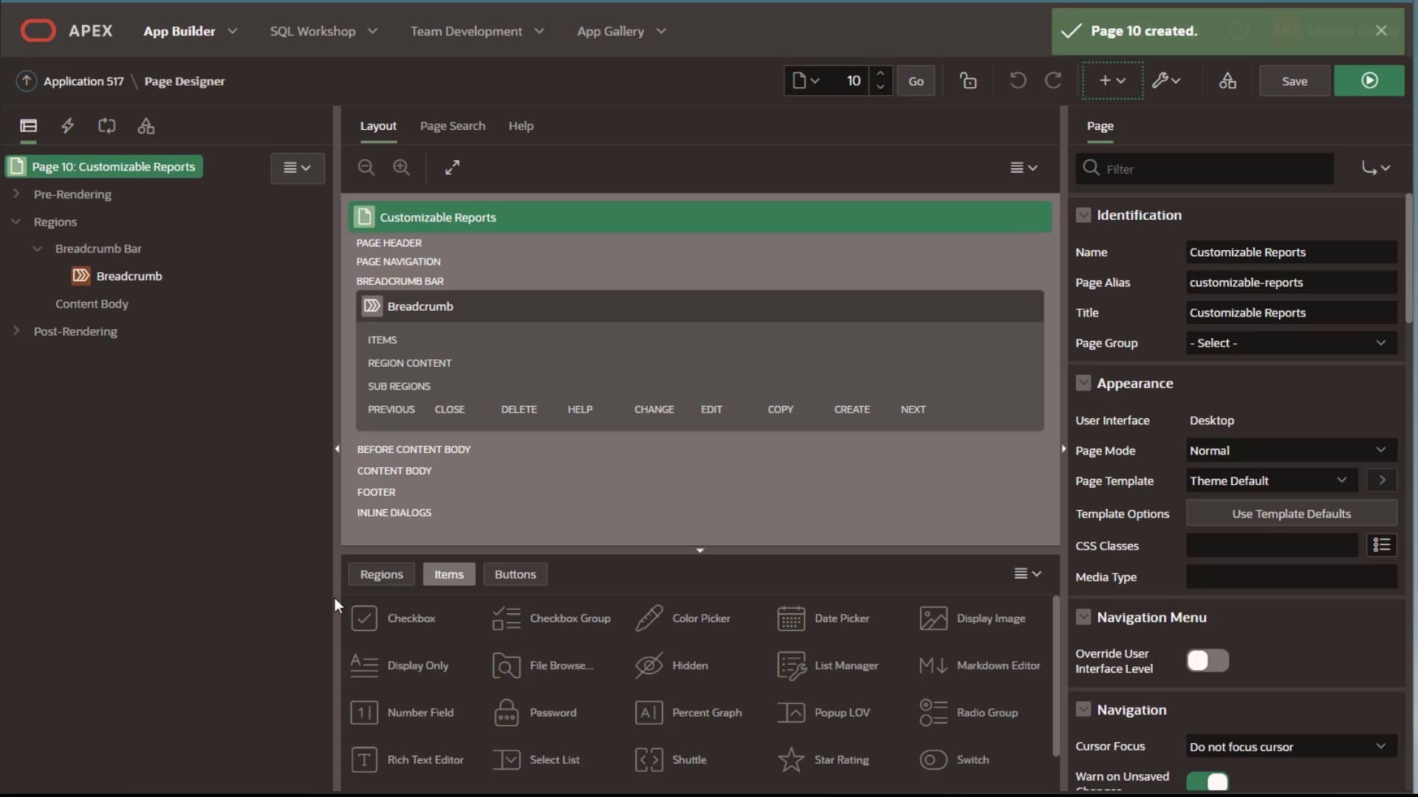
- Add a Reports region, an Employees button, and a Before Header 'Generate Report' process
click(381, 575)
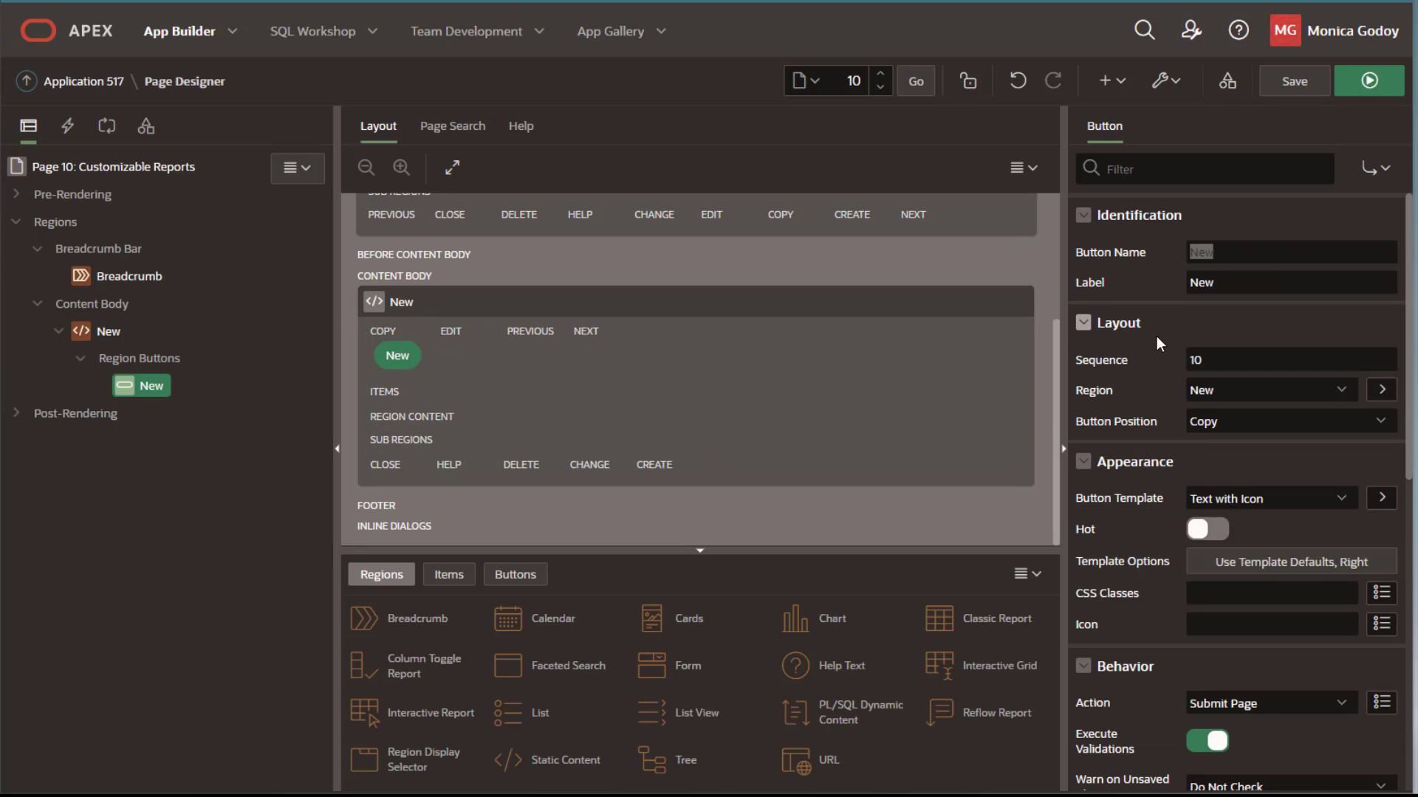
text(Employe)
text(Reports)
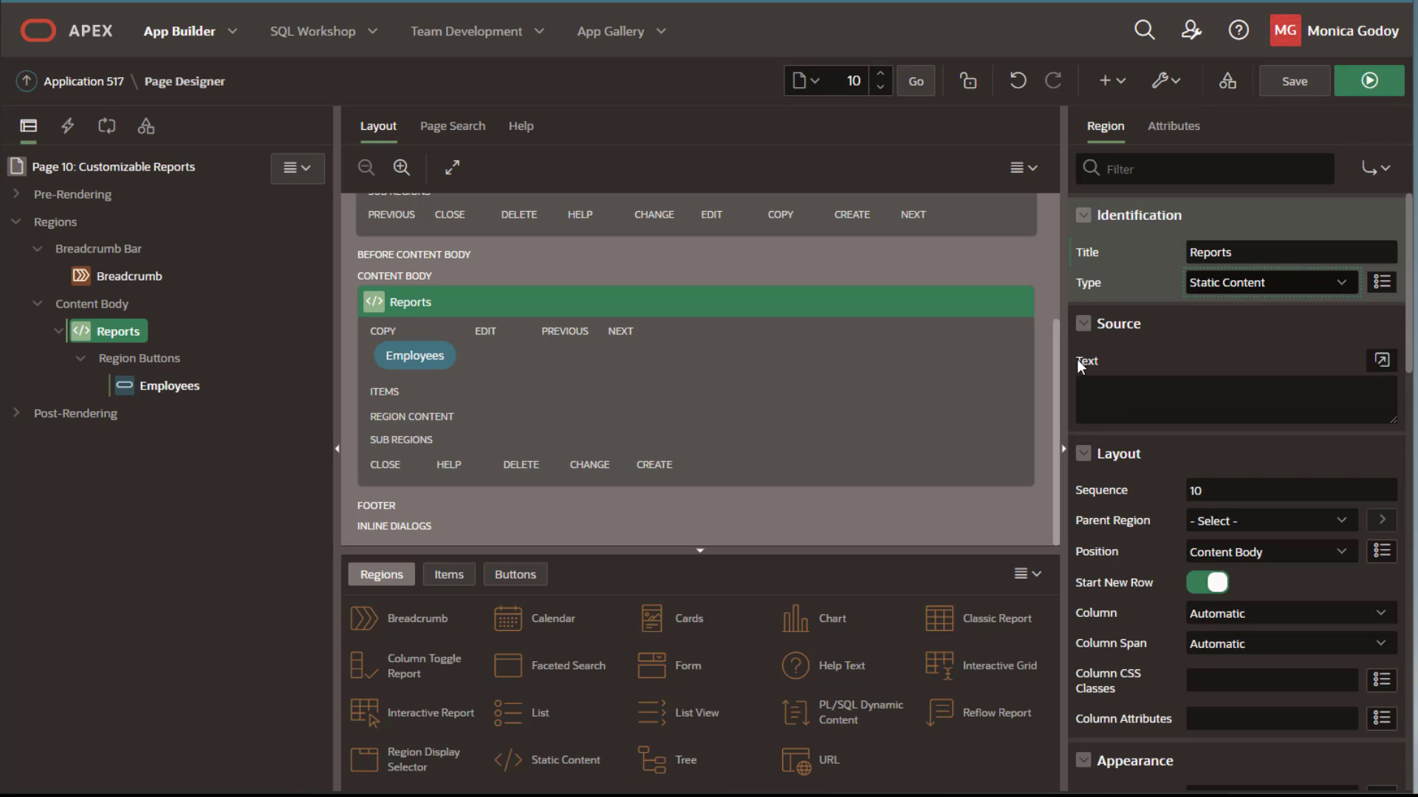
click(413, 354)
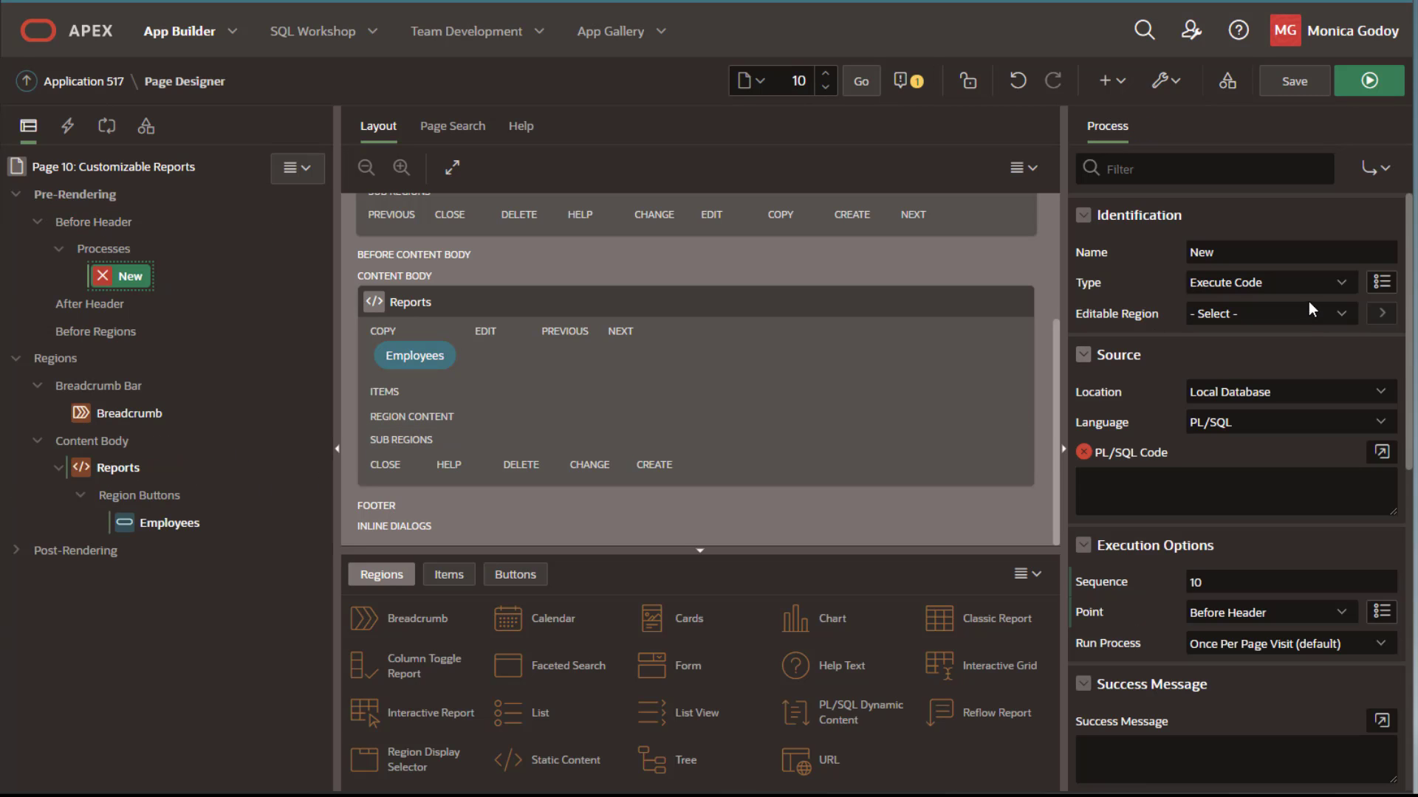
text(Generate Report)
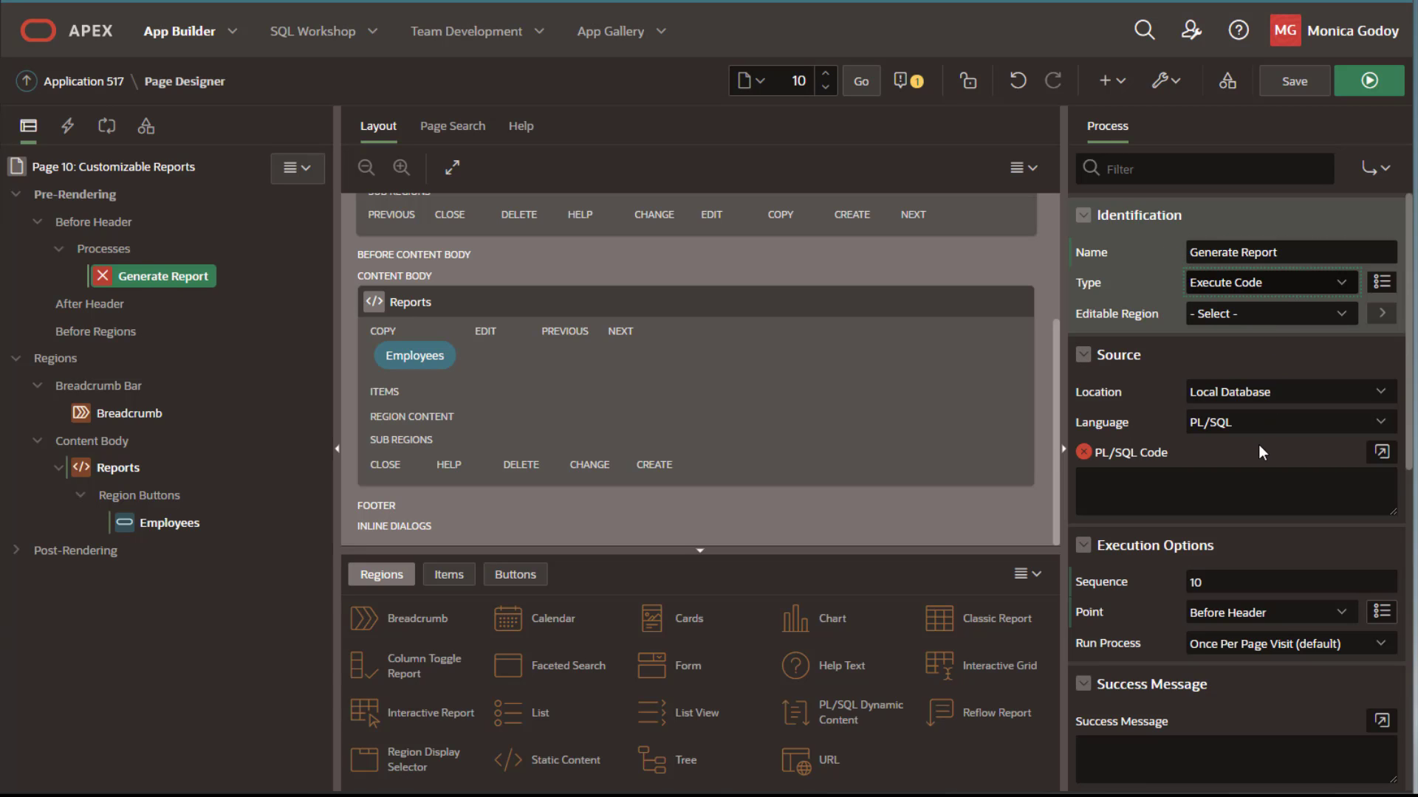
click(1381, 451)
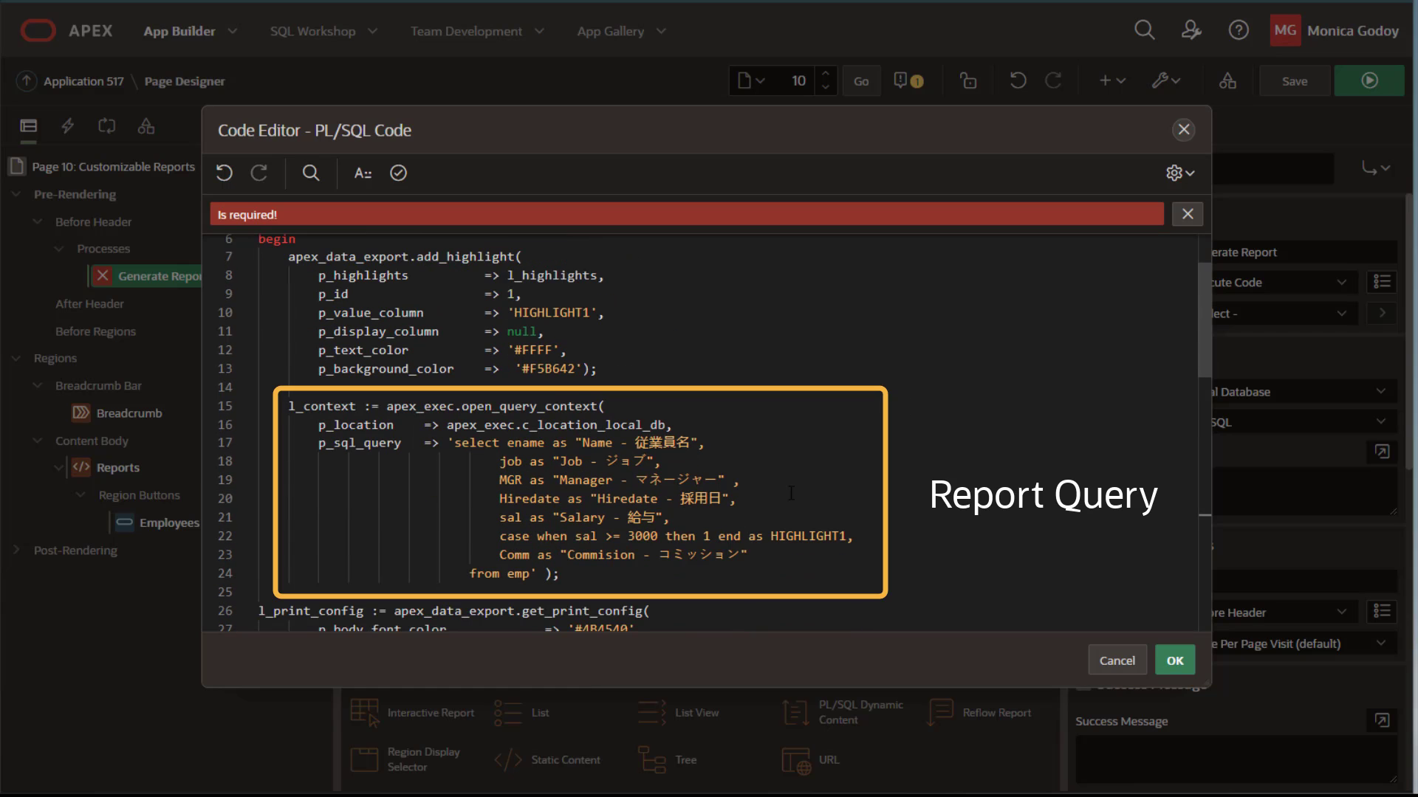
- Replace :P3_FORMAT with apex_data_export.c_format_pdf in the process code and accept it
scroll(down, 3)
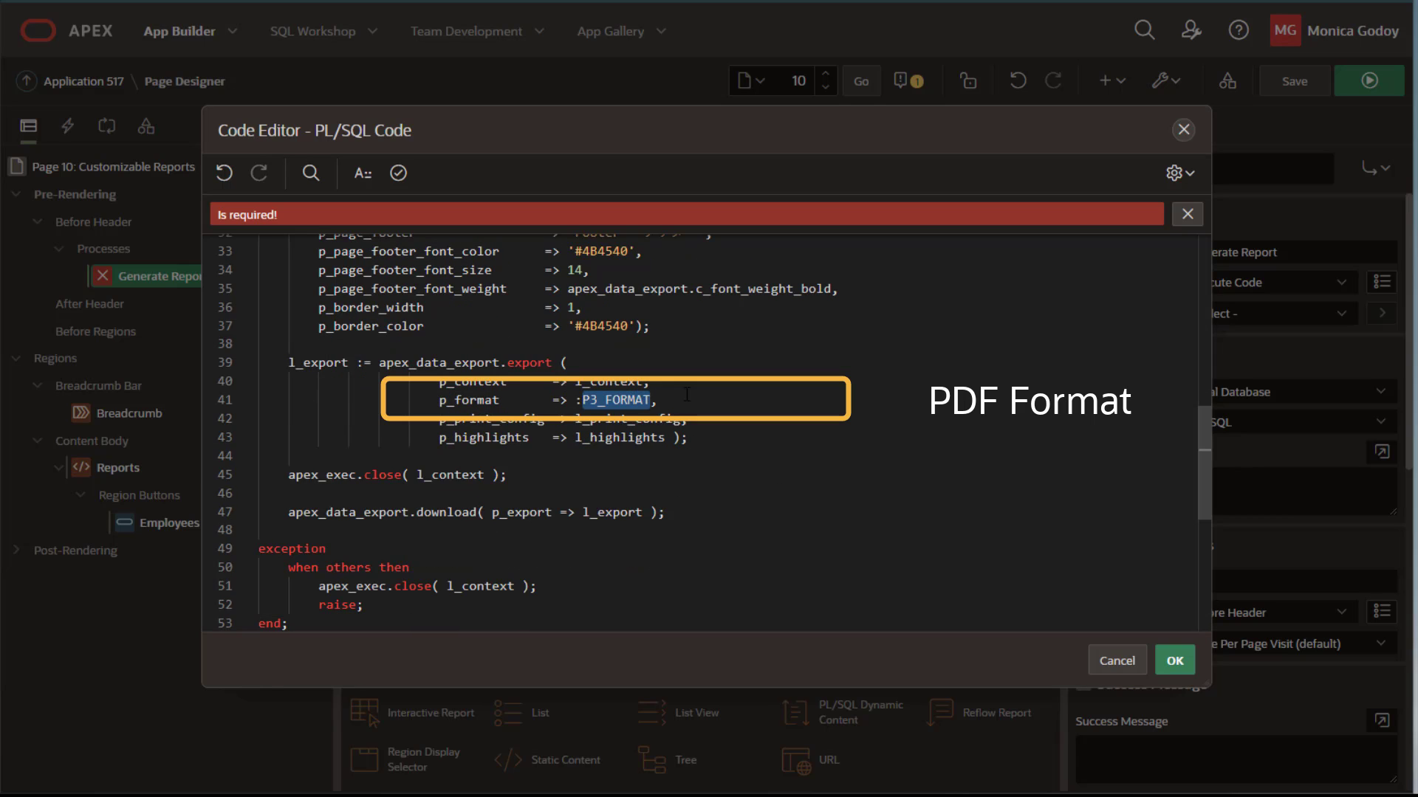
key(Delete)
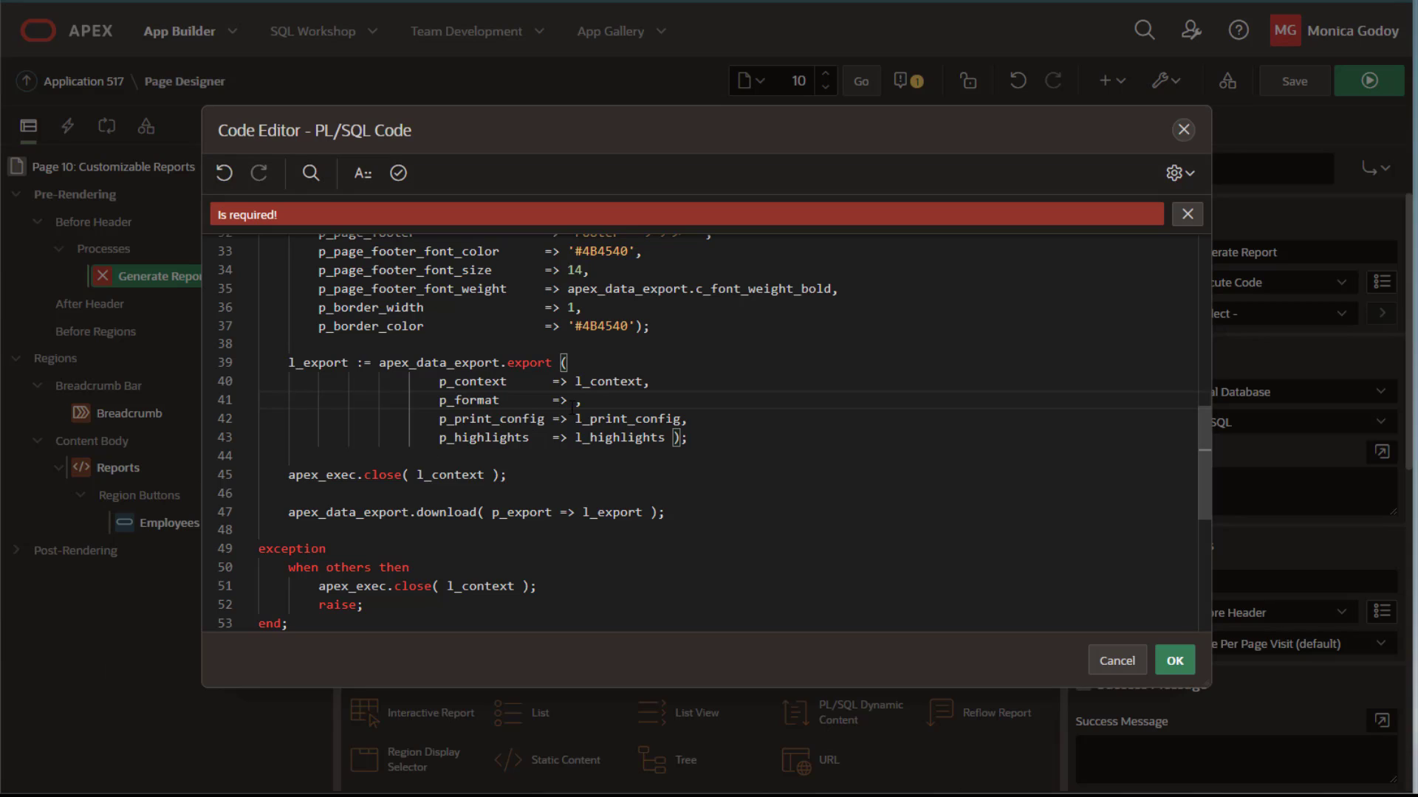
text(apex_data_export.c_format_pdf)
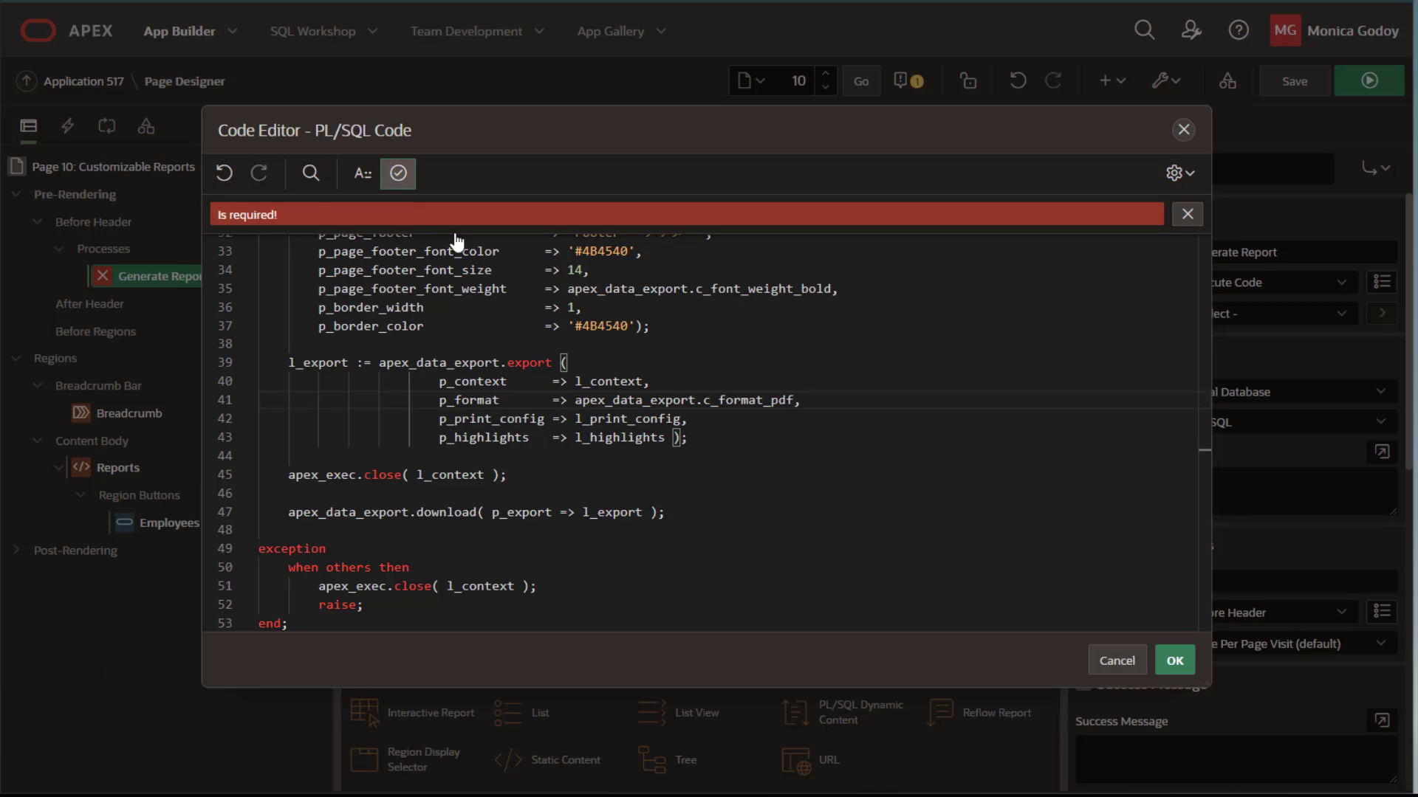
click(397, 173)
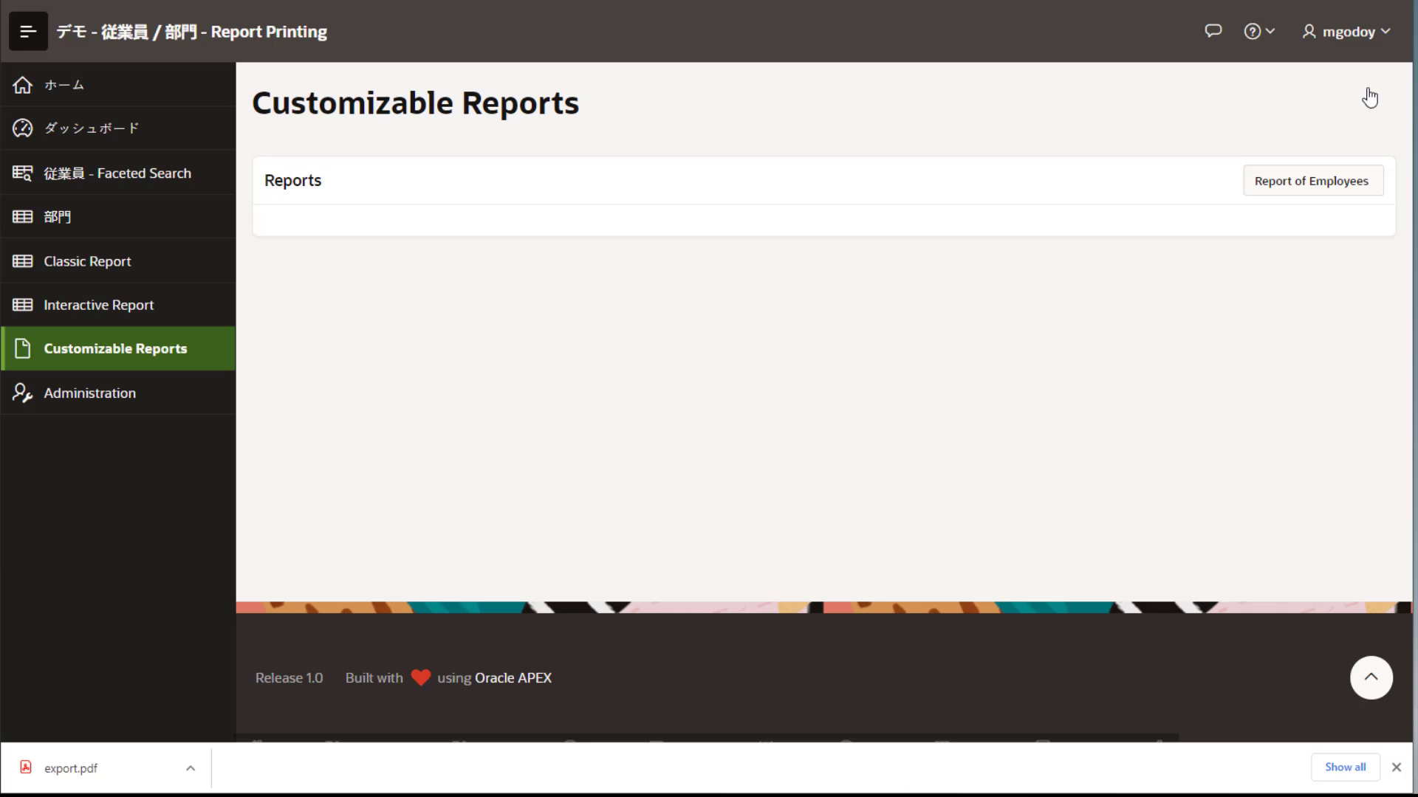
- Run the page, download export.pdf via Report of Employees, and return to Page Designer
click(1312, 181)
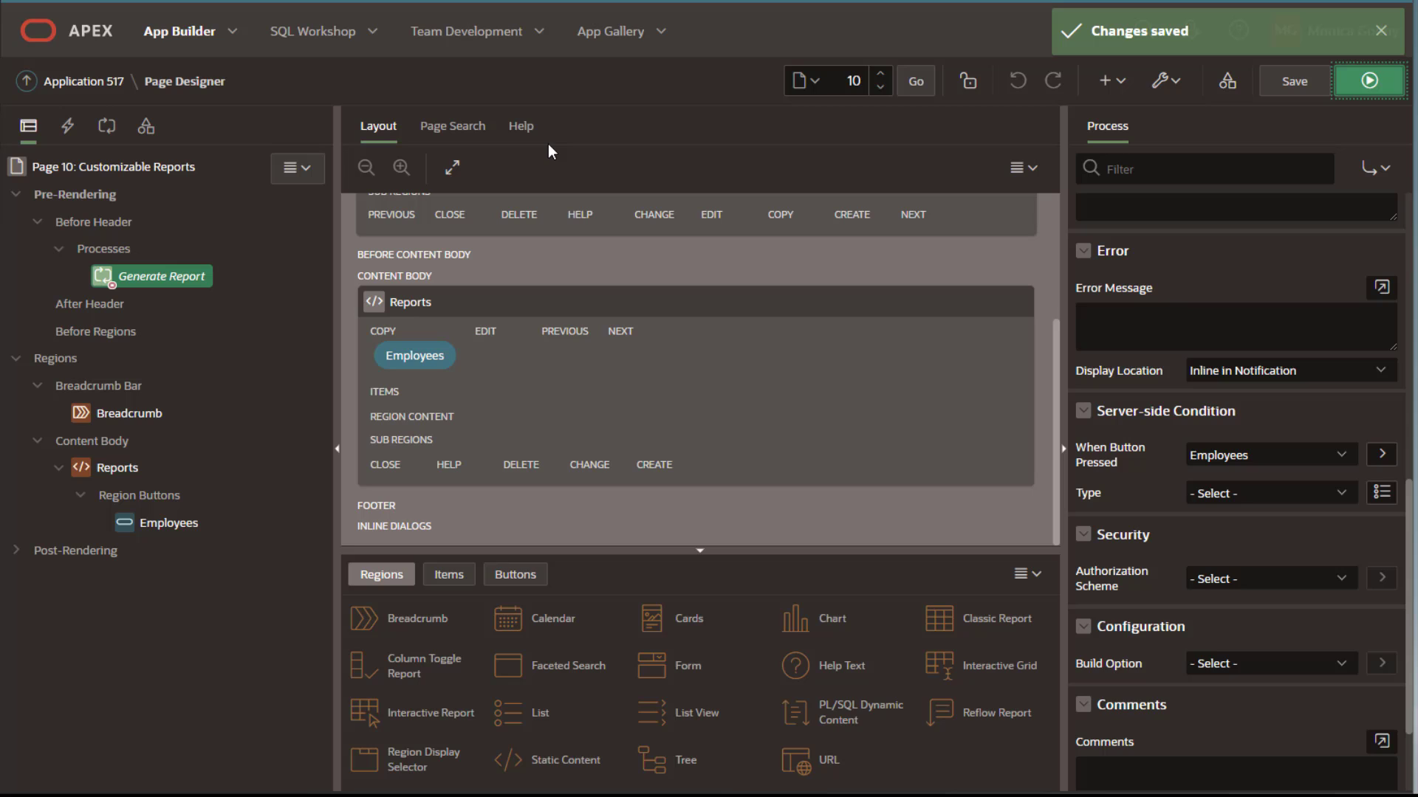
click(448, 574)
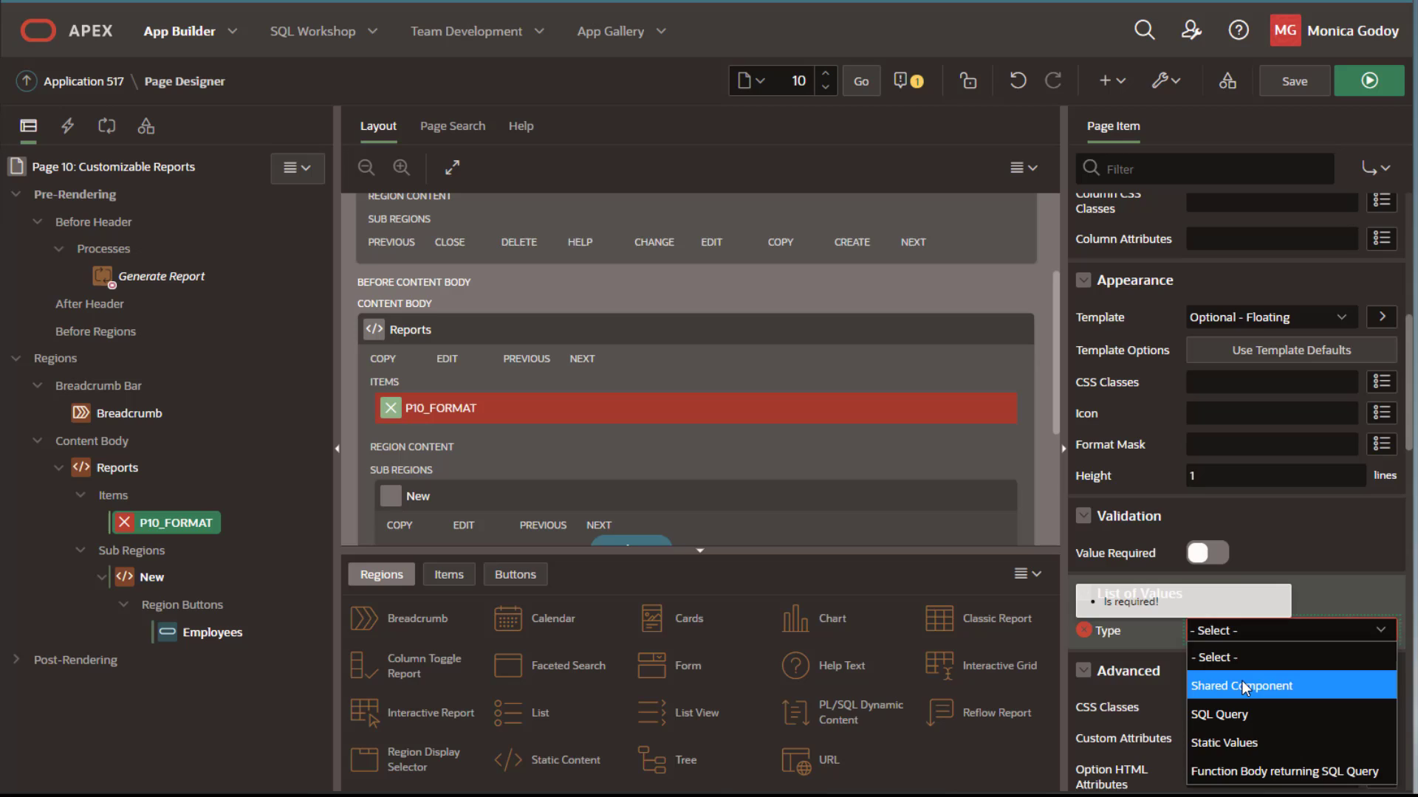
- Make P10_FORMAT's List of Values the shared component REPORT.FORMAT
click(1241, 686)
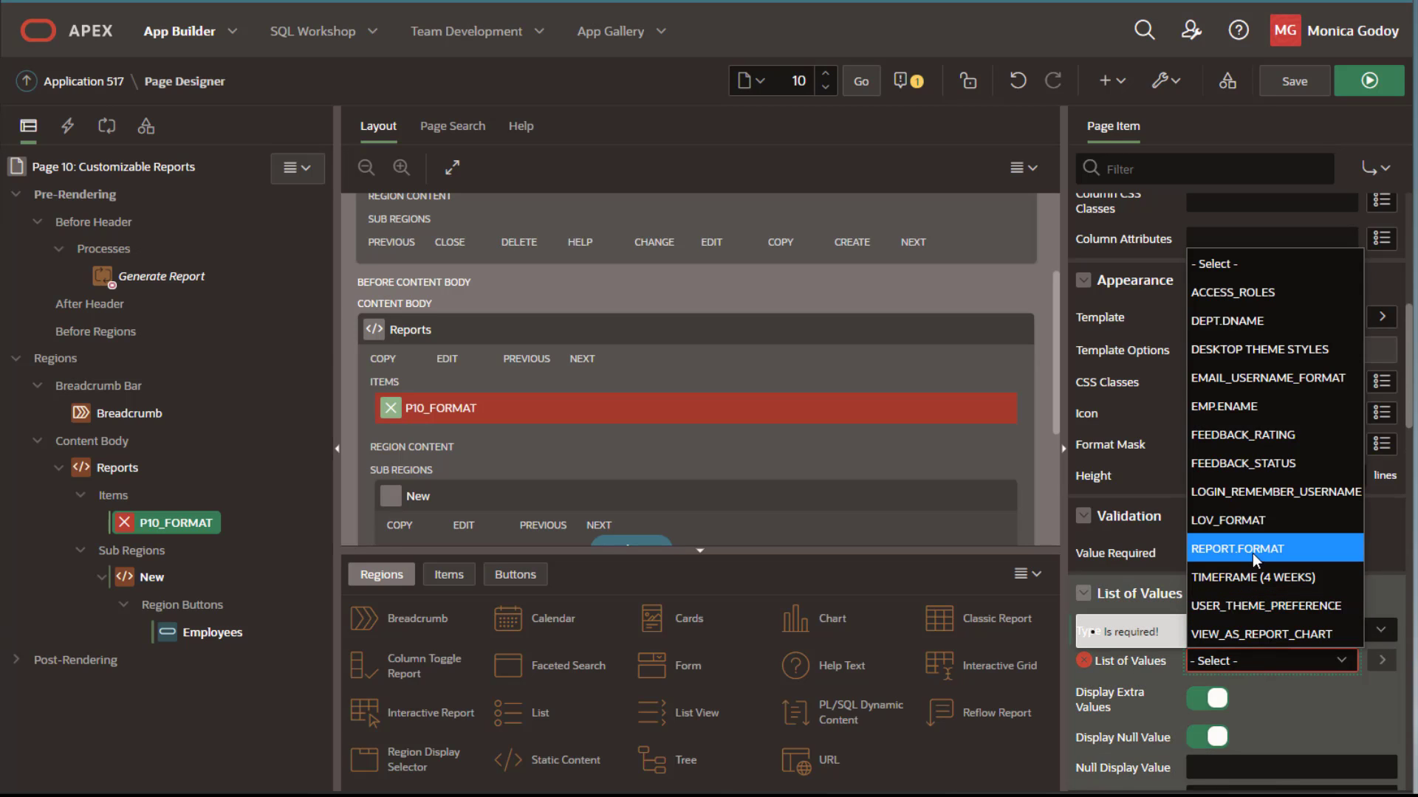
click(1238, 548)
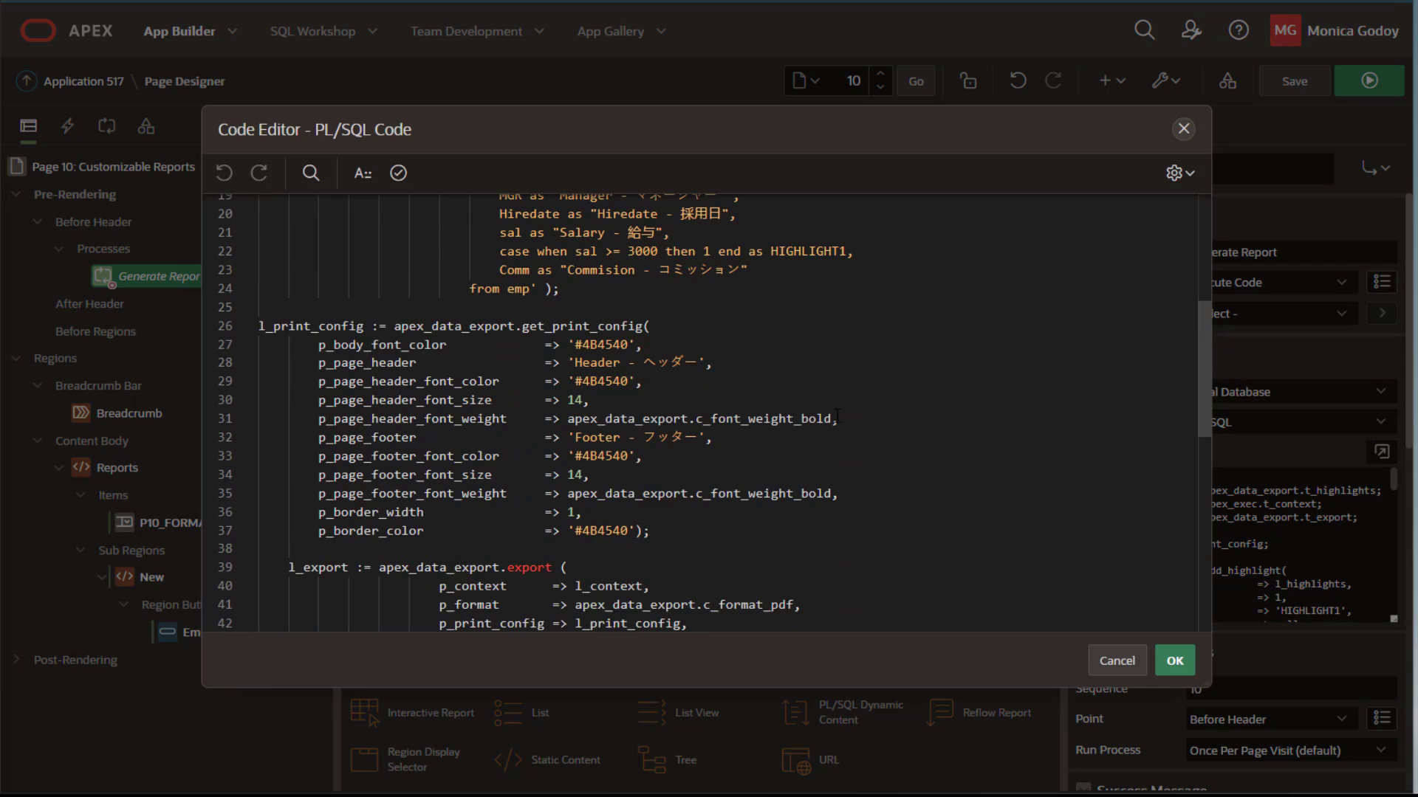
- Change the Generate Report export code to p_format => :P10_FORMAT
scroll(down, 3)
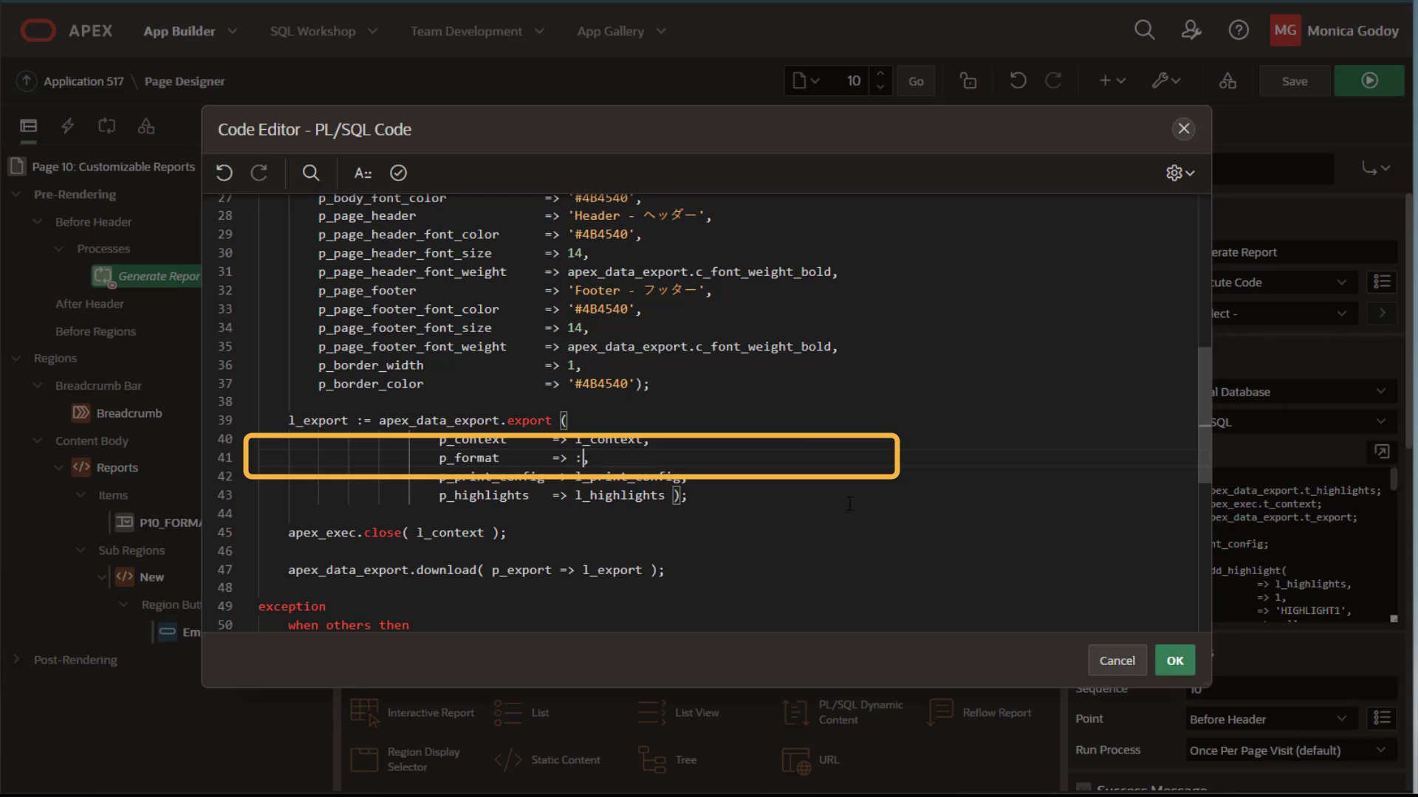
text(P10_FORMAT)
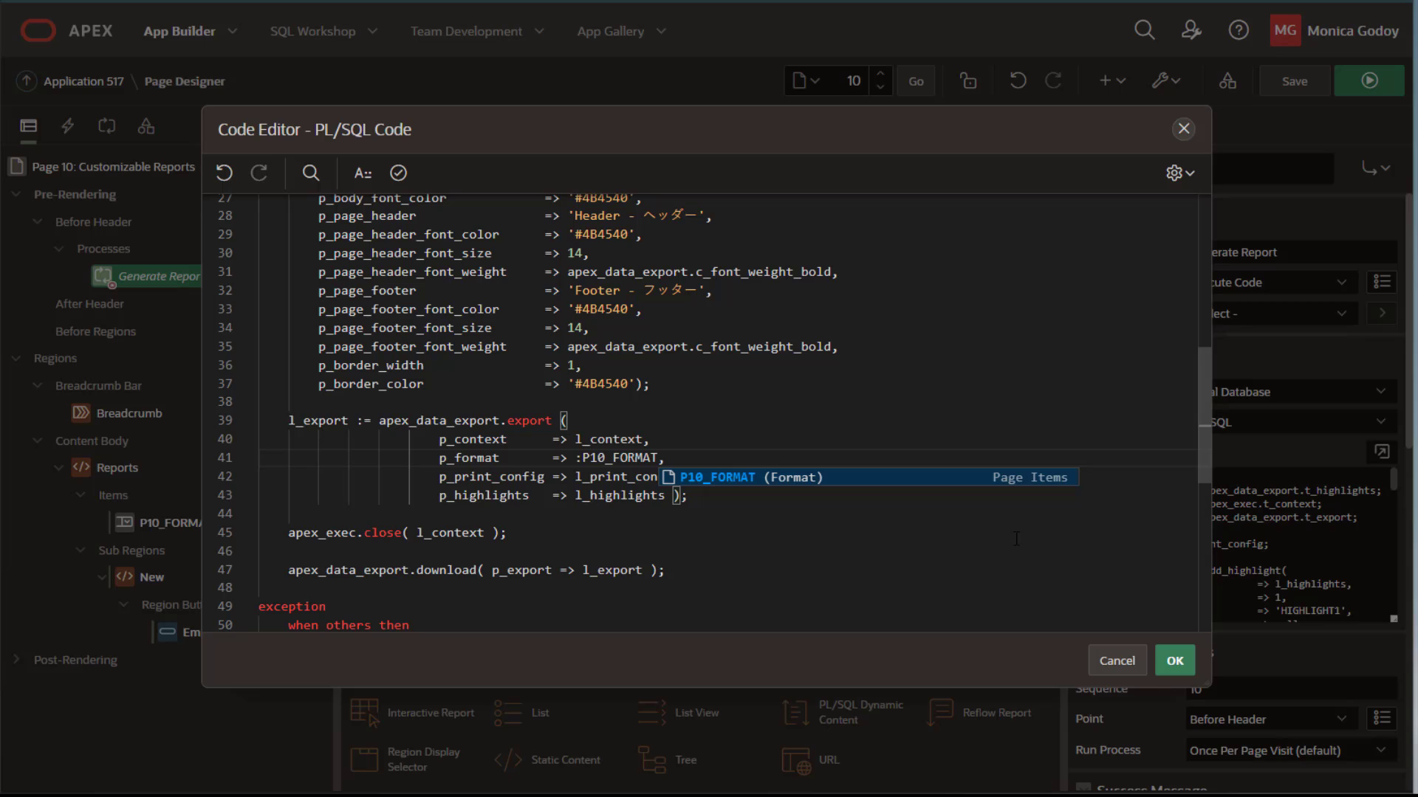
click(1174, 660)
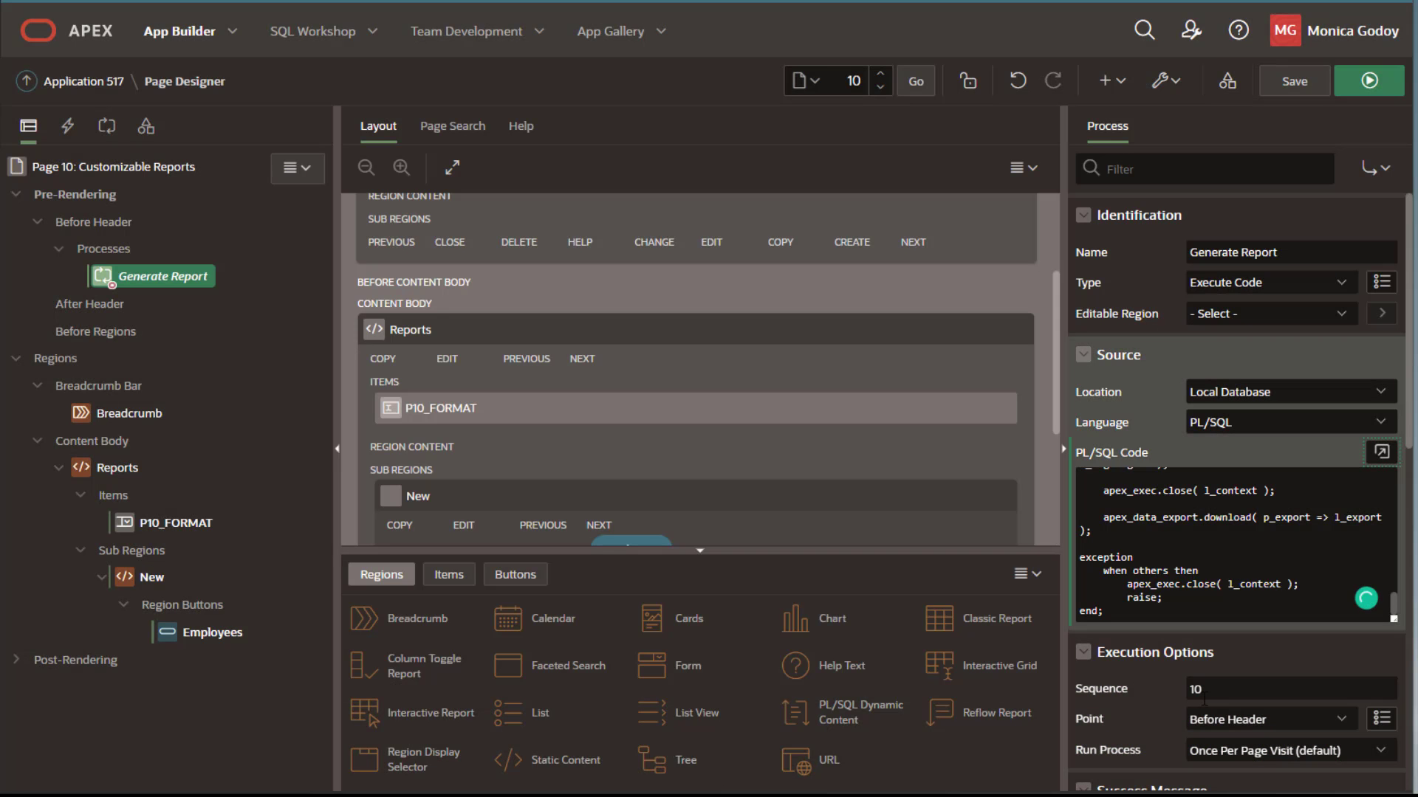
- Run Generate Report only when P10_FORMAT is not null, then save and run the page
scroll(down, 3)
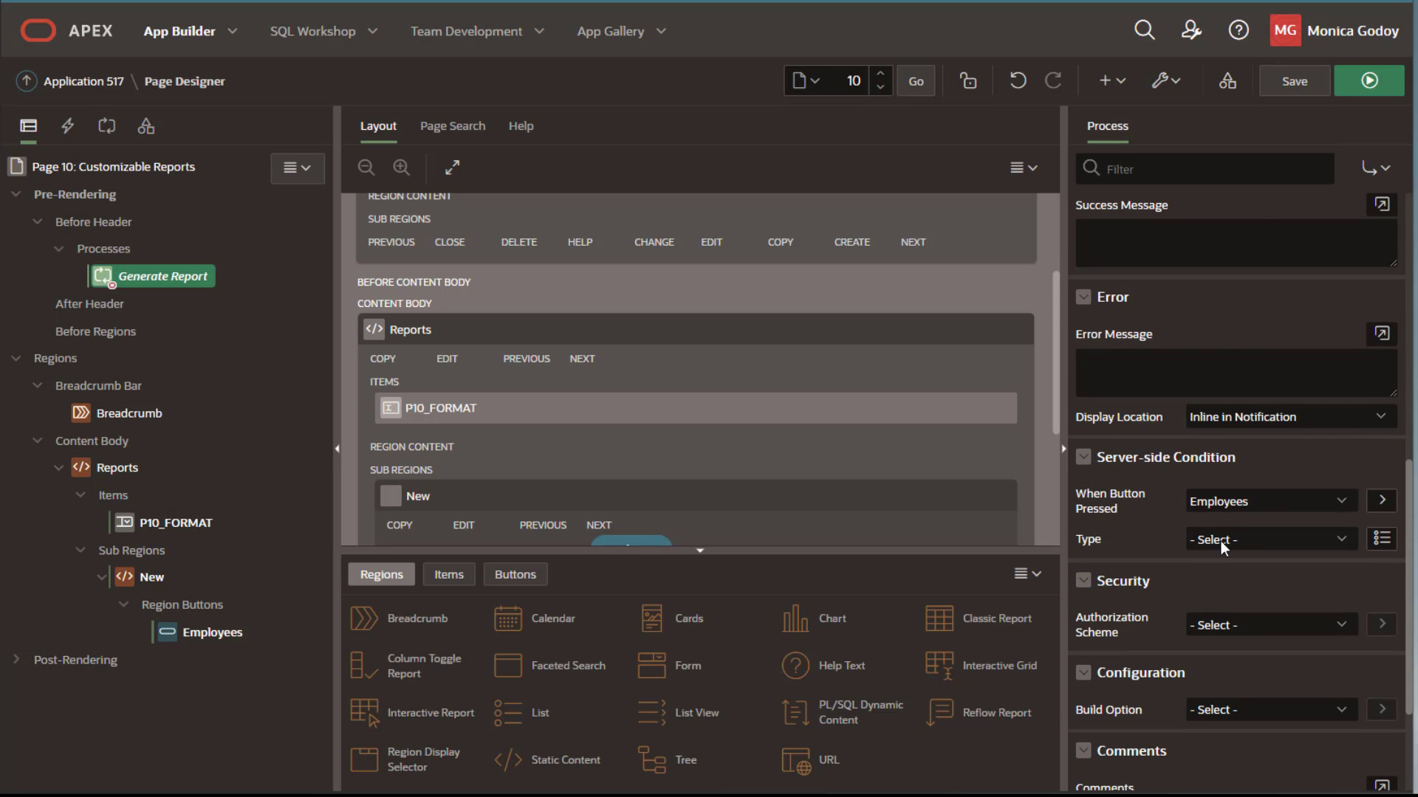
click(1269, 539)
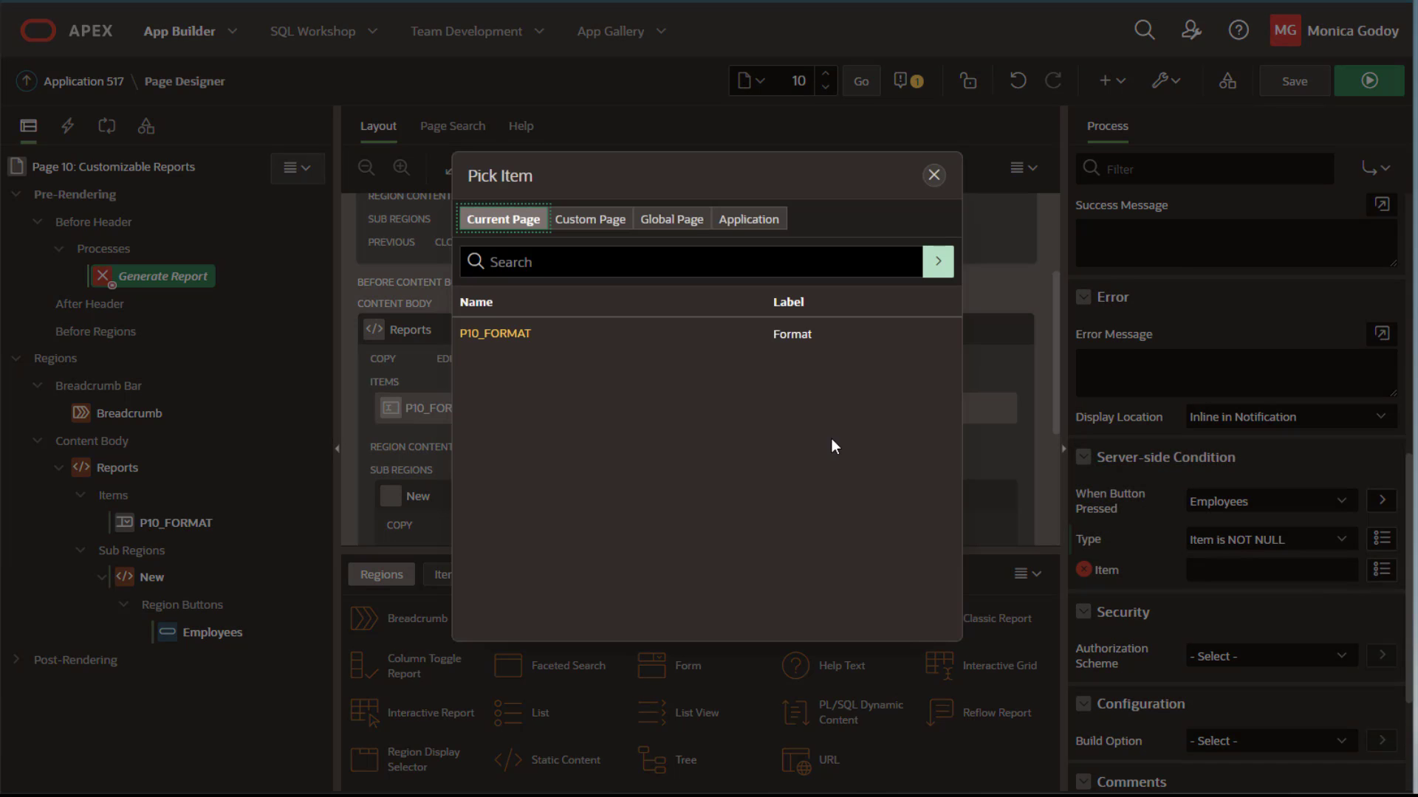
click(494, 334)
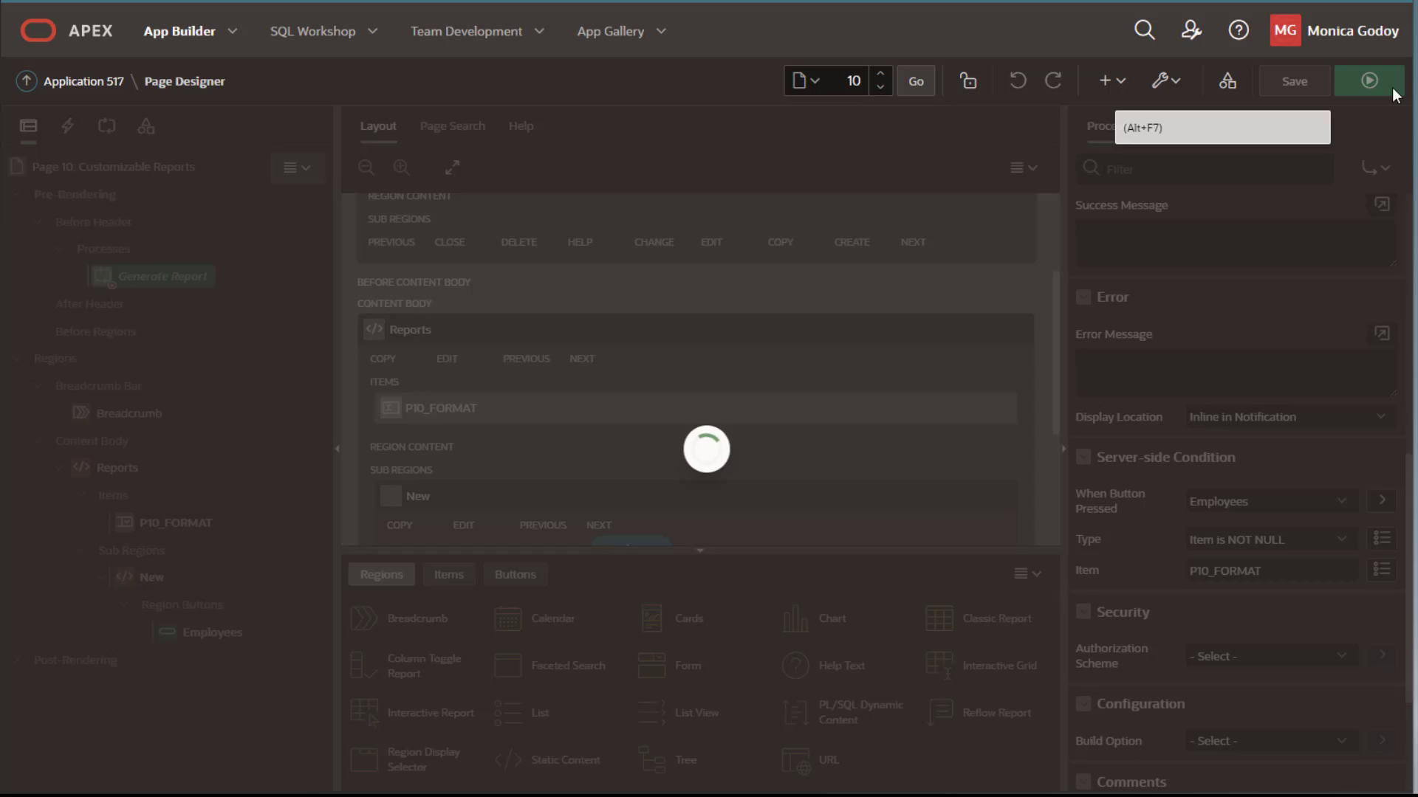
click(1368, 80)
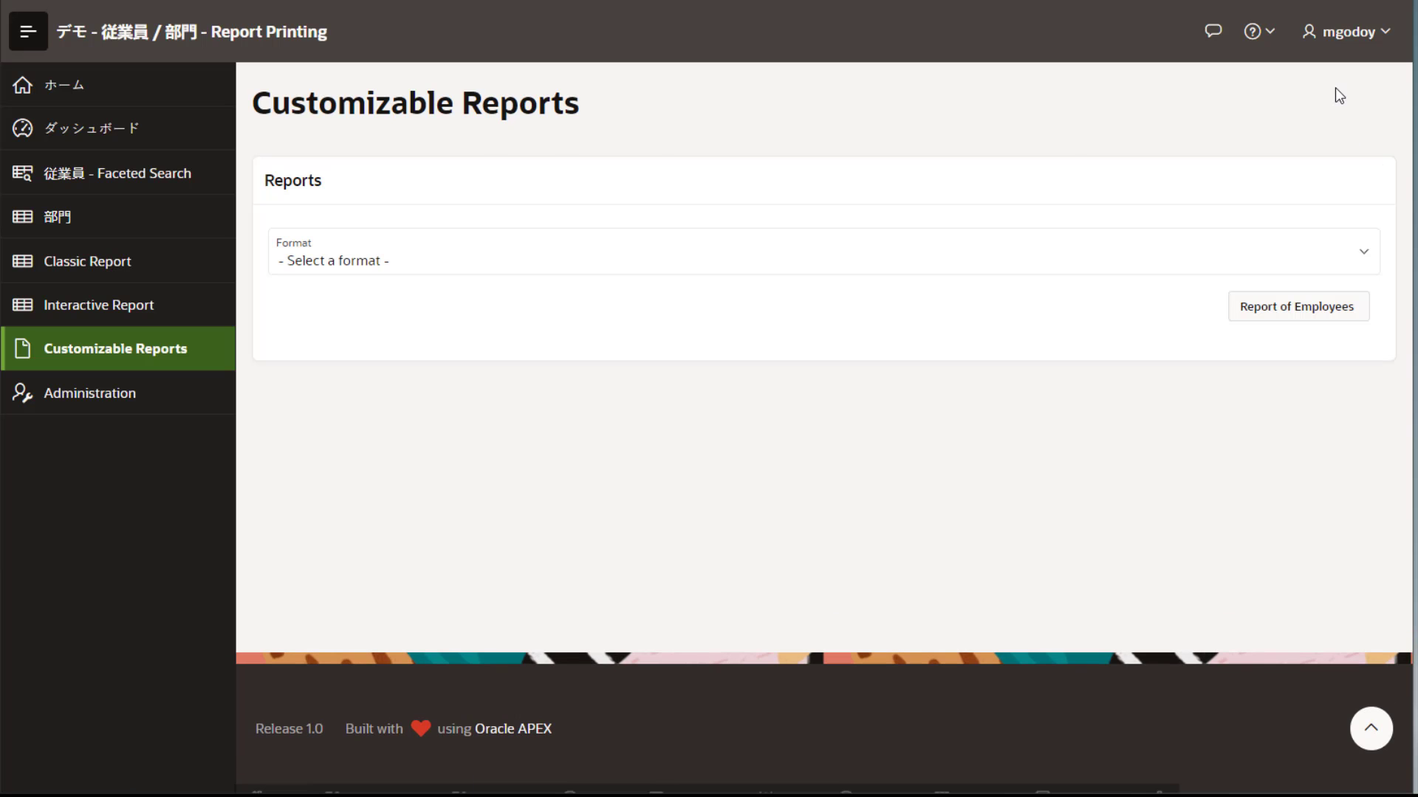
- Download the Report of Employees in HTML format
click(814, 251)
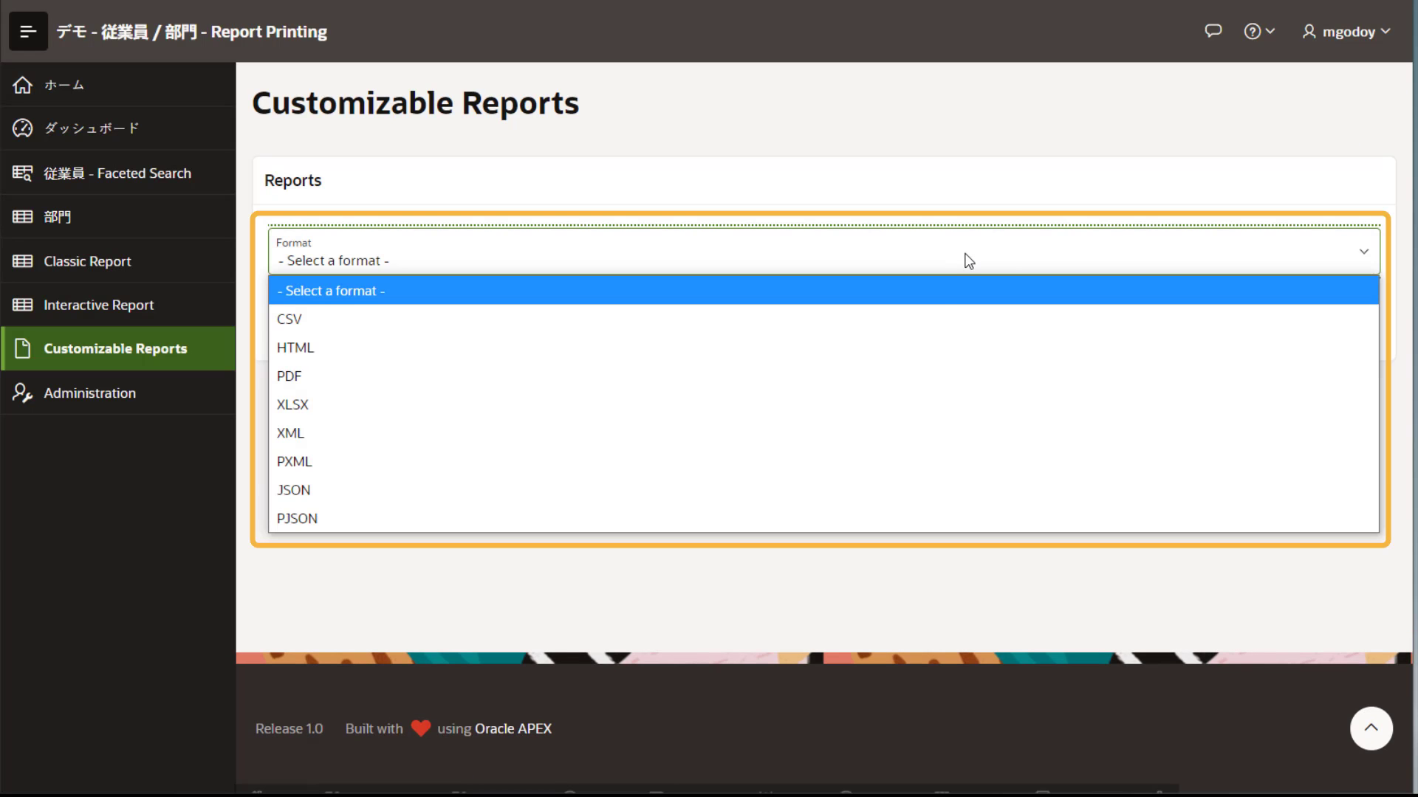
click(294, 347)
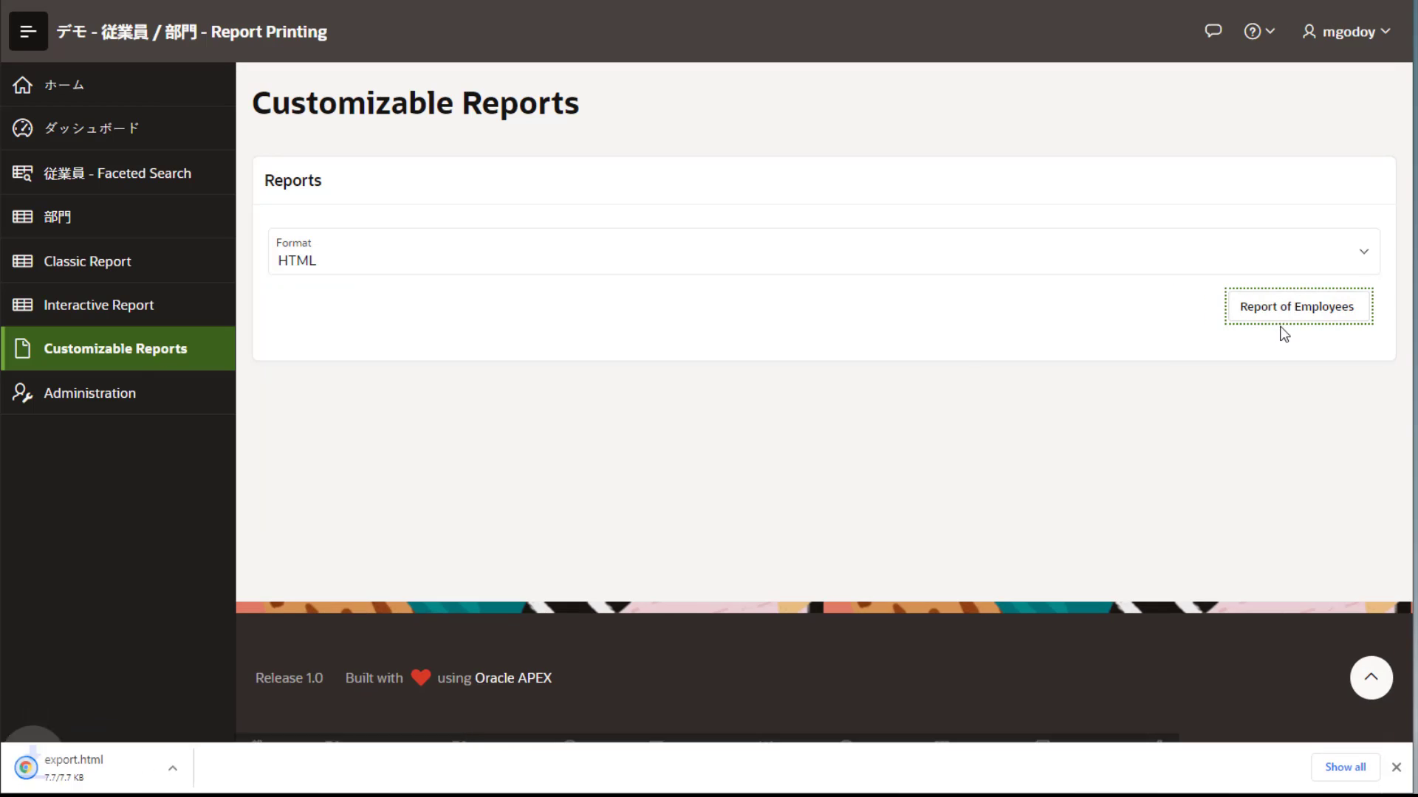
click(1298, 306)
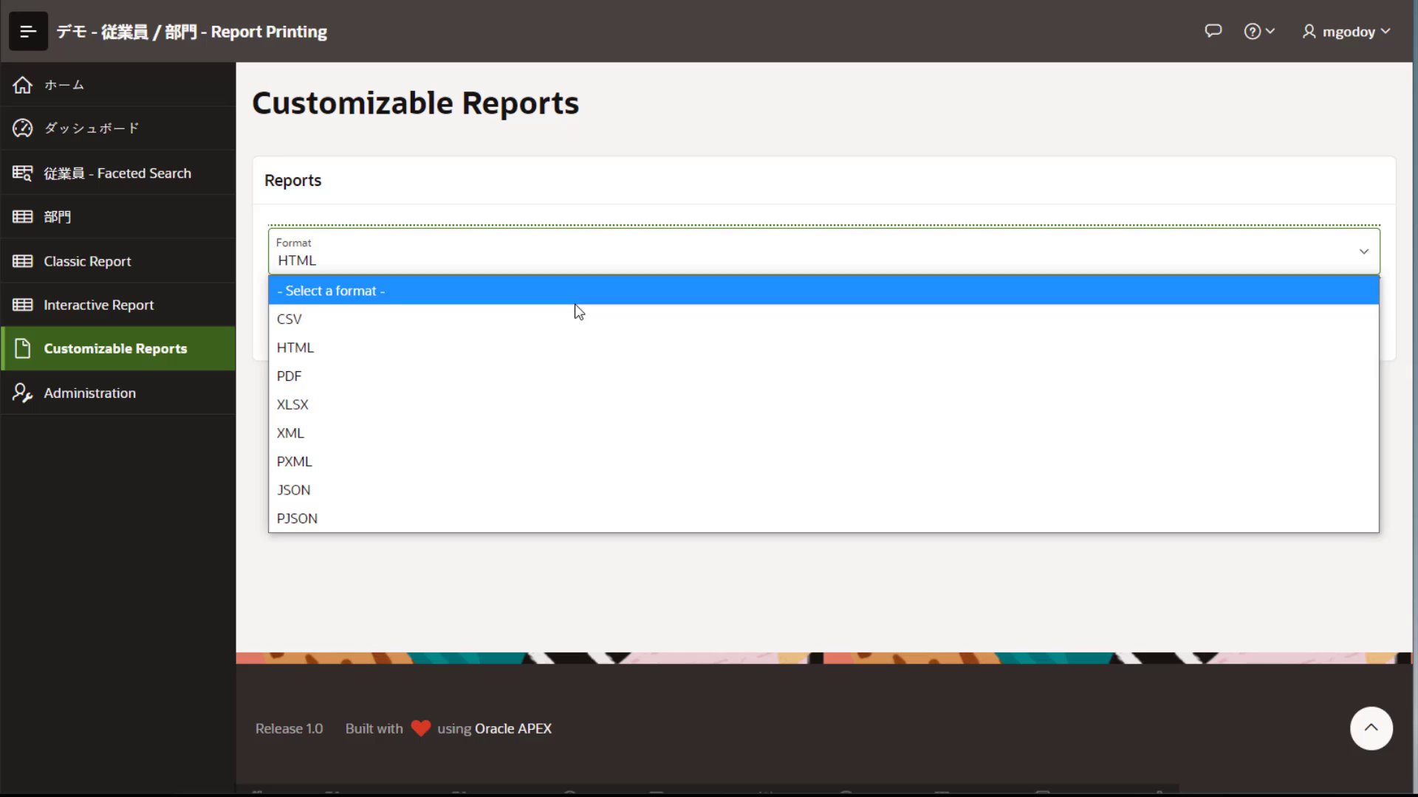
- Download and review export.xlsx in Excel, then download the PDF report
click(293, 403)
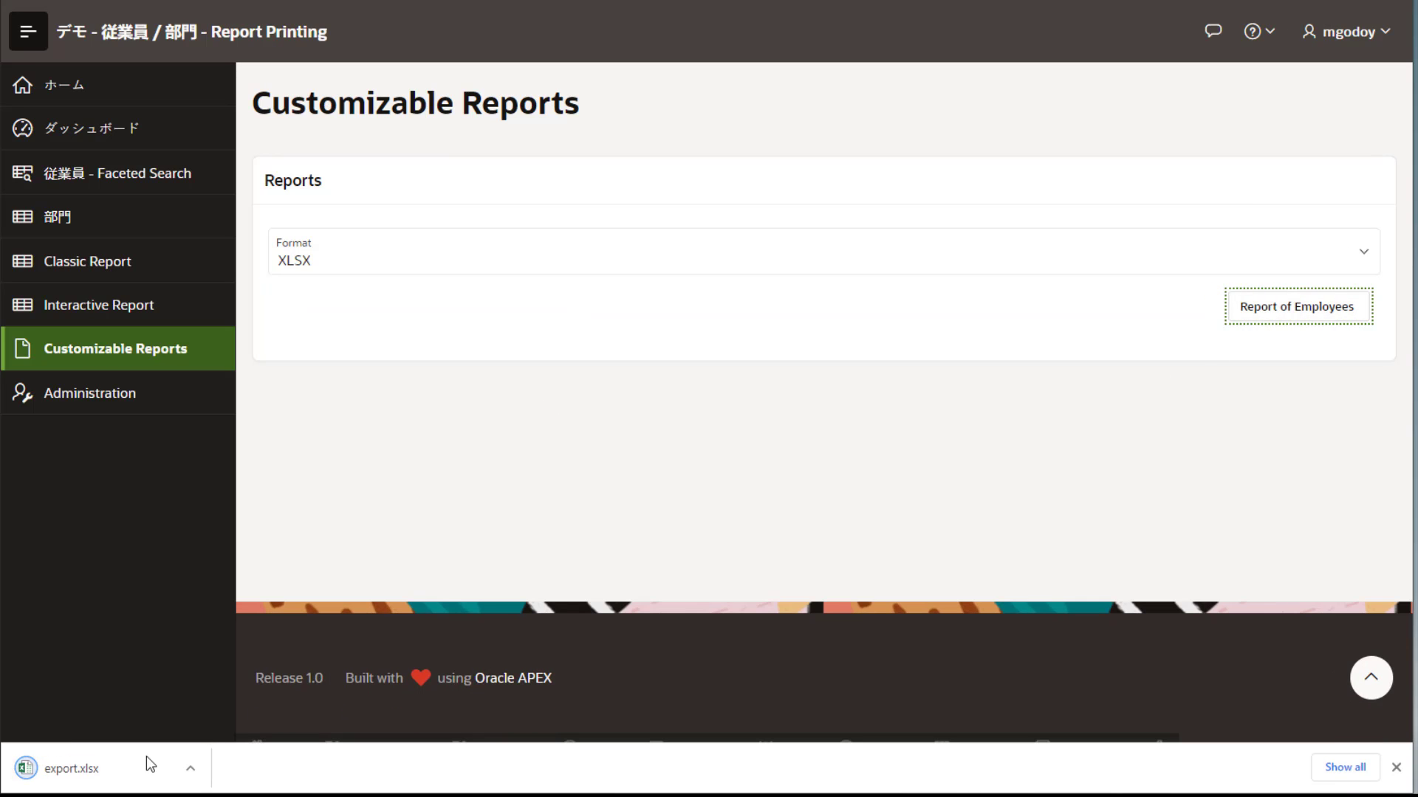
click(63, 768)
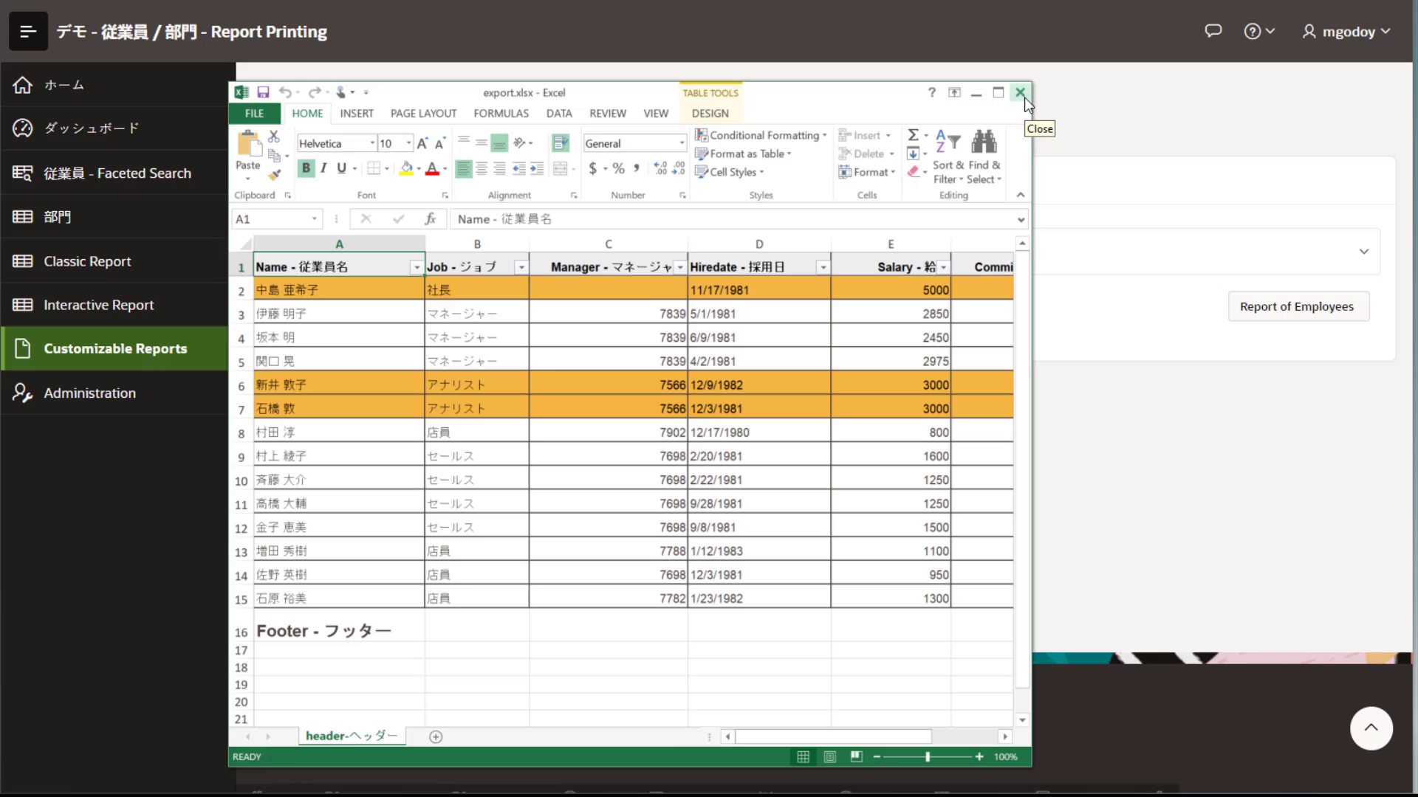
click(1020, 92)
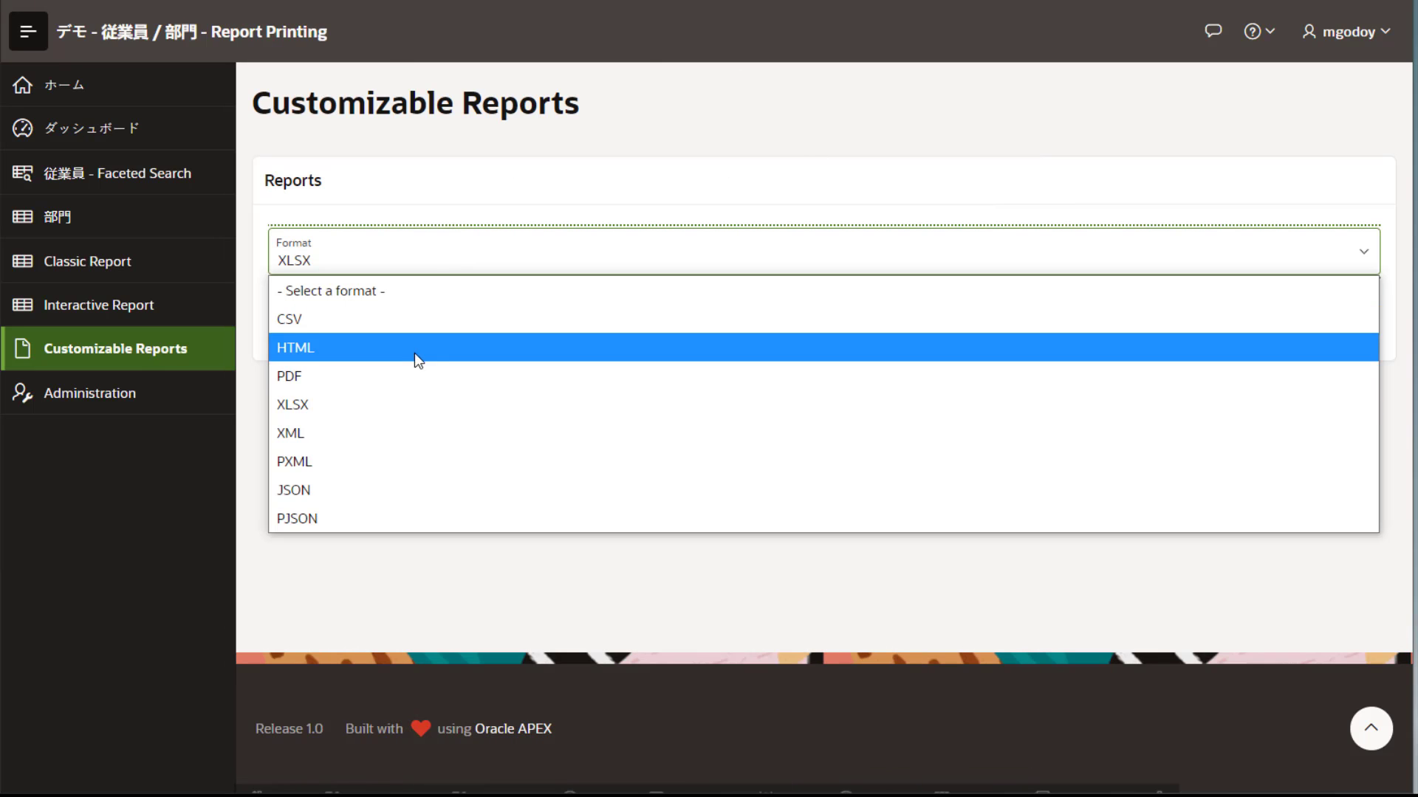
click(288, 375)
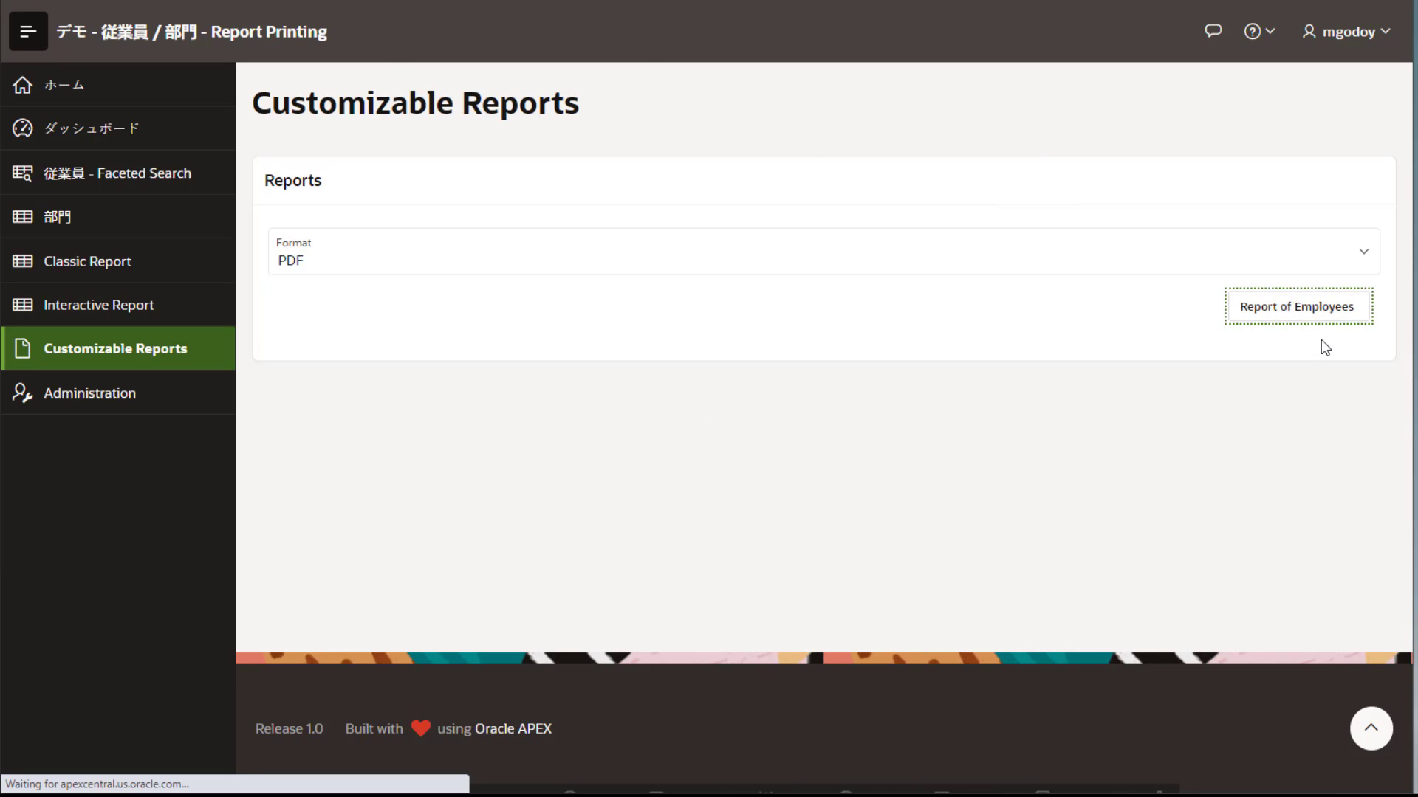
click(1297, 306)
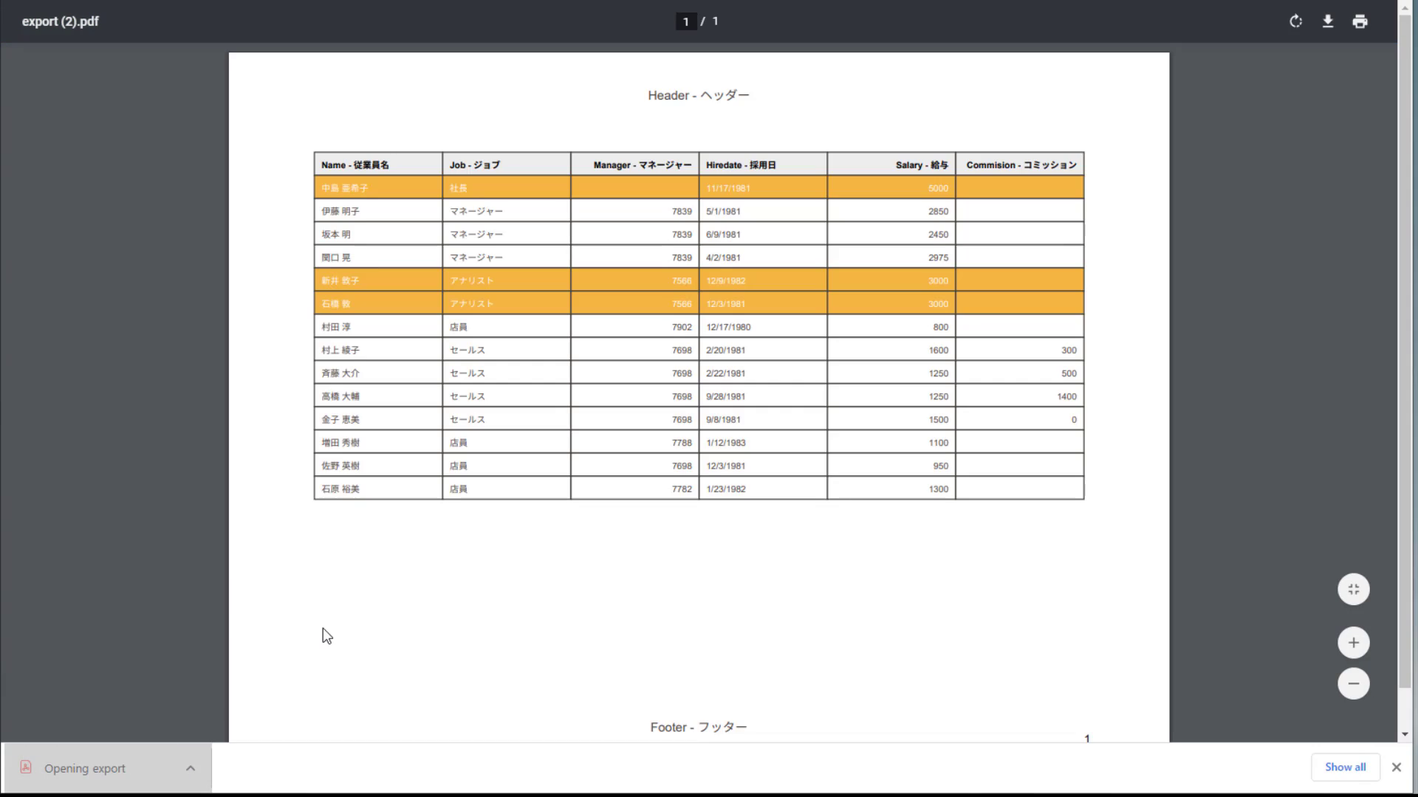